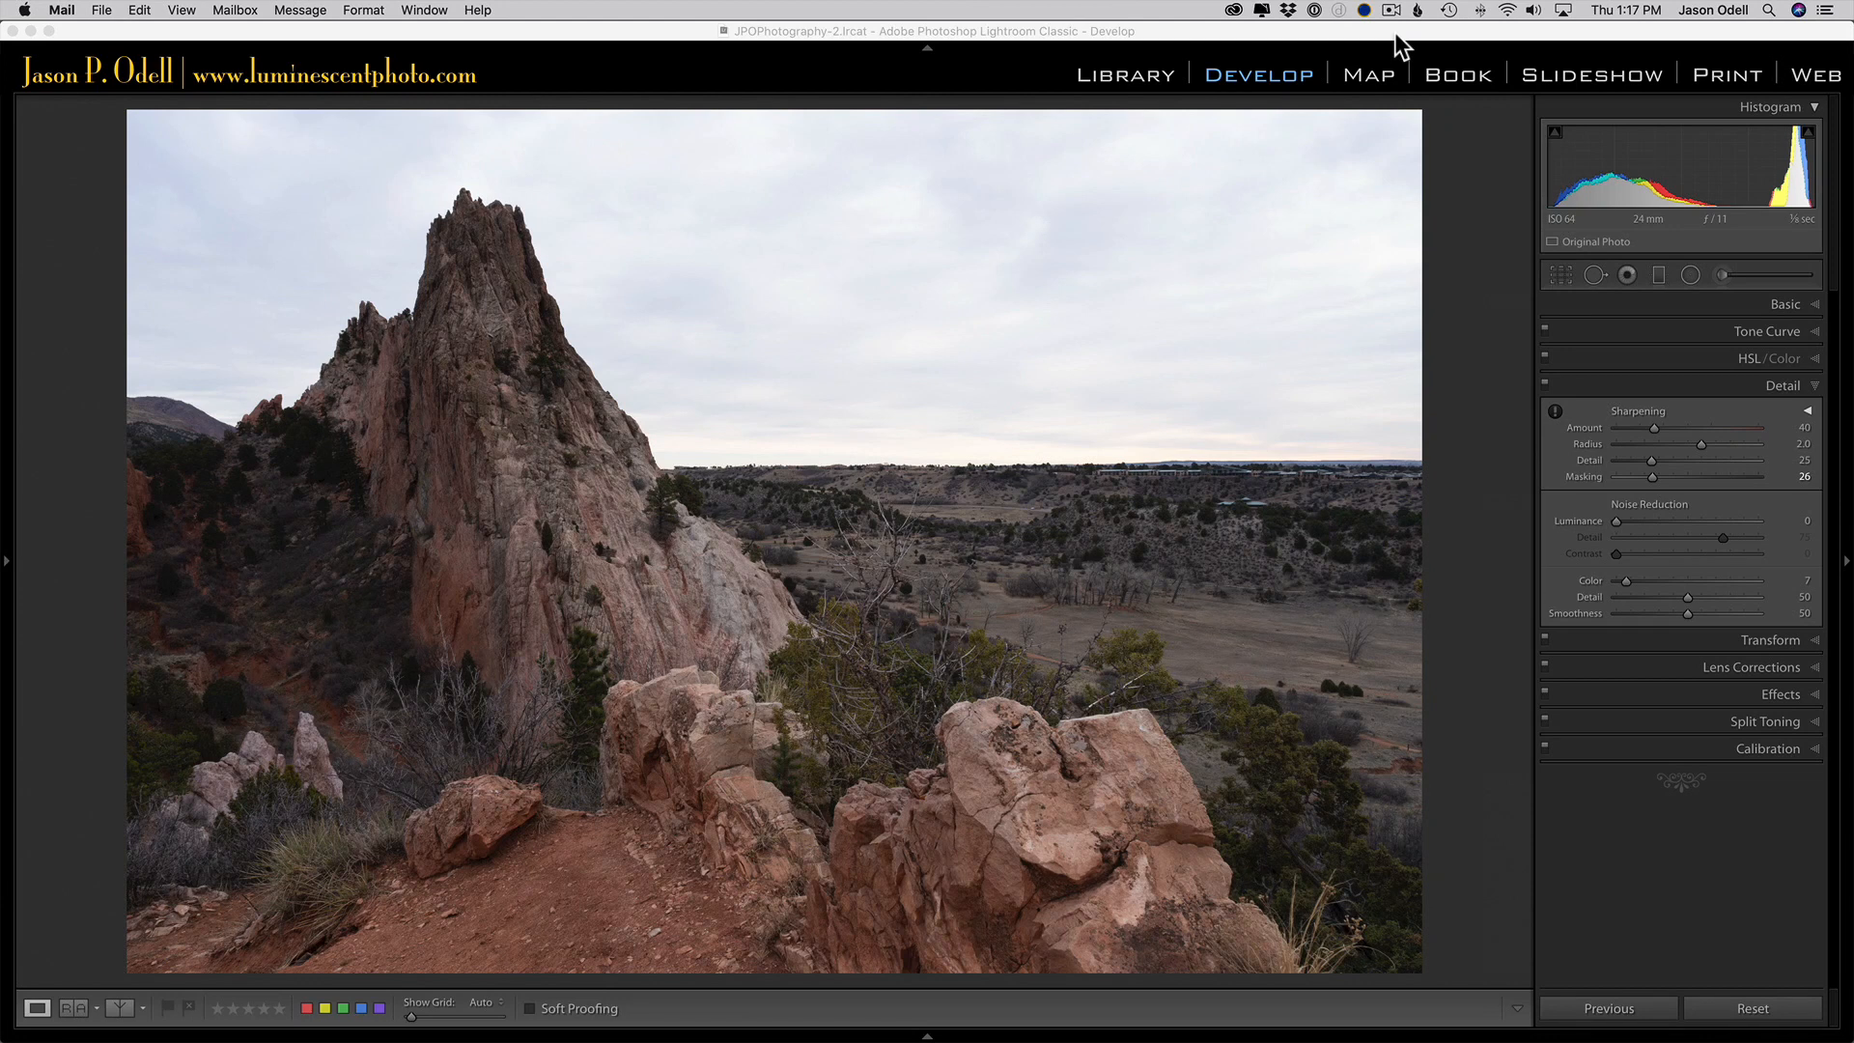
mouse_move(869, 100)
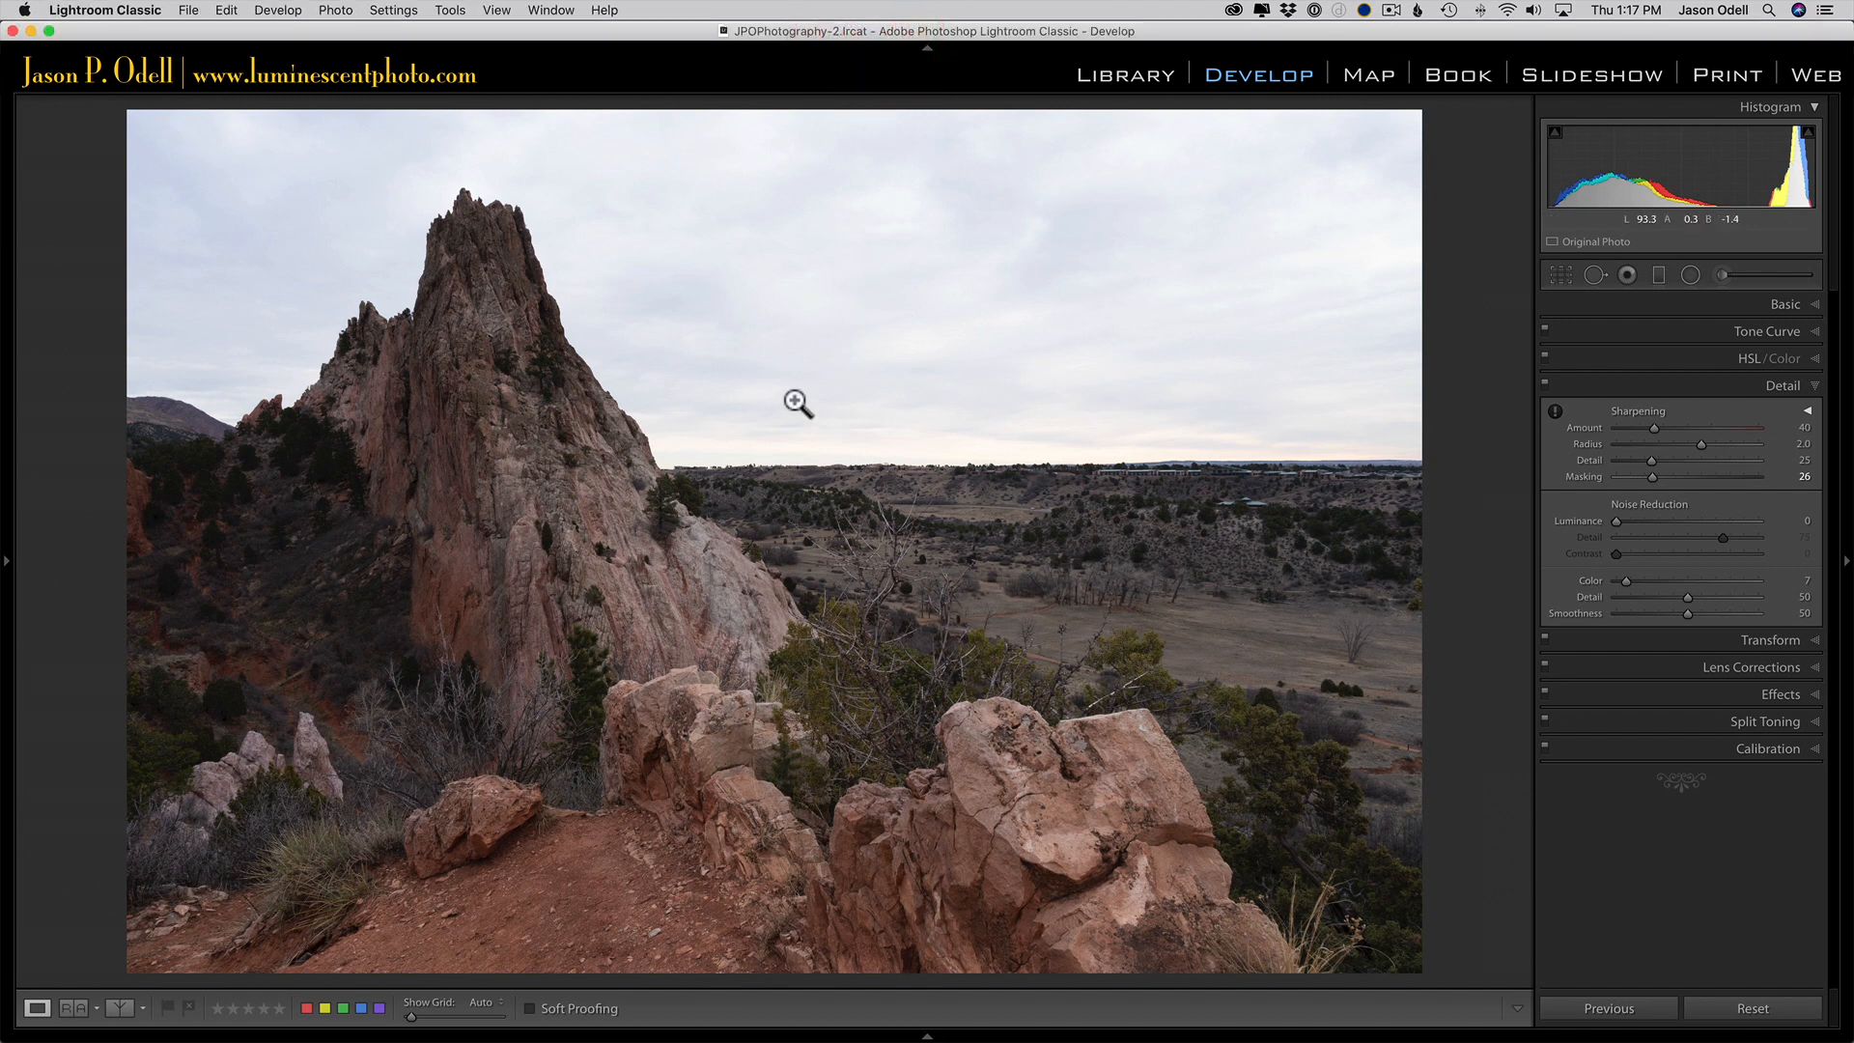
mouse_move(860, 357)
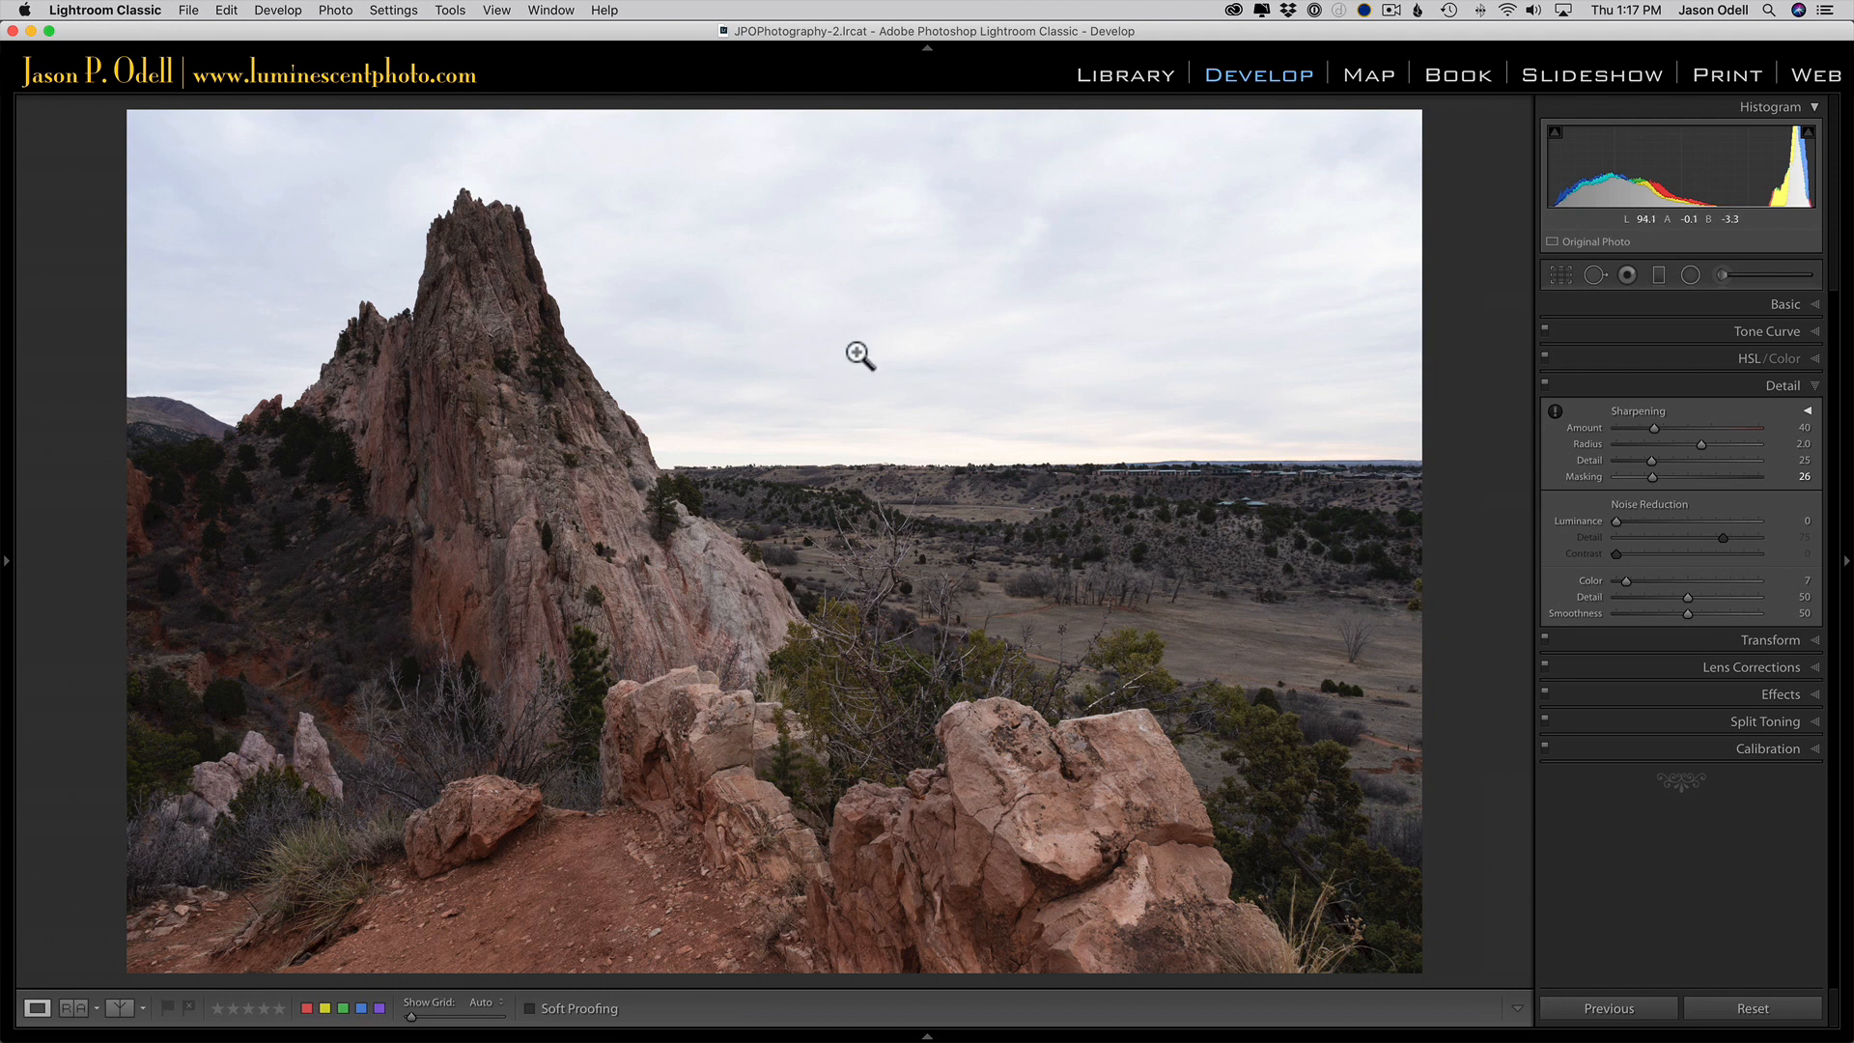
mouse_move(1803, 233)
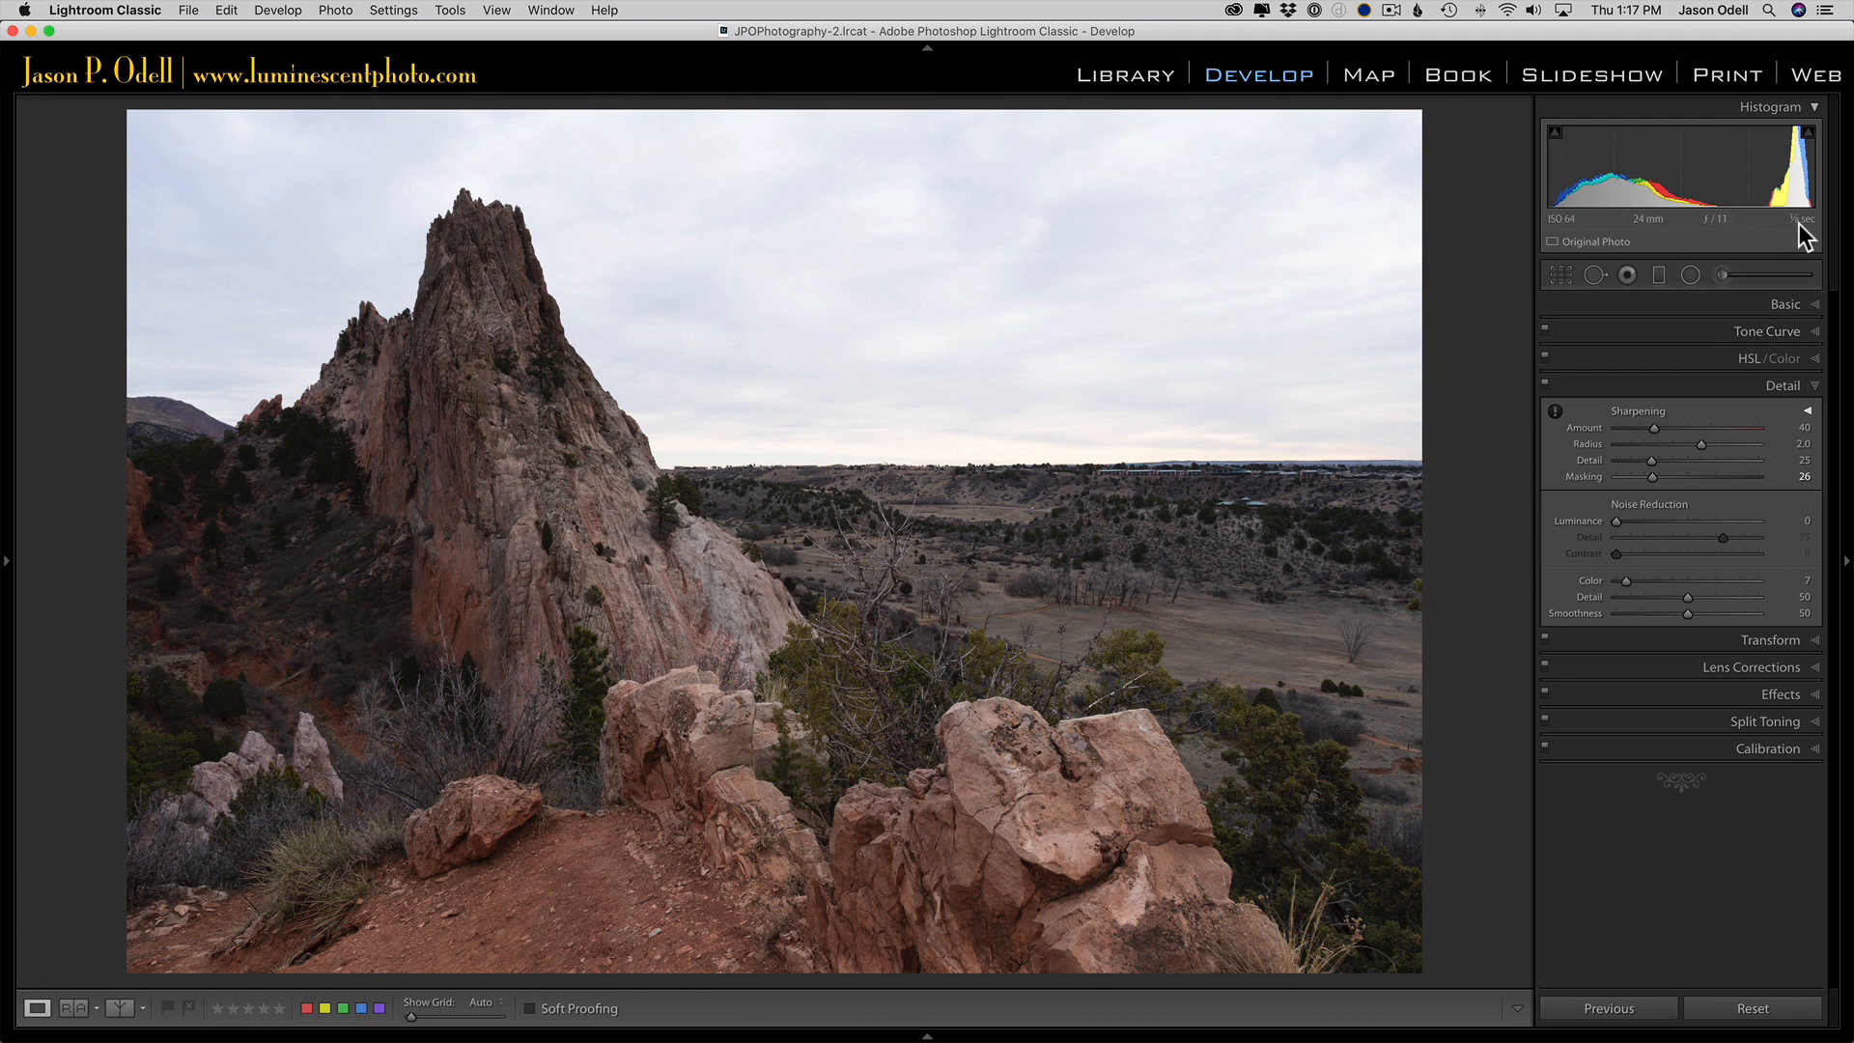
mouse_move(1774, 195)
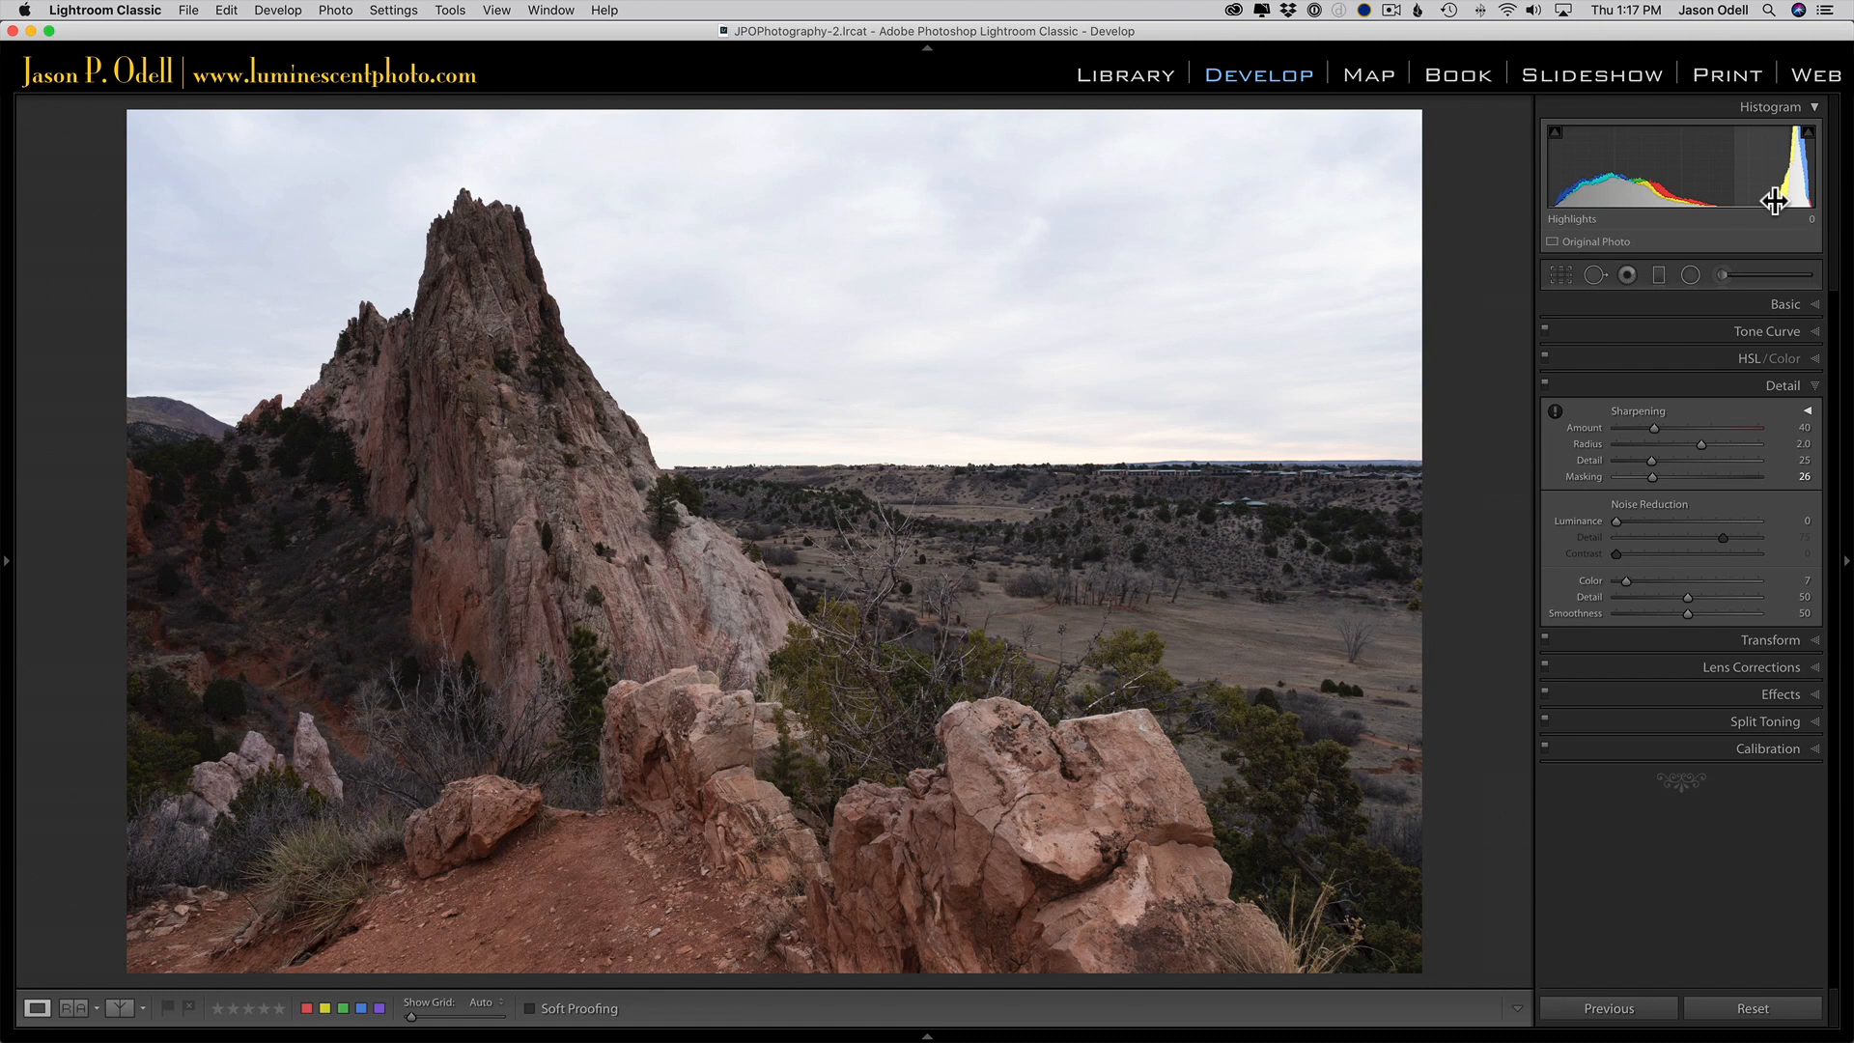
mouse_move(1761, 248)
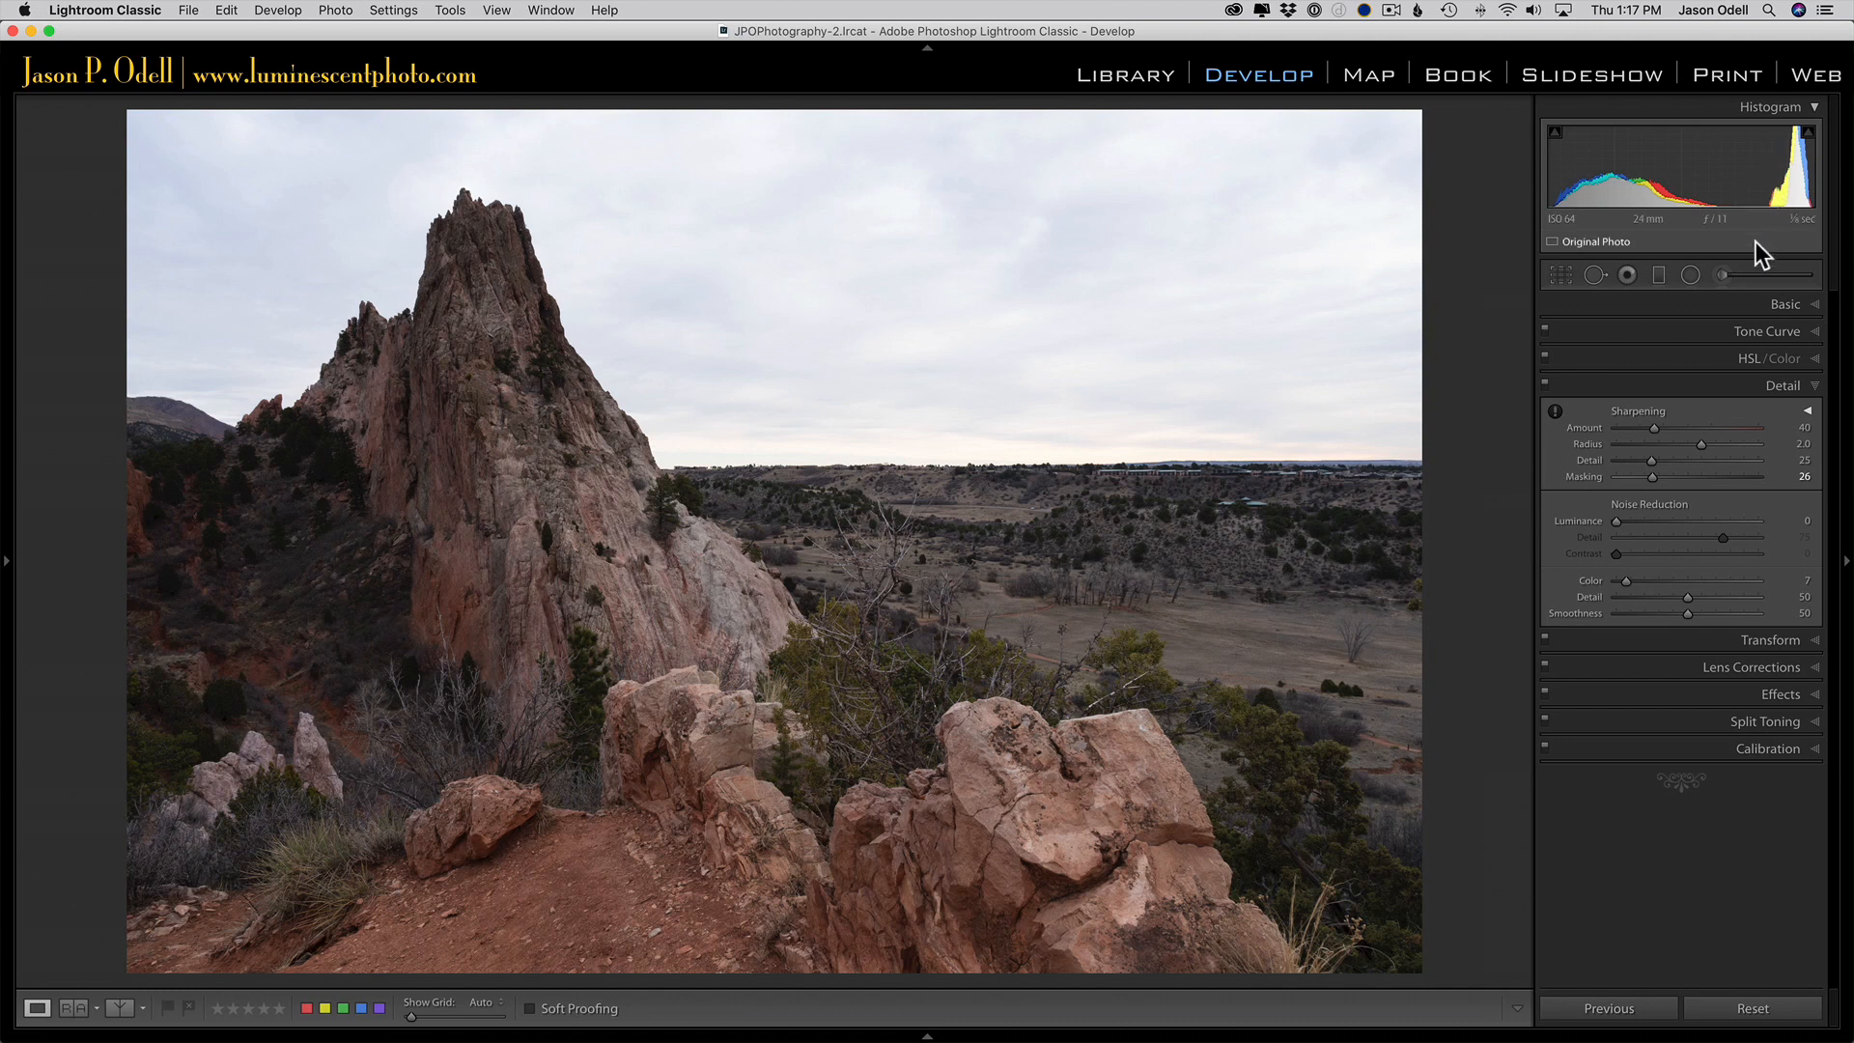
- Expand the Basic panel to show default tone and colour settings
click(1786, 304)
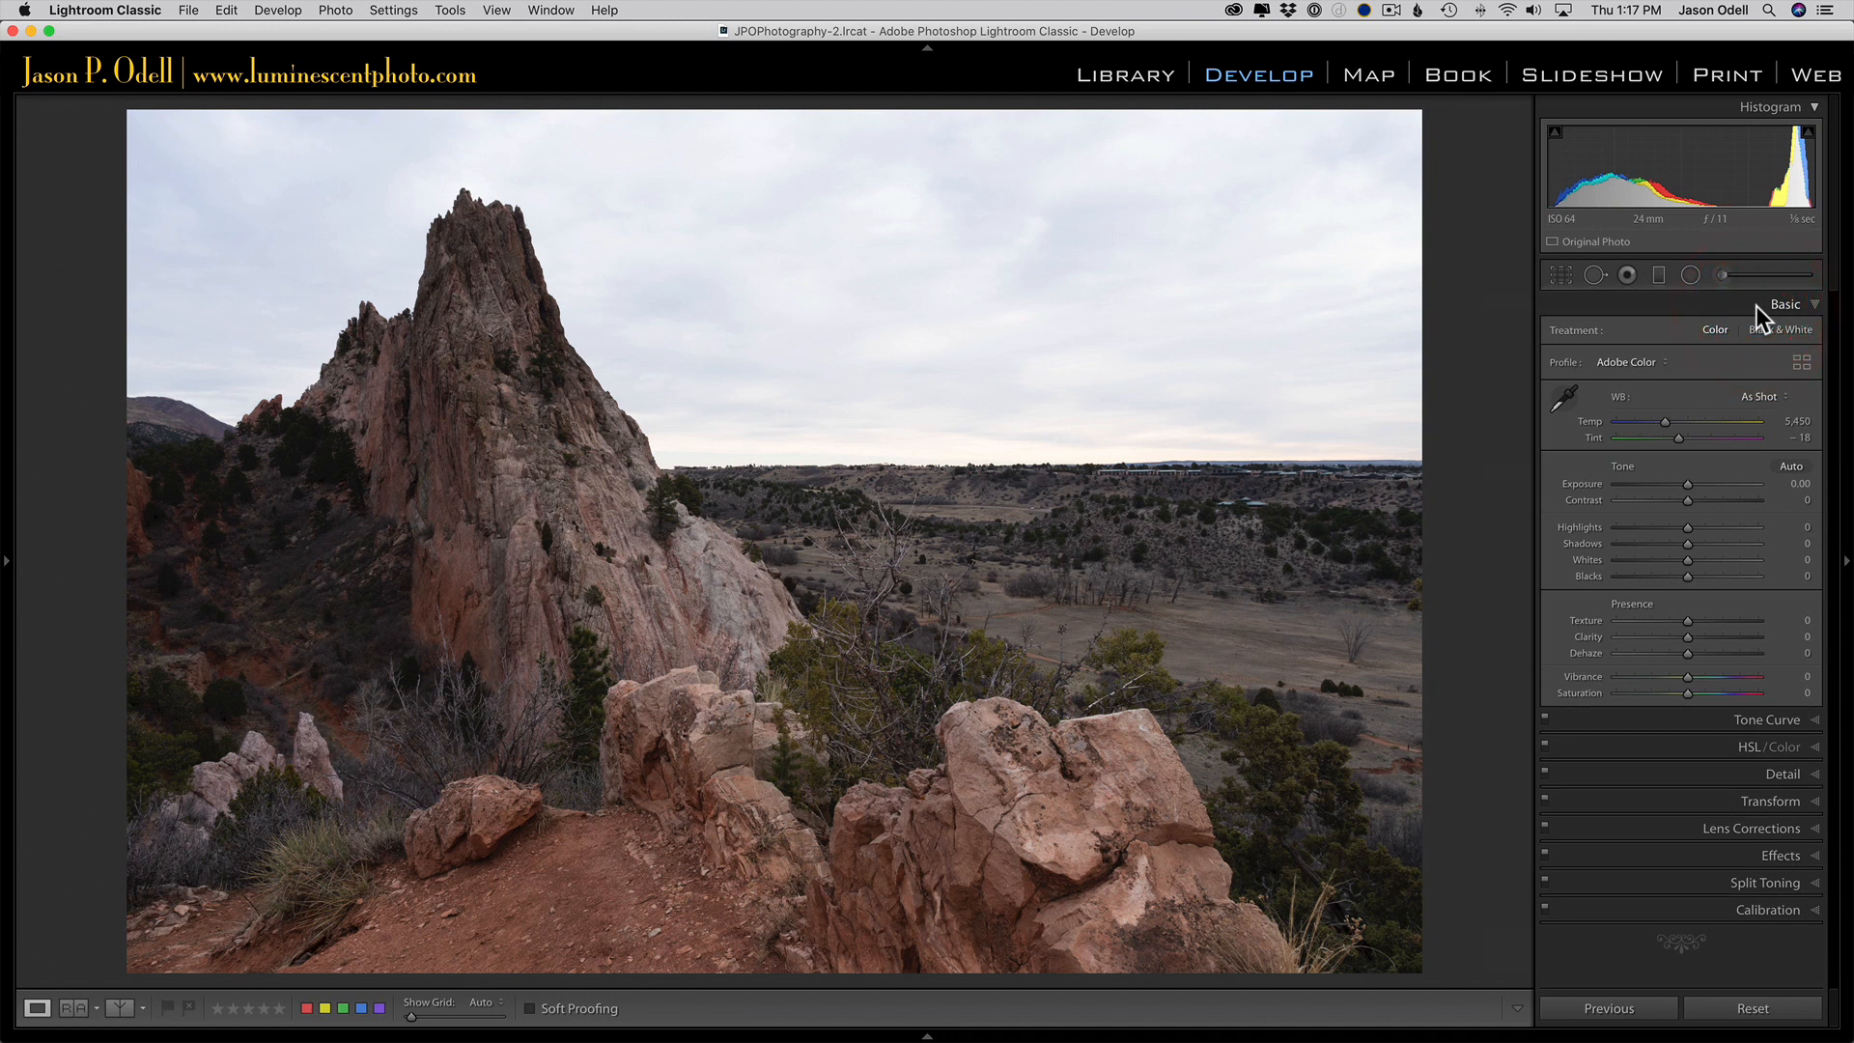
mouse_move(1696, 344)
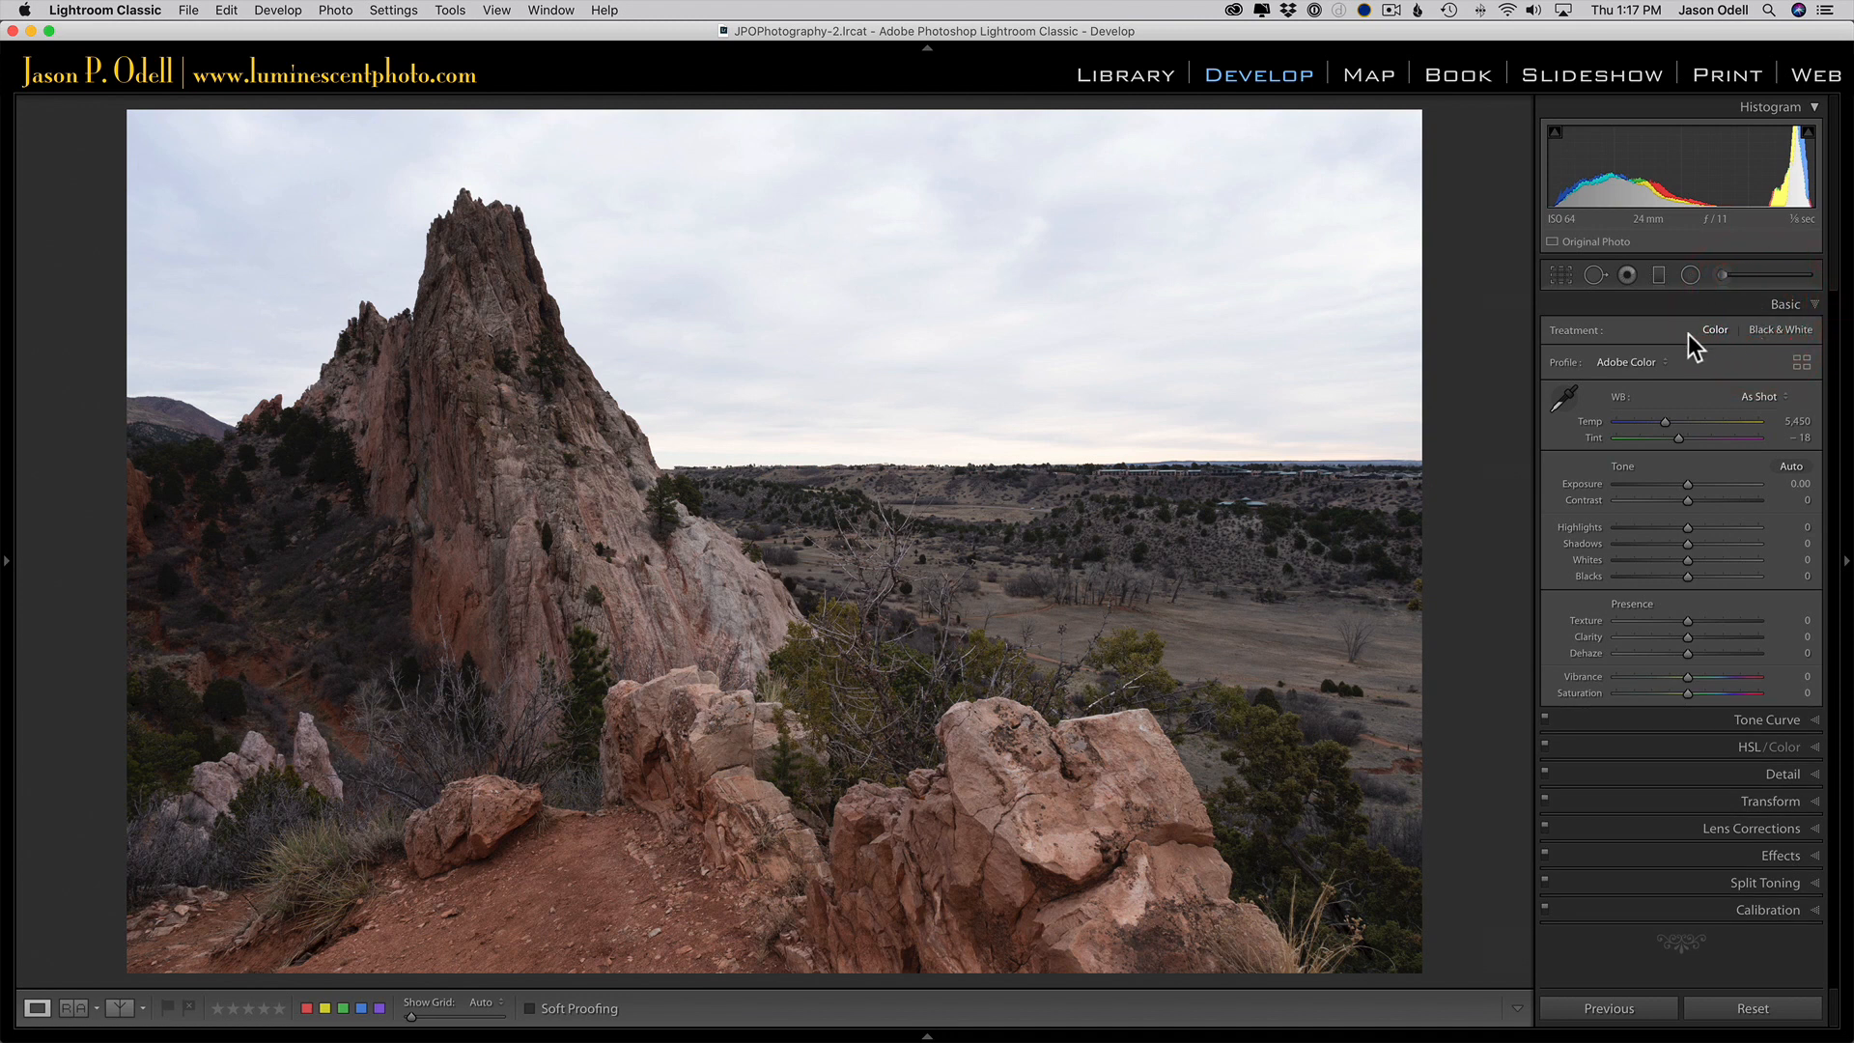
mouse_move(1695, 191)
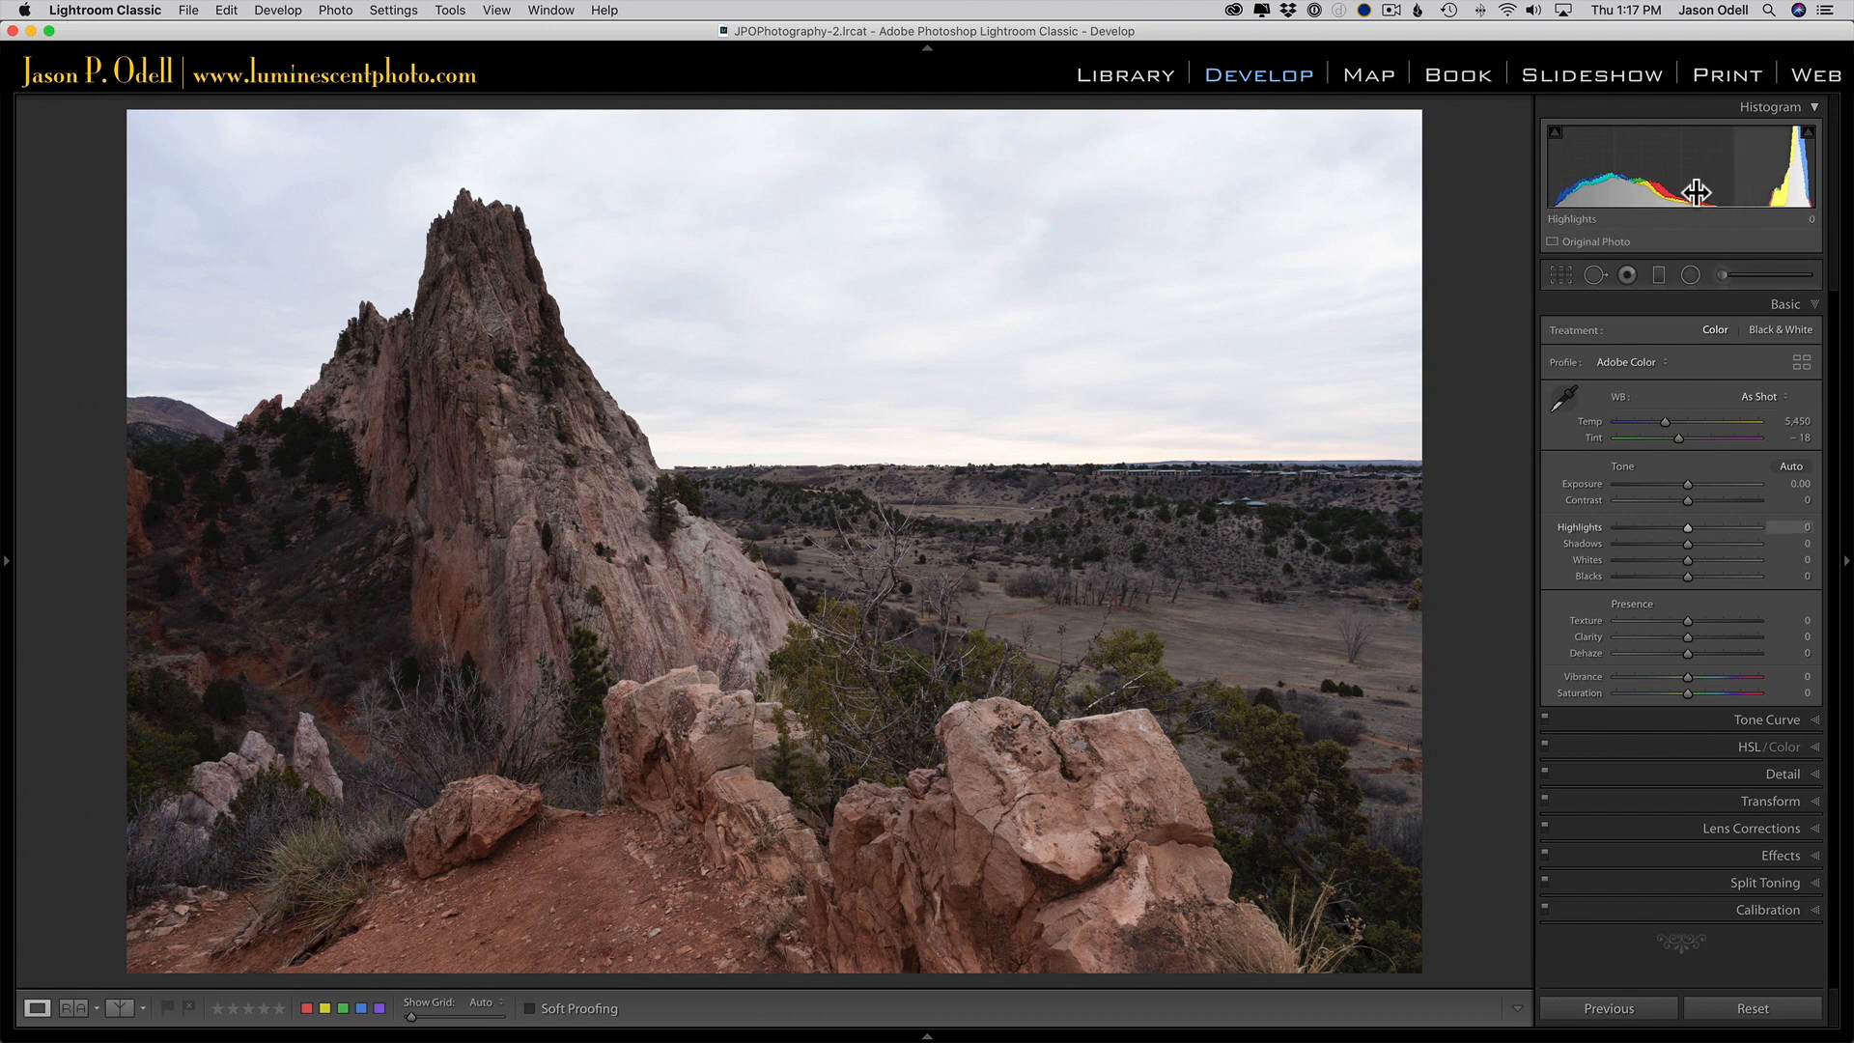
mouse_move(809, 373)
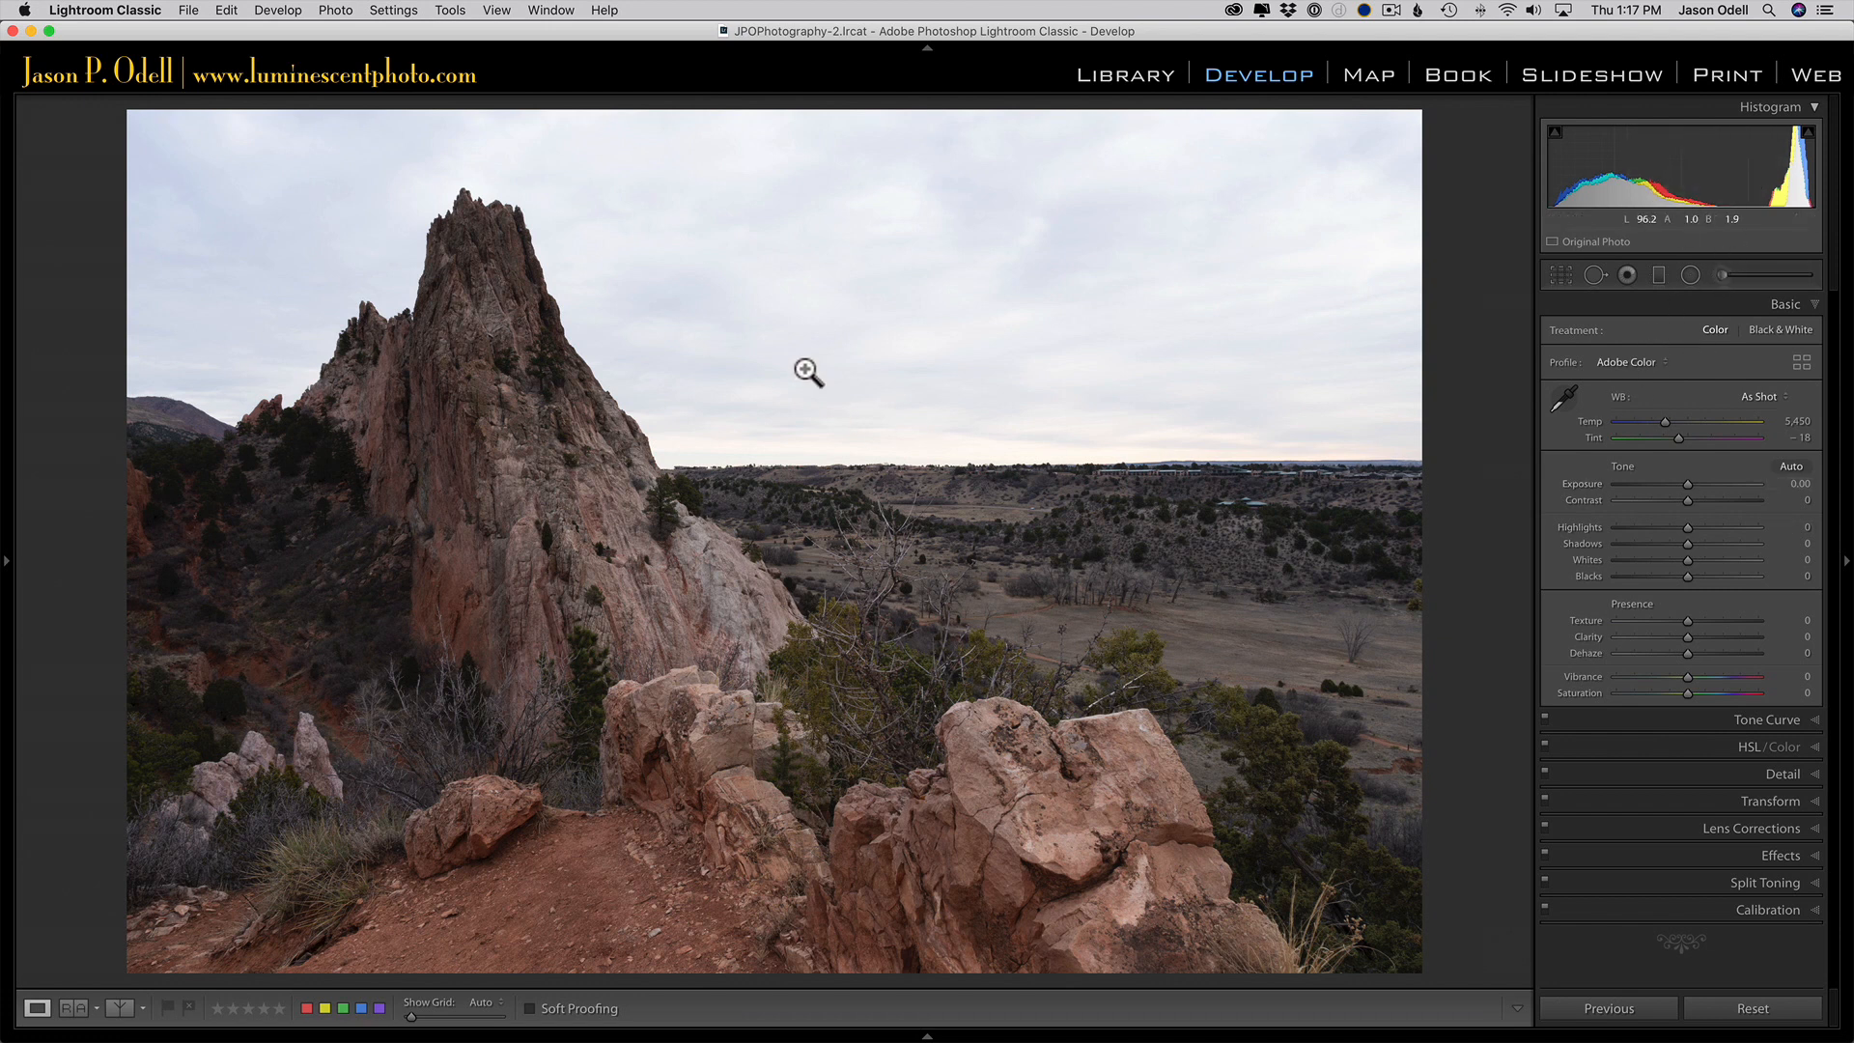
mouse_move(1063, 467)
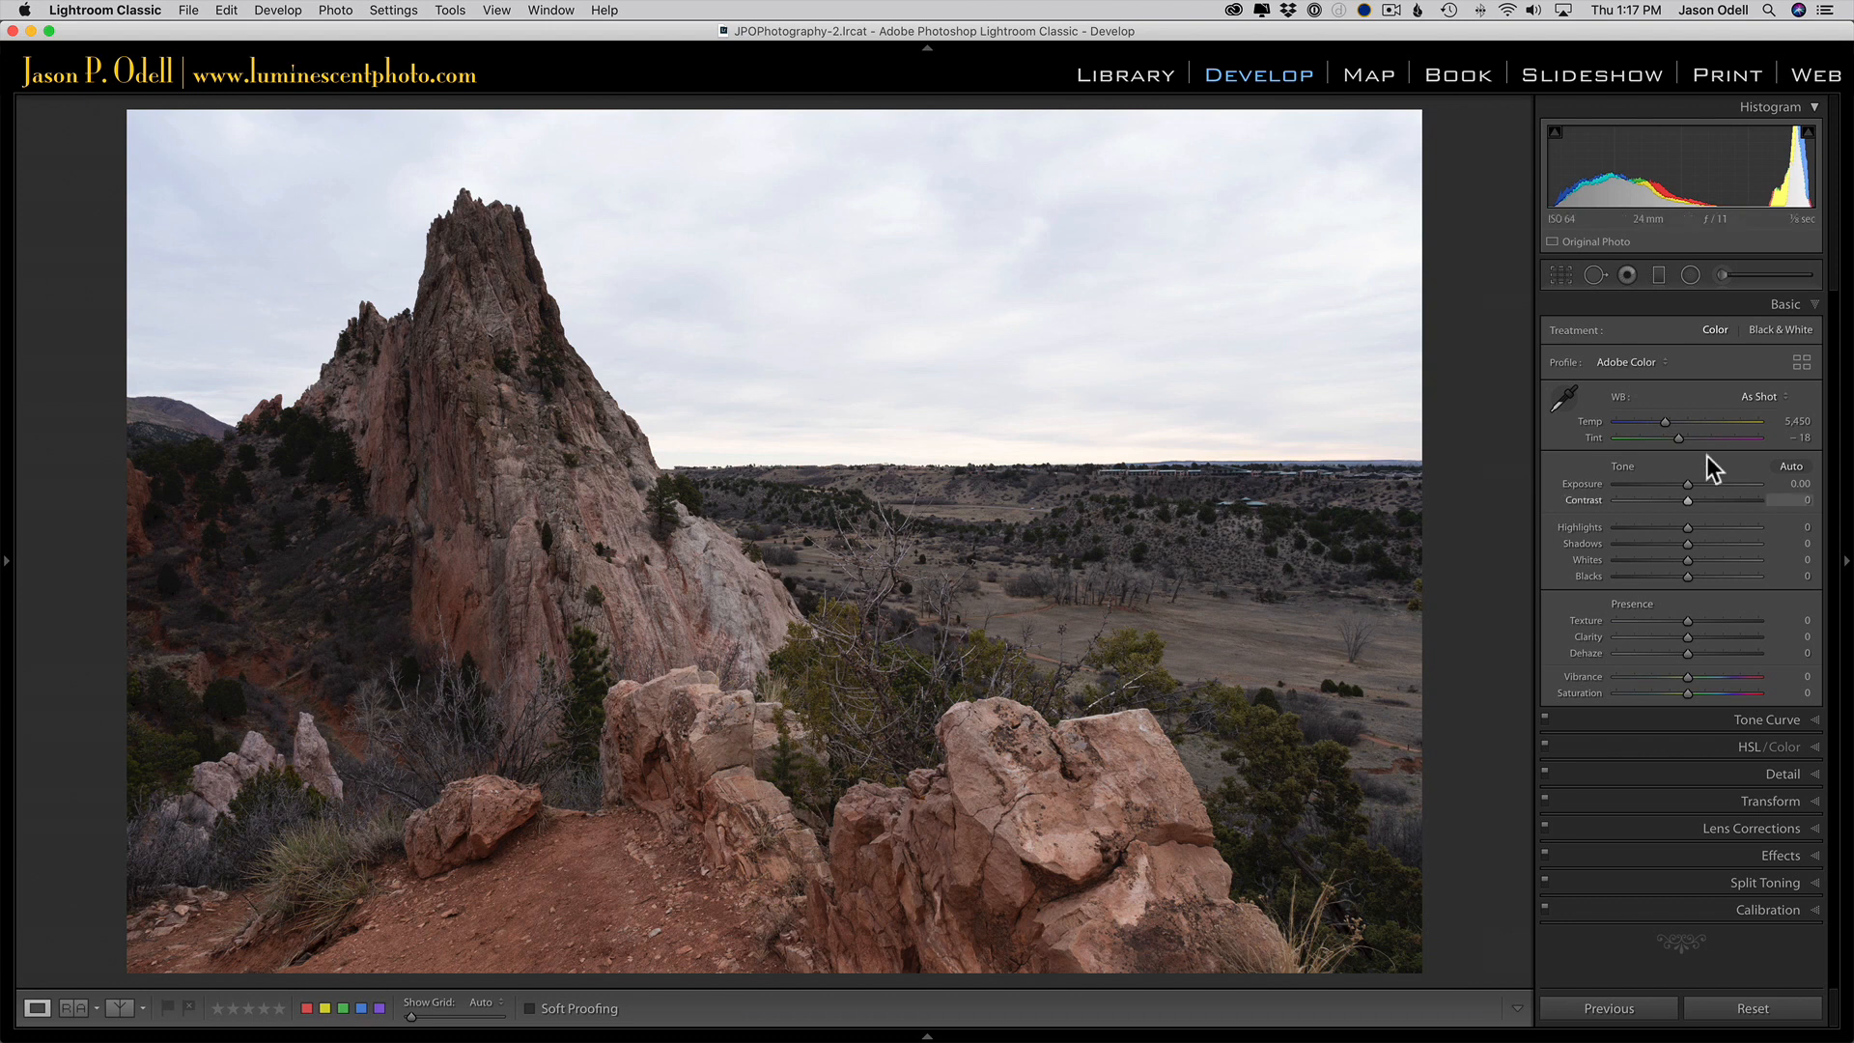
mouse_move(1677, 372)
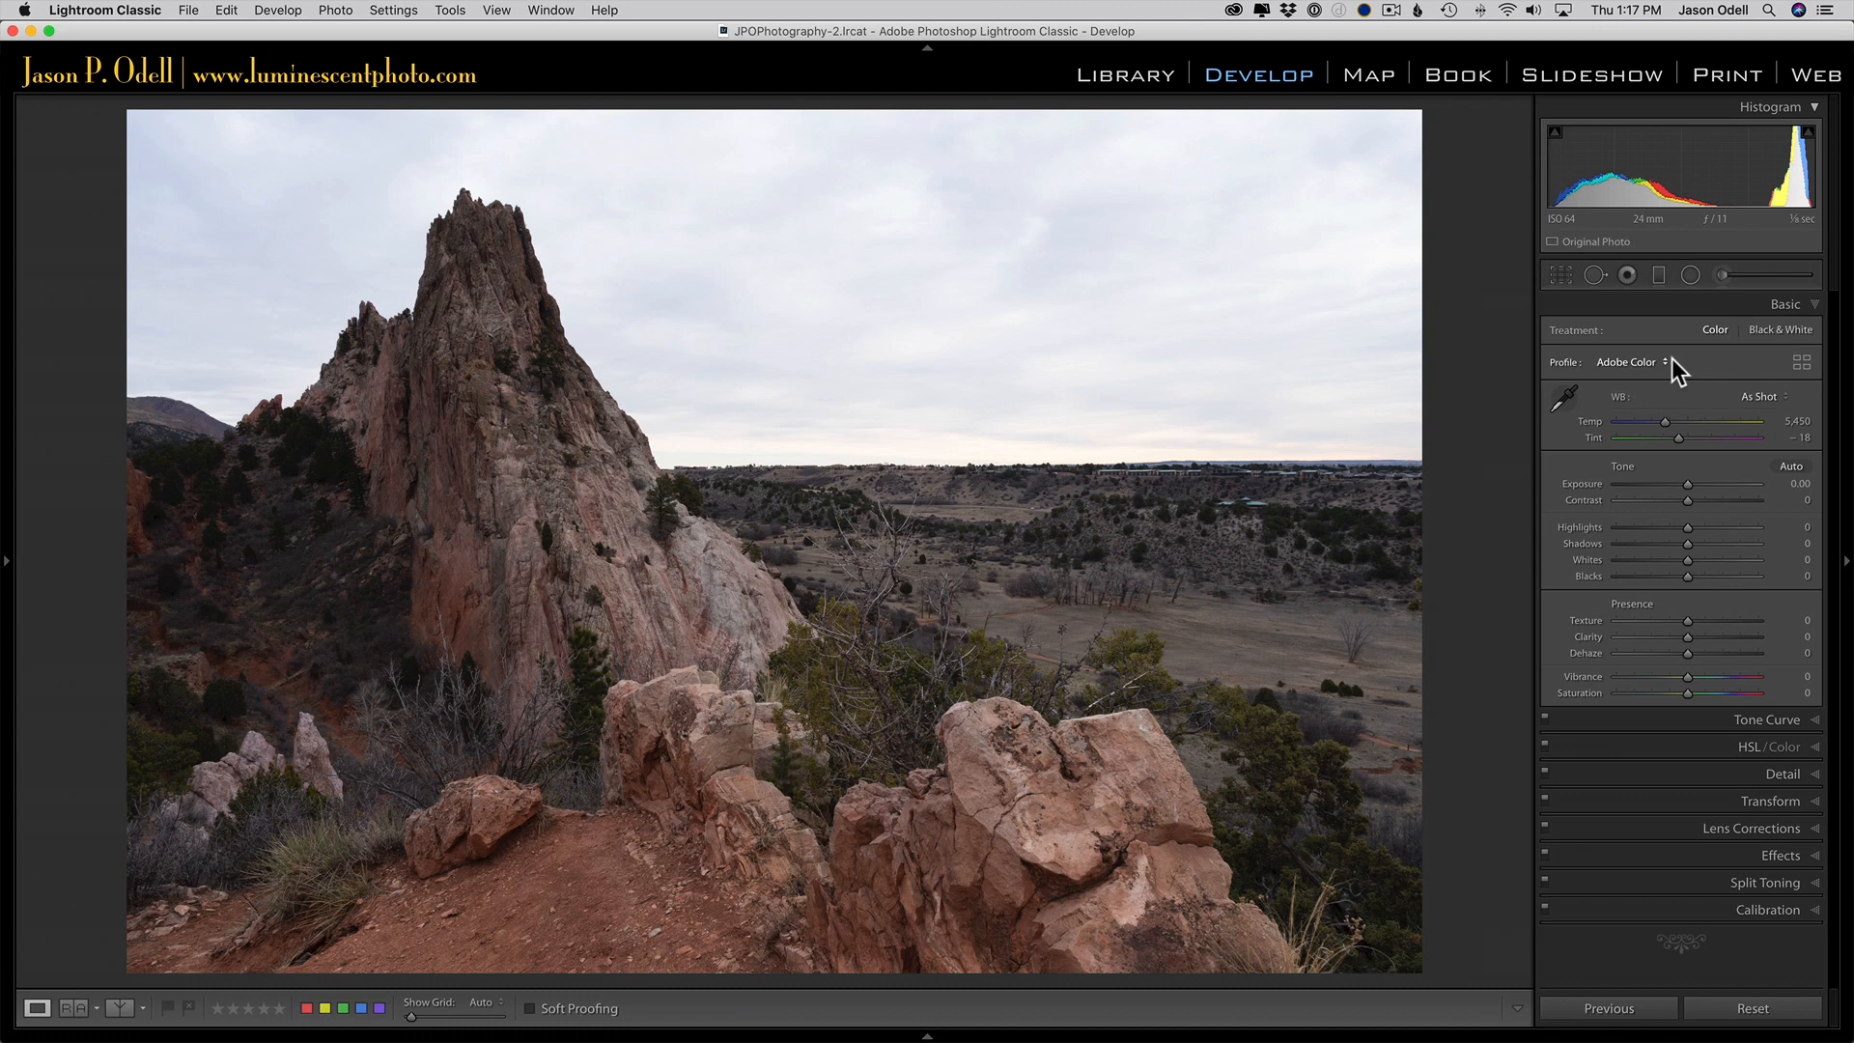
mouse_move(1677, 369)
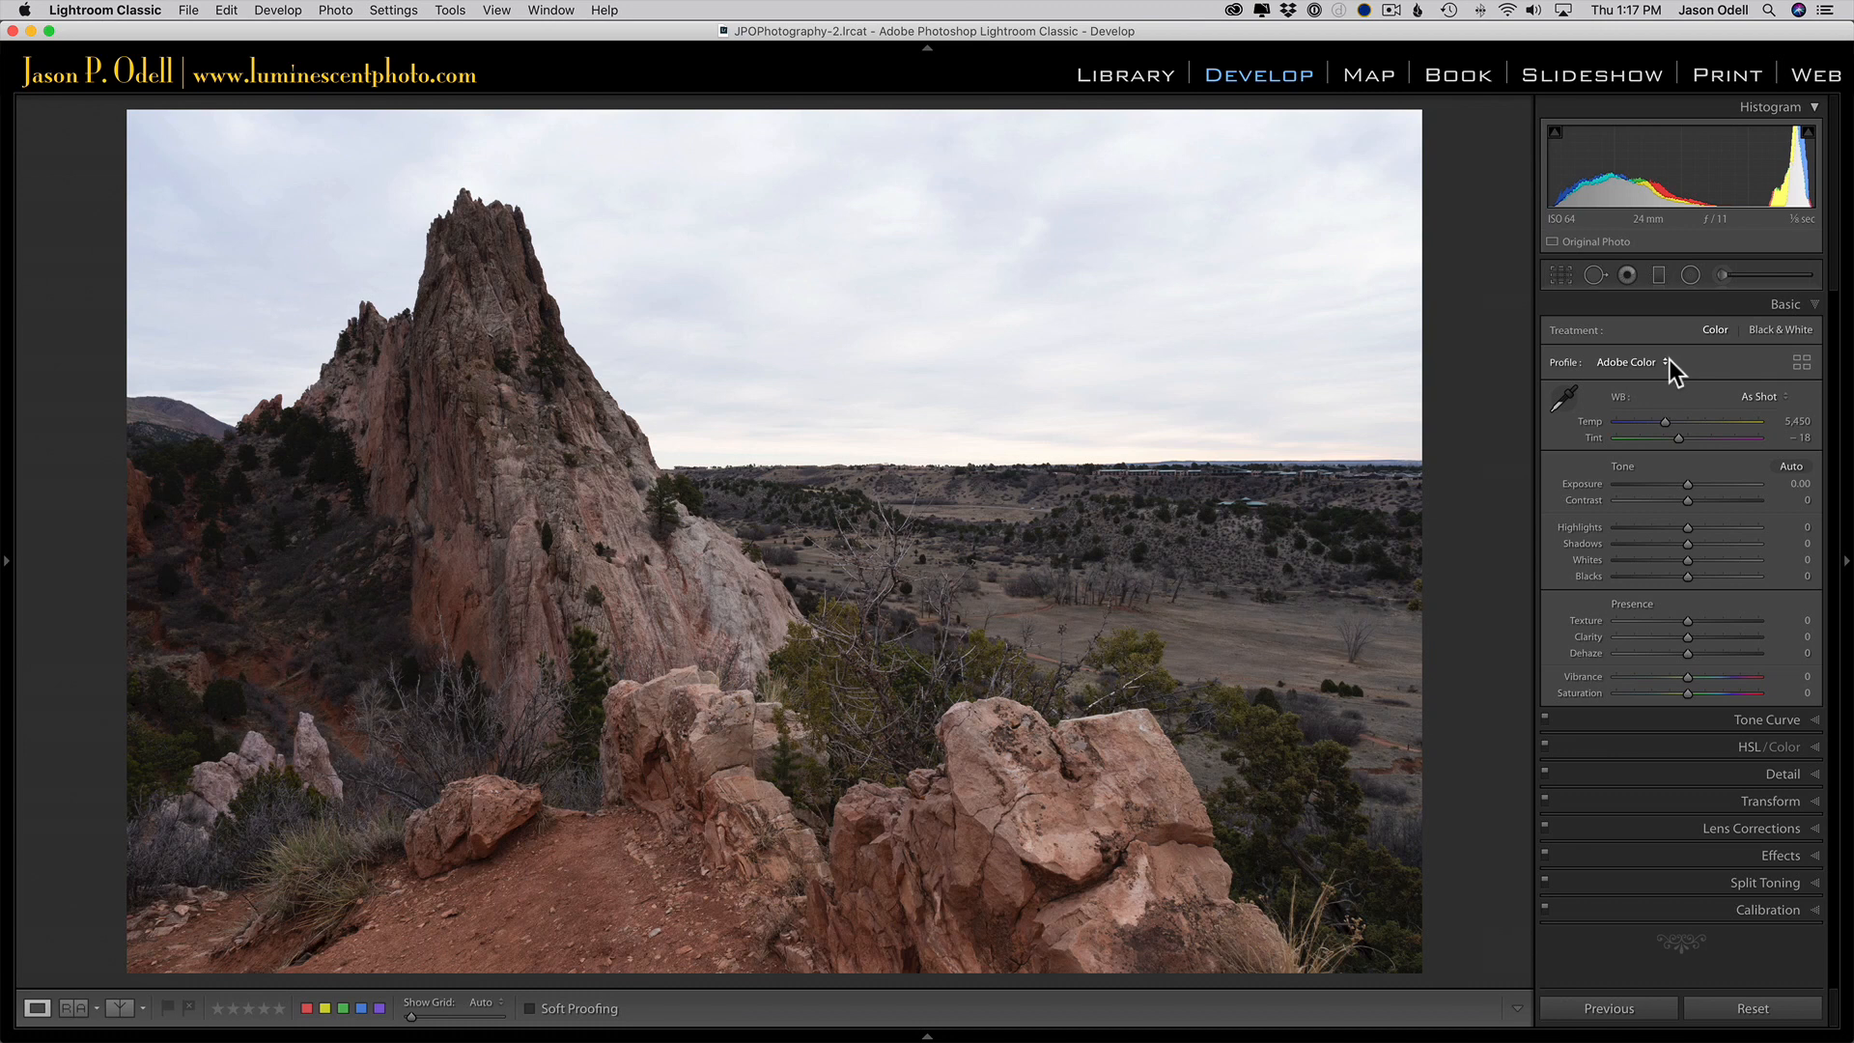
- Change the photo's profile from Adobe Color to Adobe Neutral
click(1632, 362)
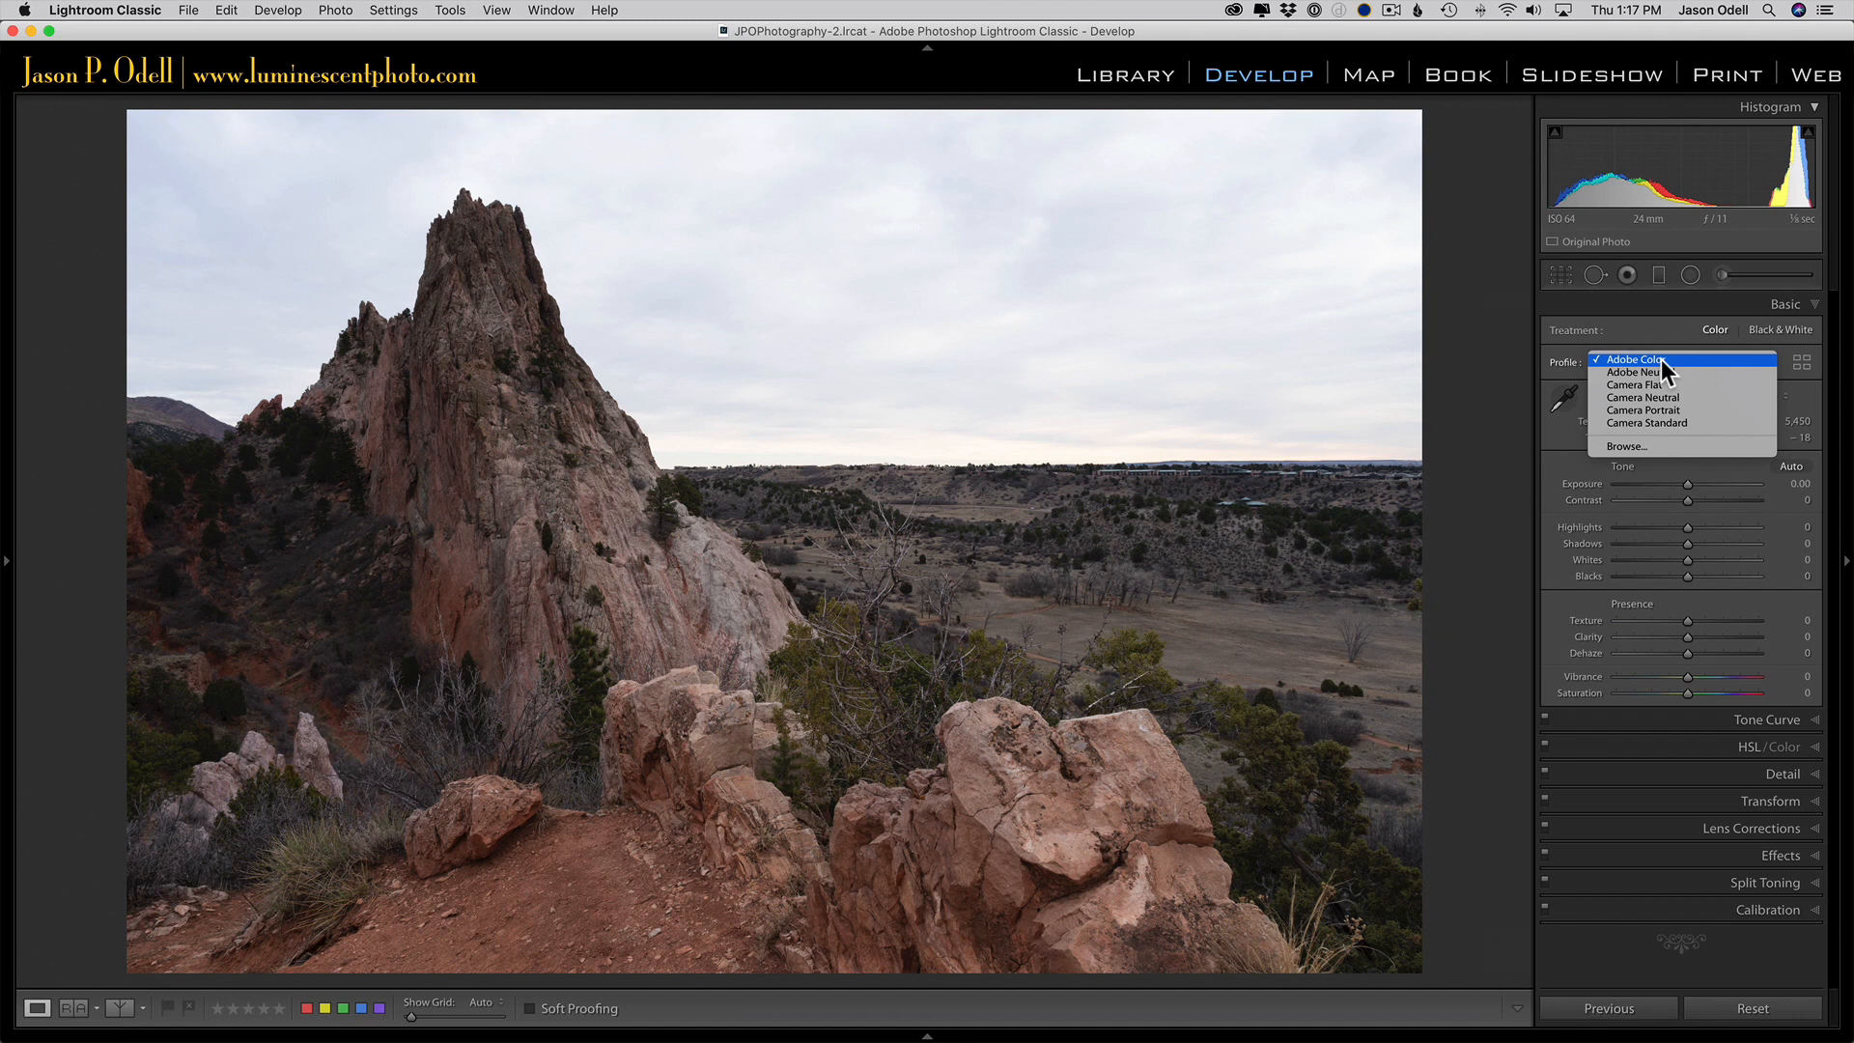
click(1639, 371)
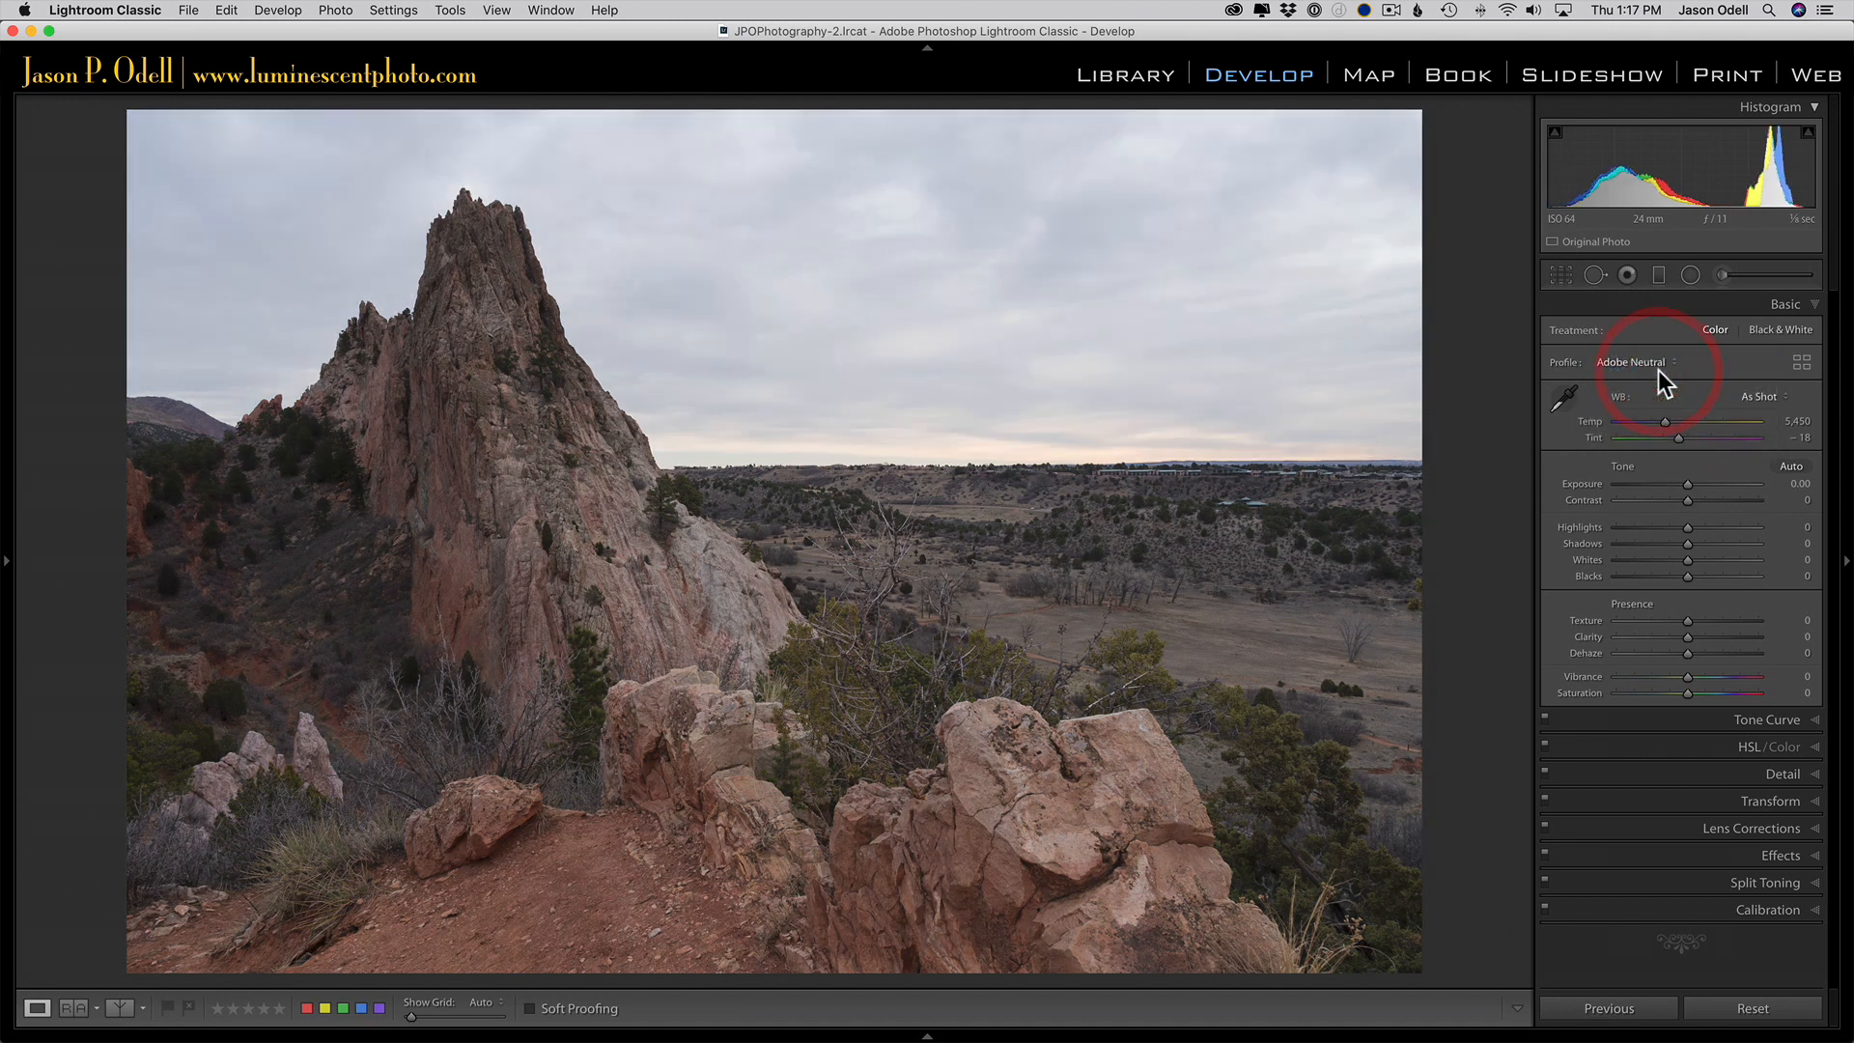
mouse_move(1632, 241)
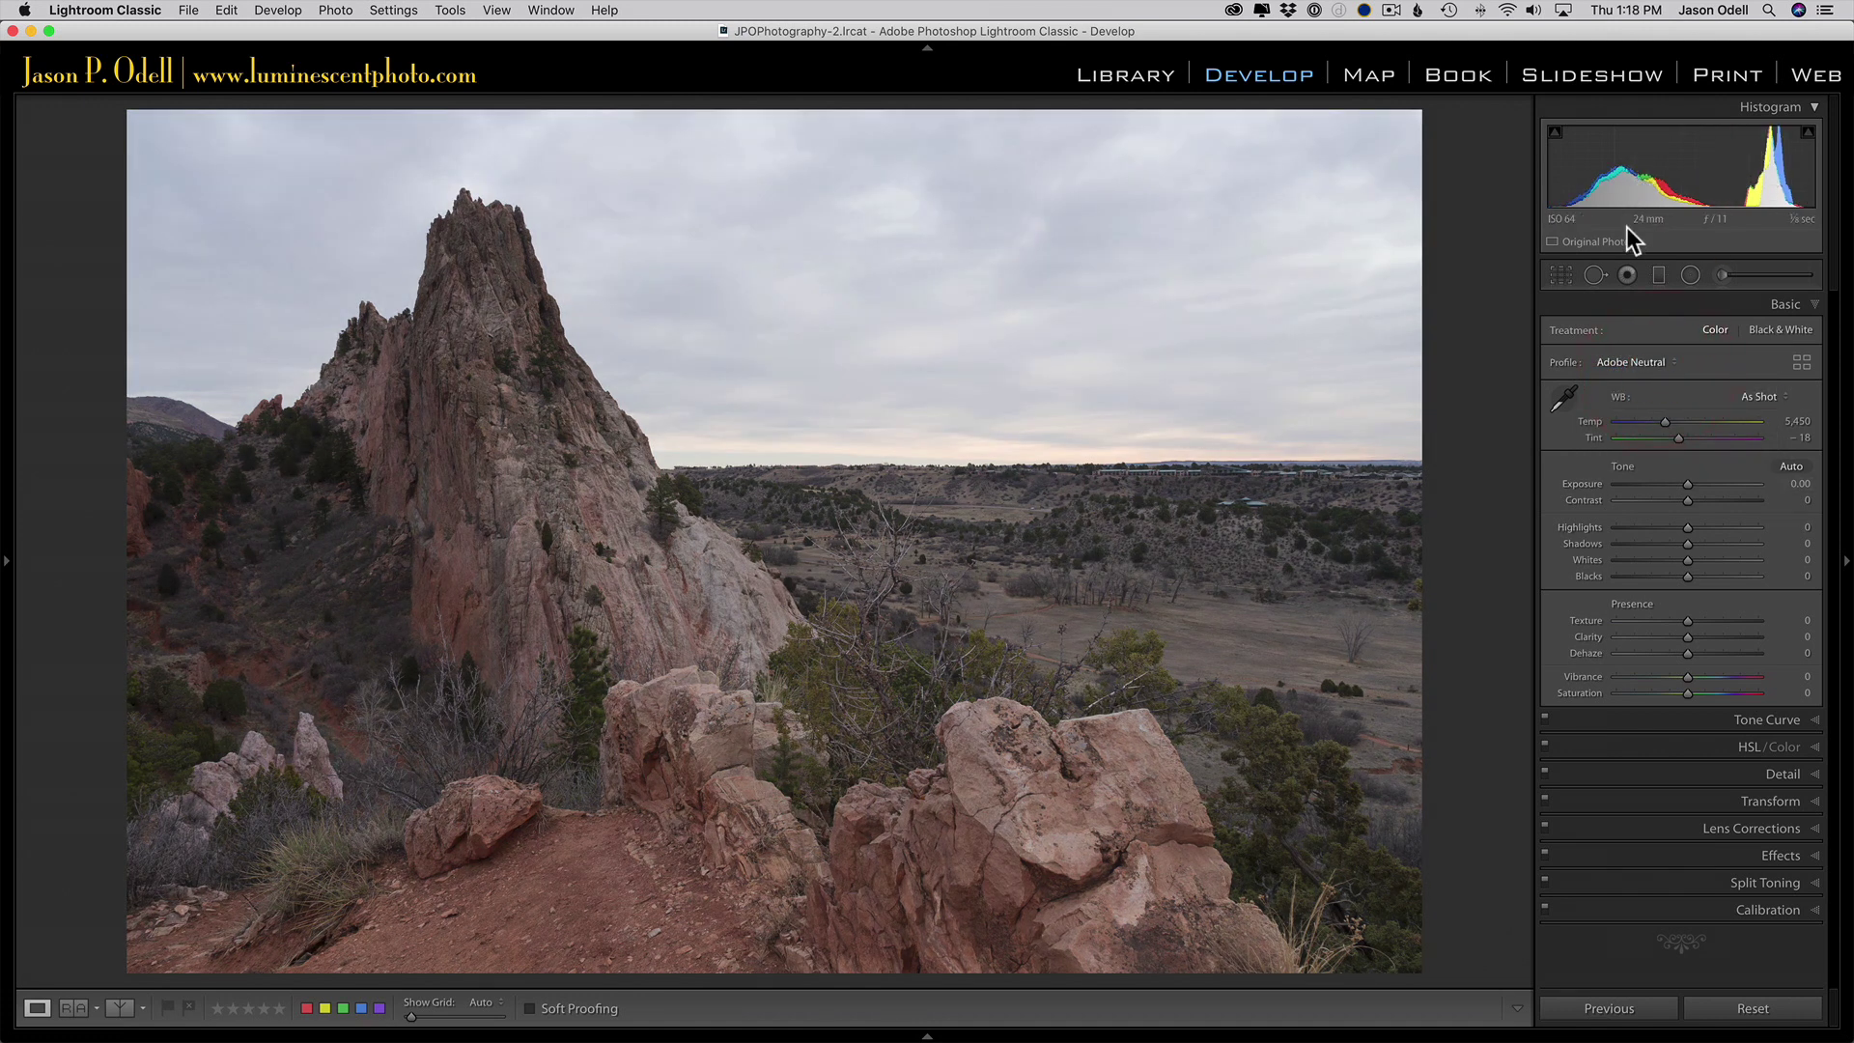
mouse_move(1563, 364)
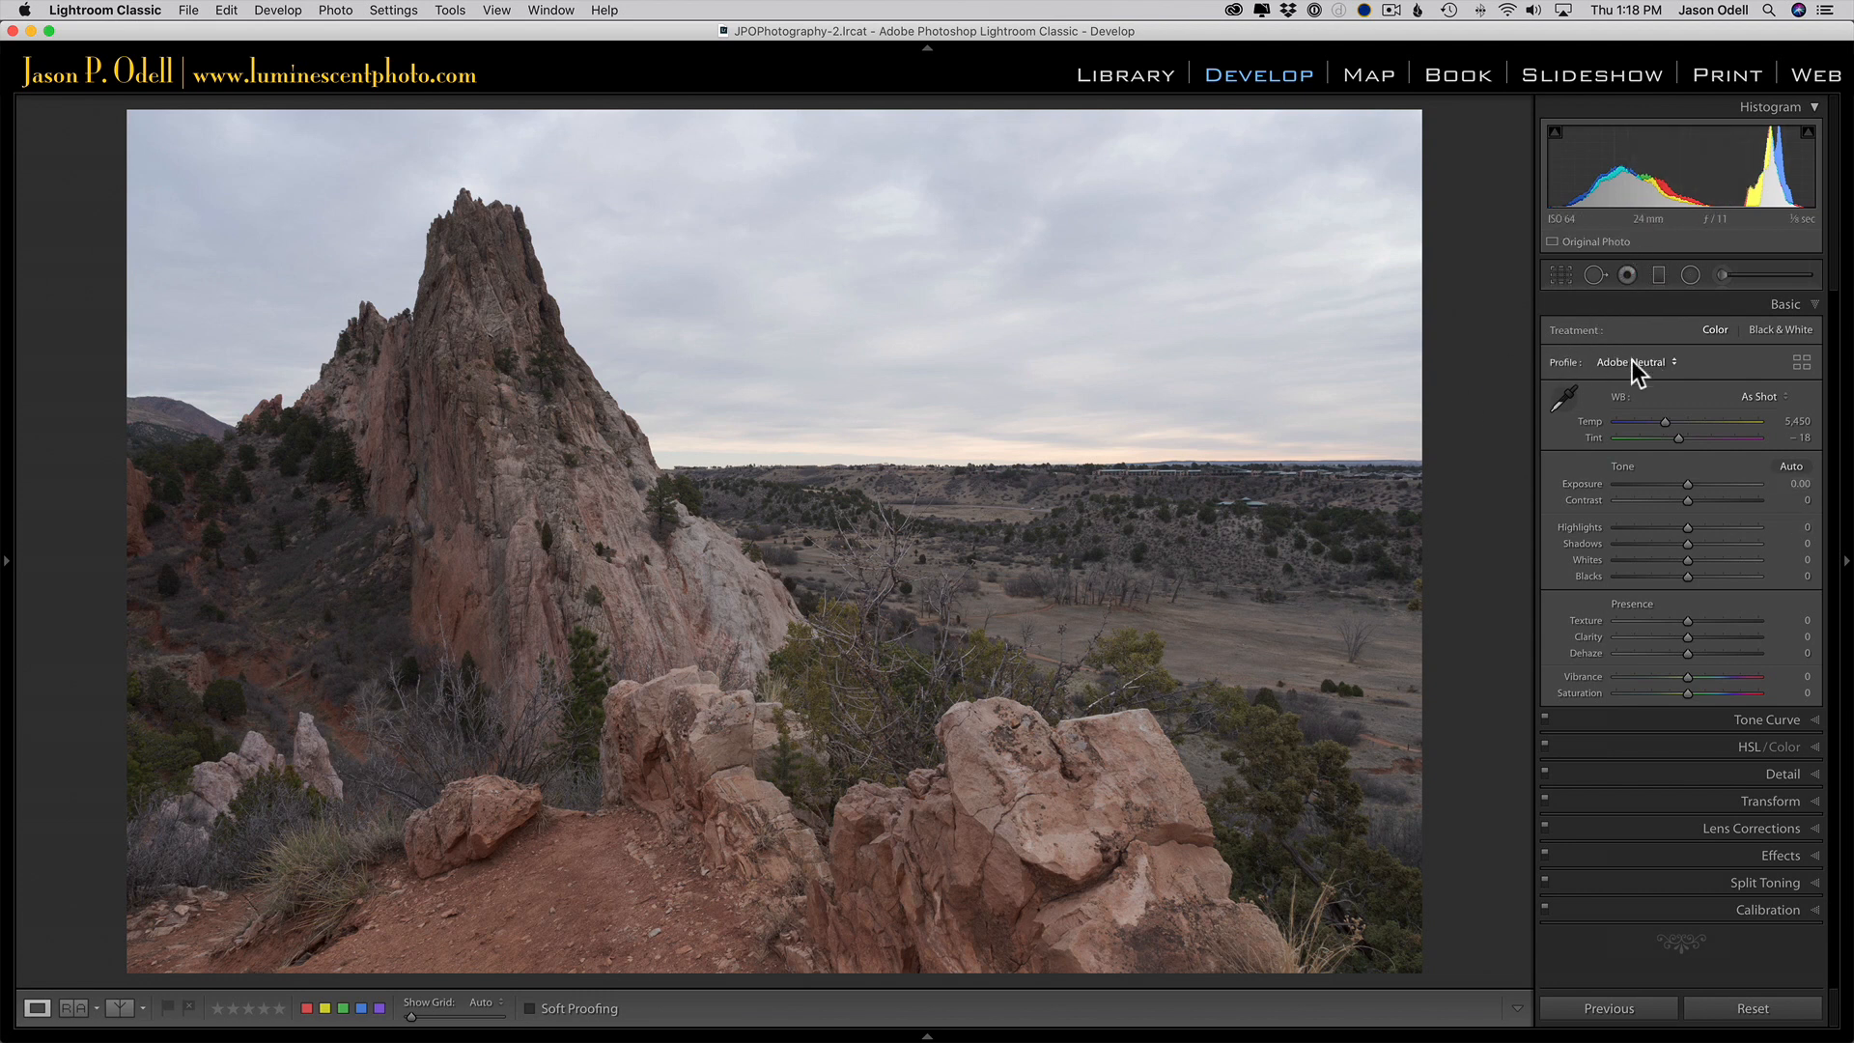
mouse_move(1748, 175)
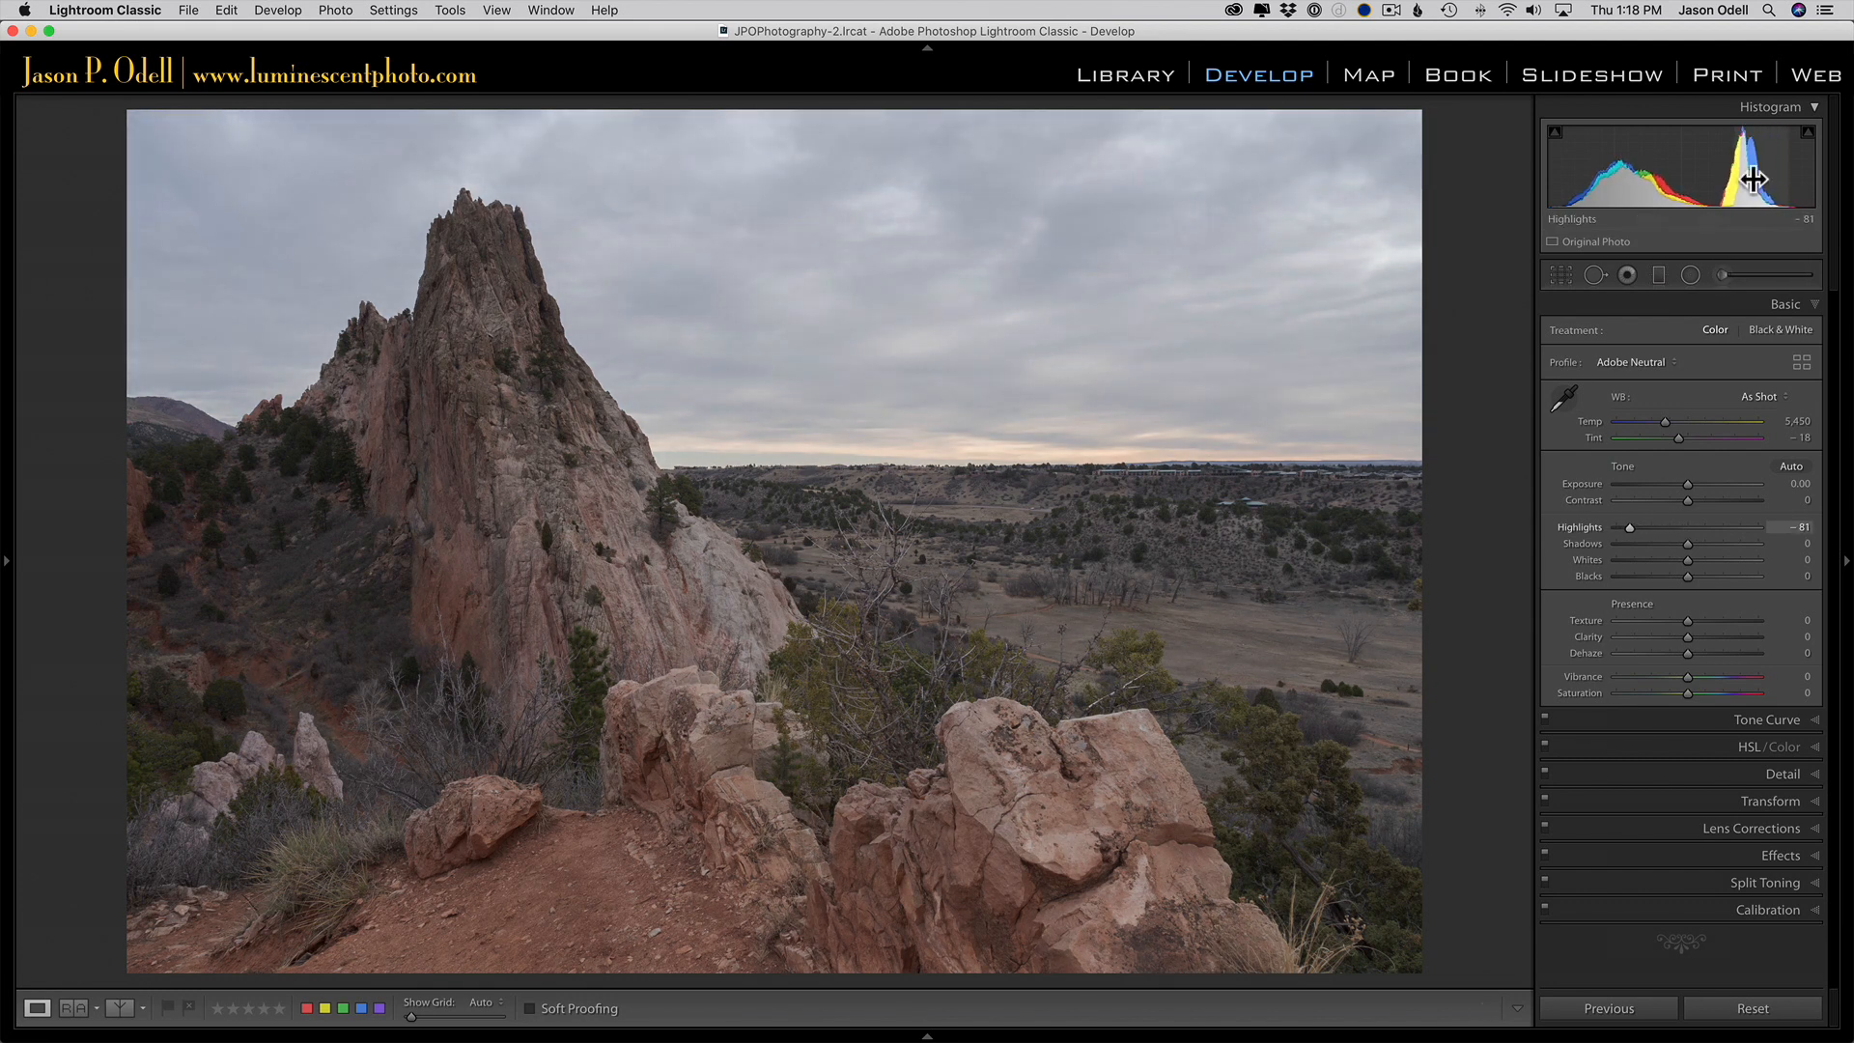
mouse_move(1168, 284)
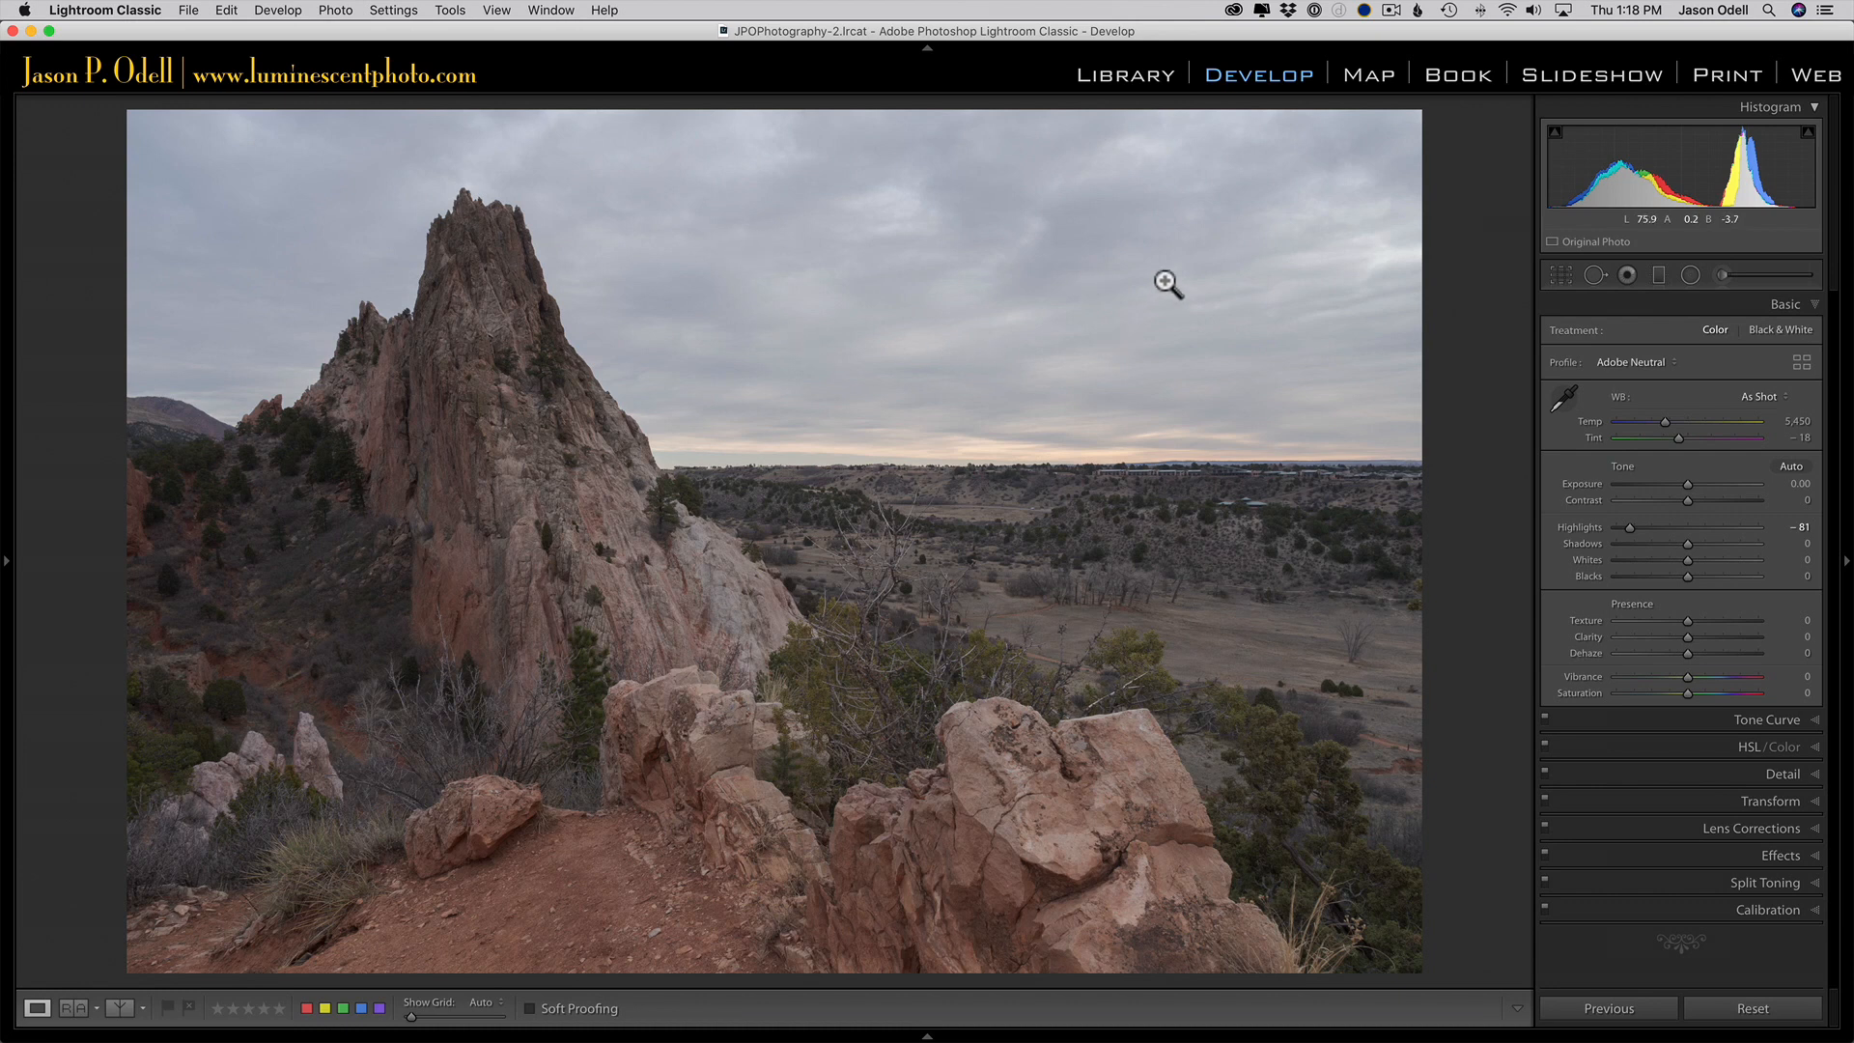
mouse_move(1313, 353)
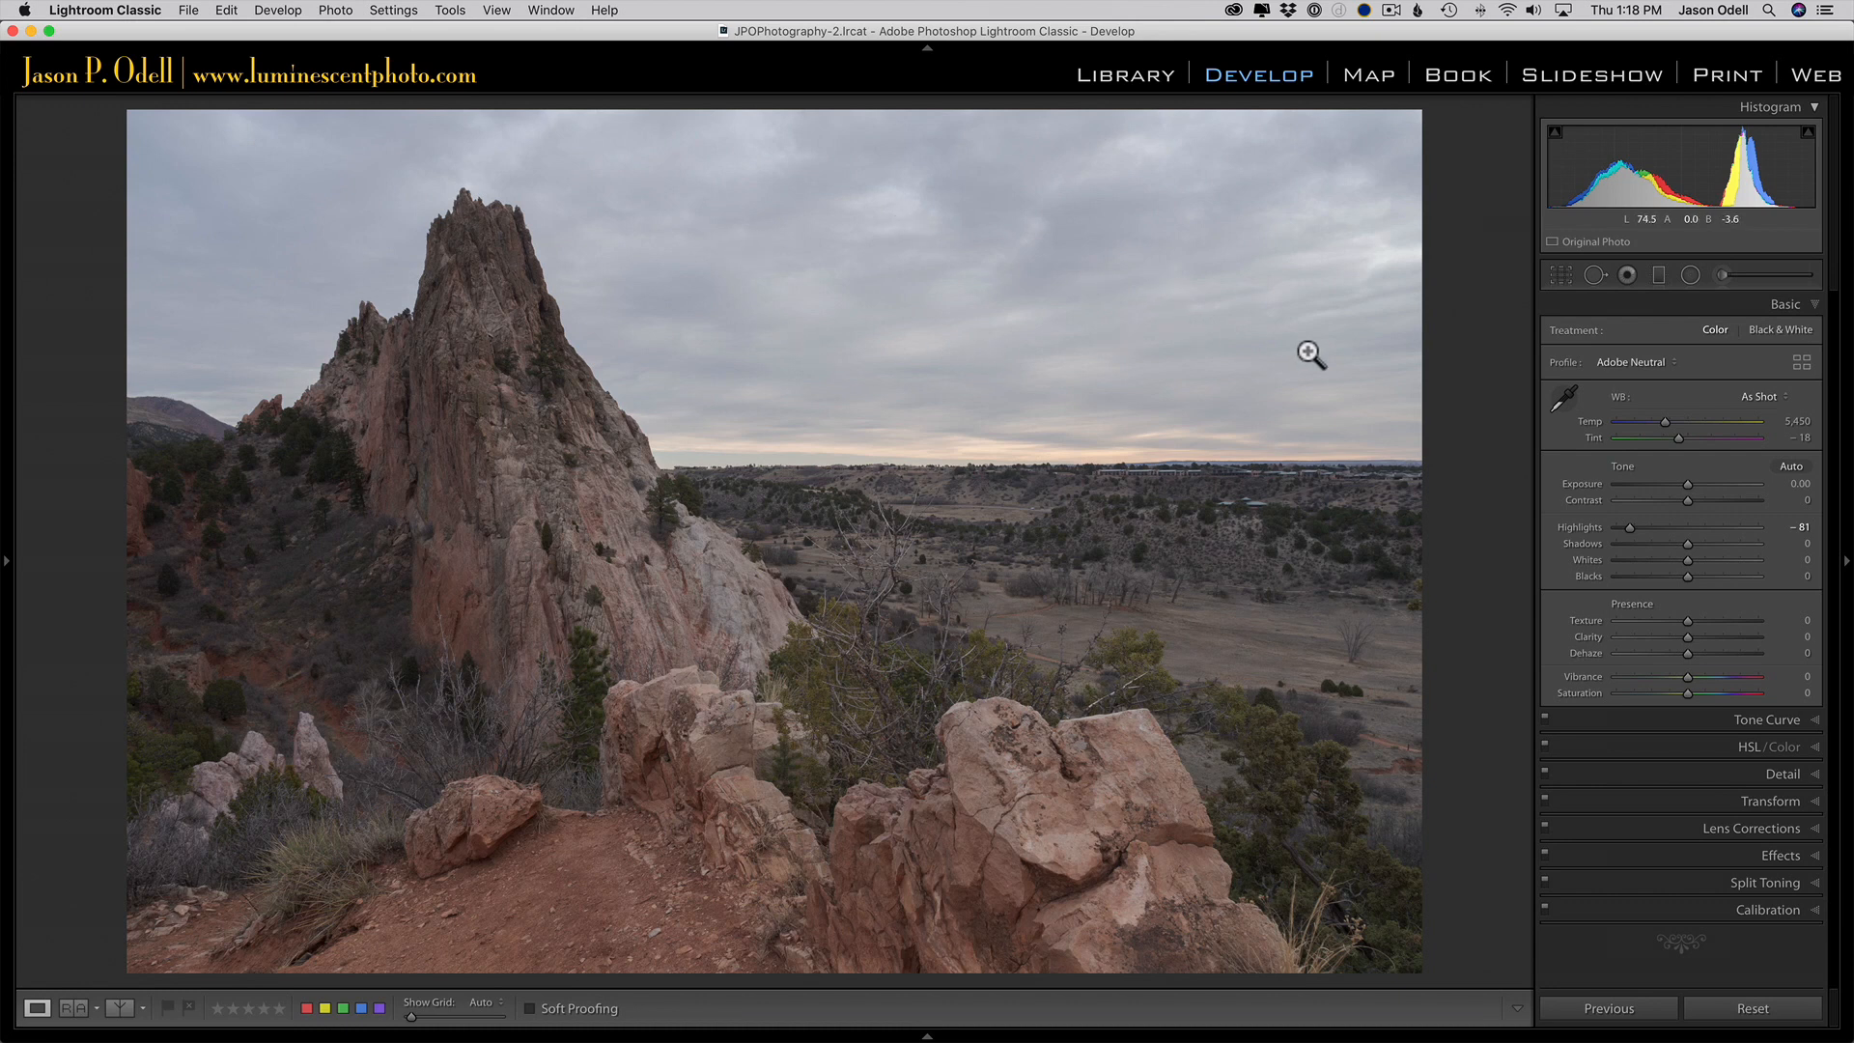
mouse_move(1689, 568)
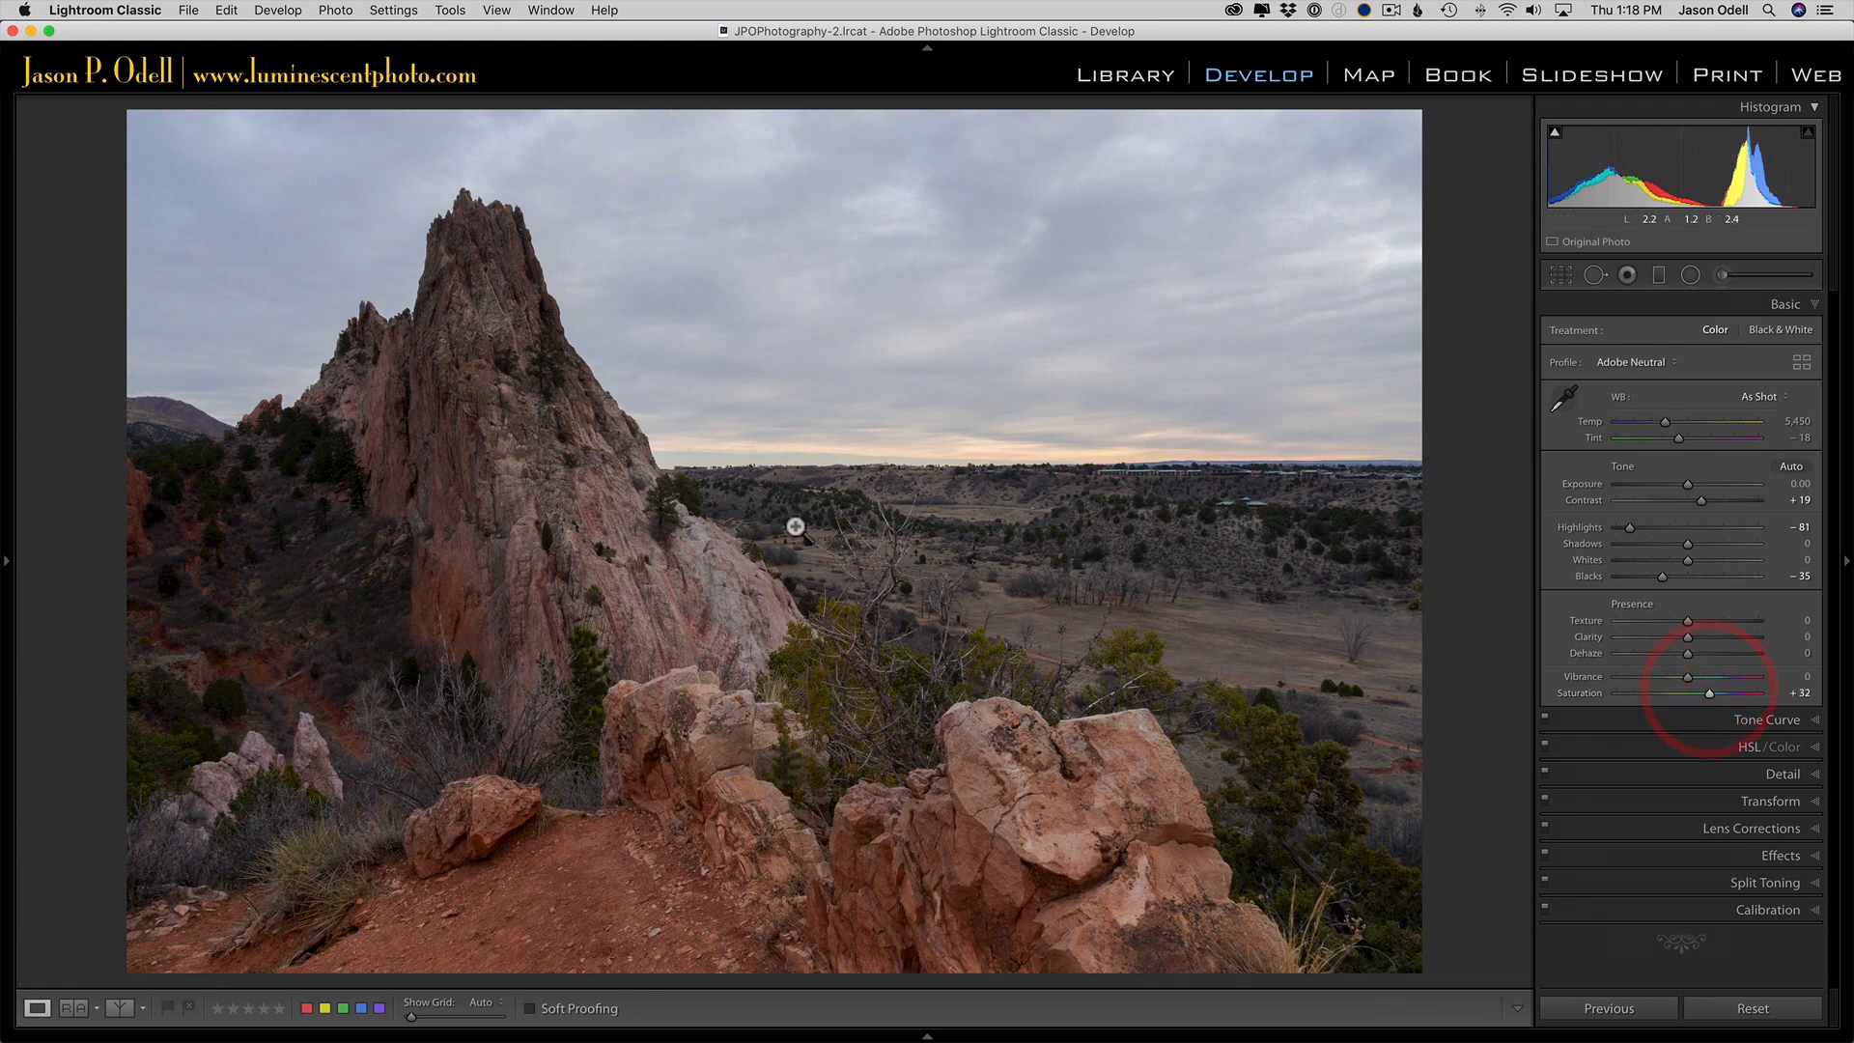
mouse_move(802, 322)
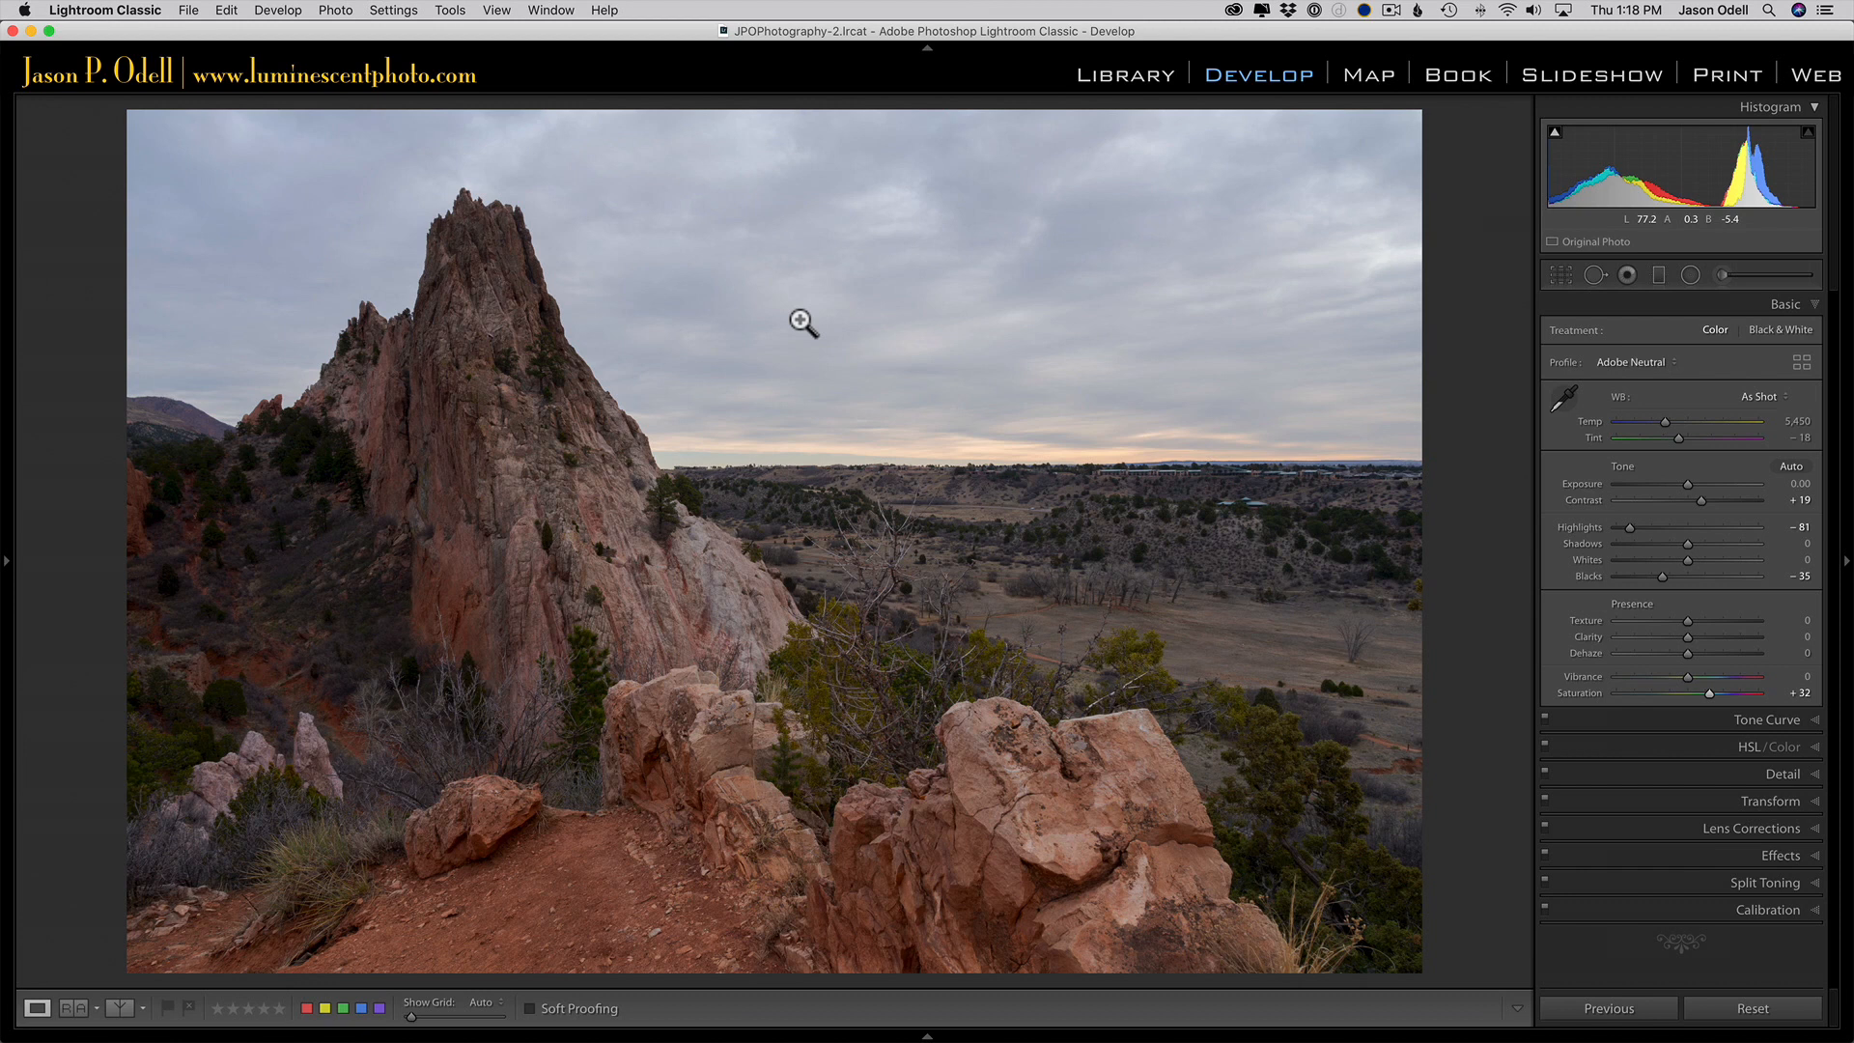
mouse_move(1481, 660)
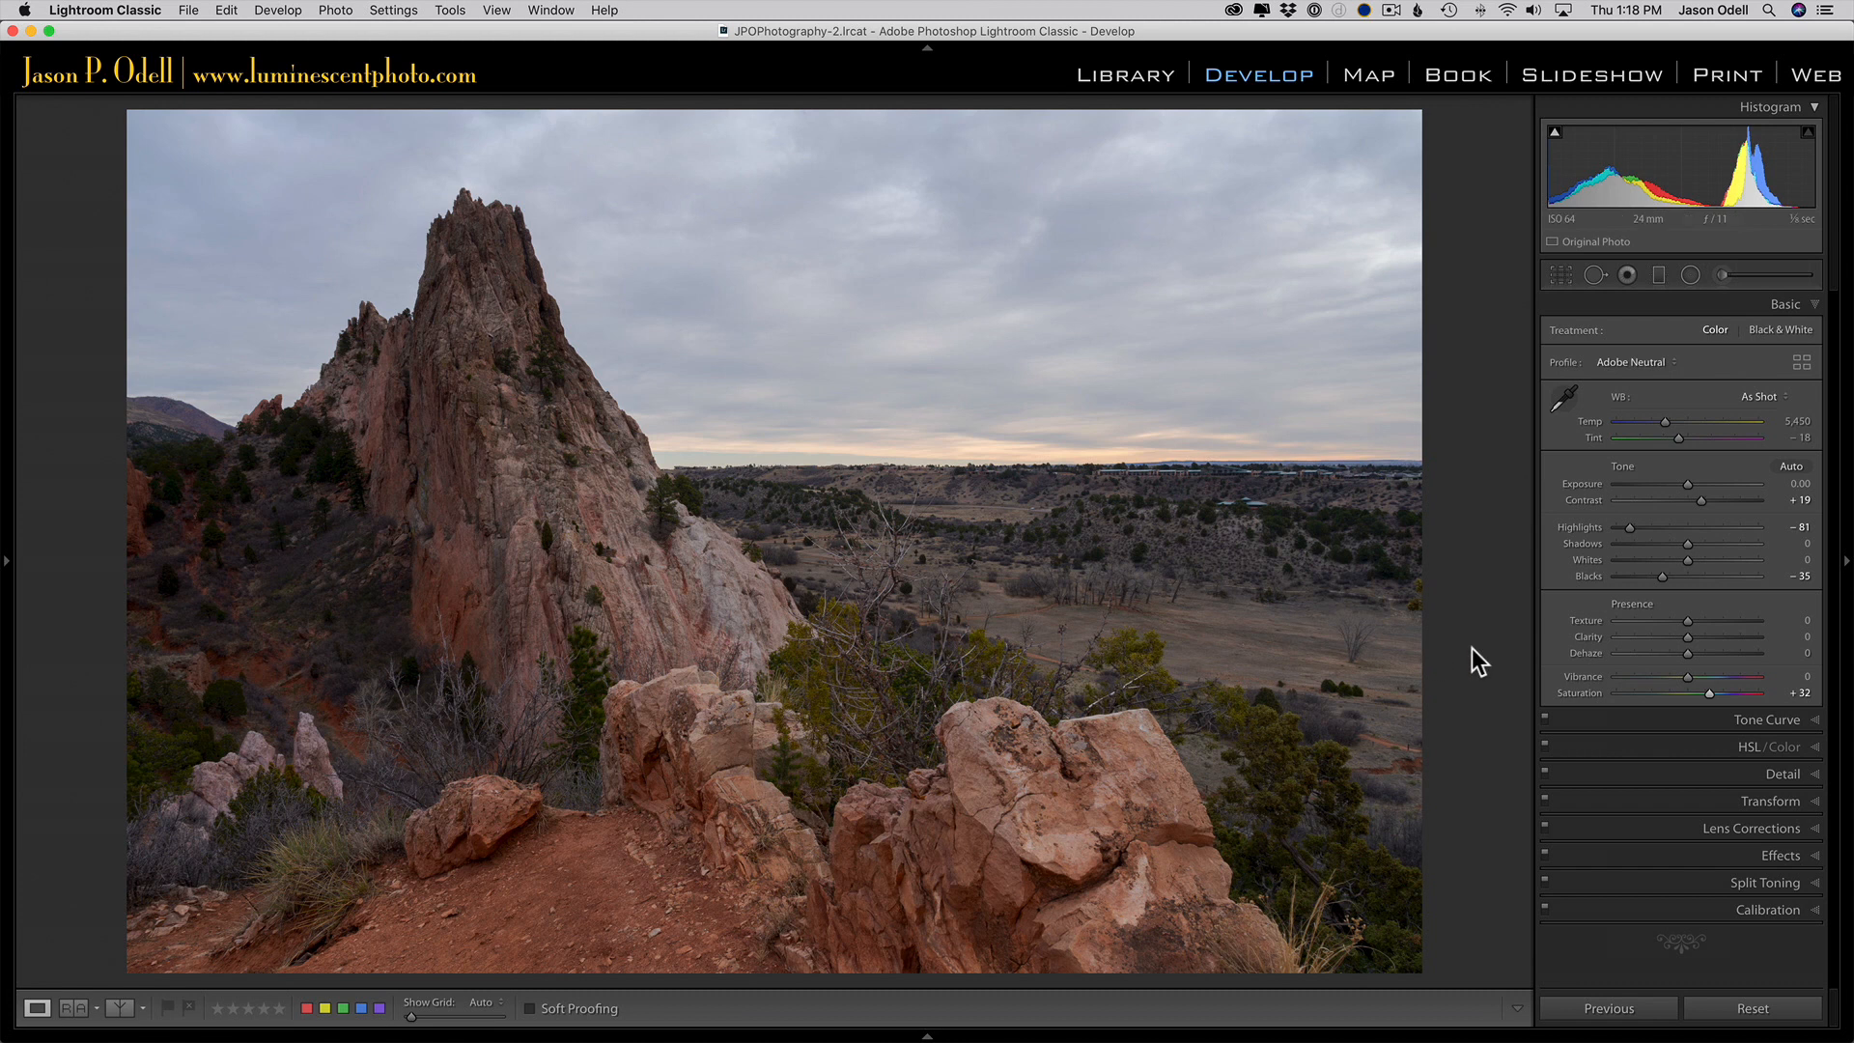
mouse_move(1621, 609)
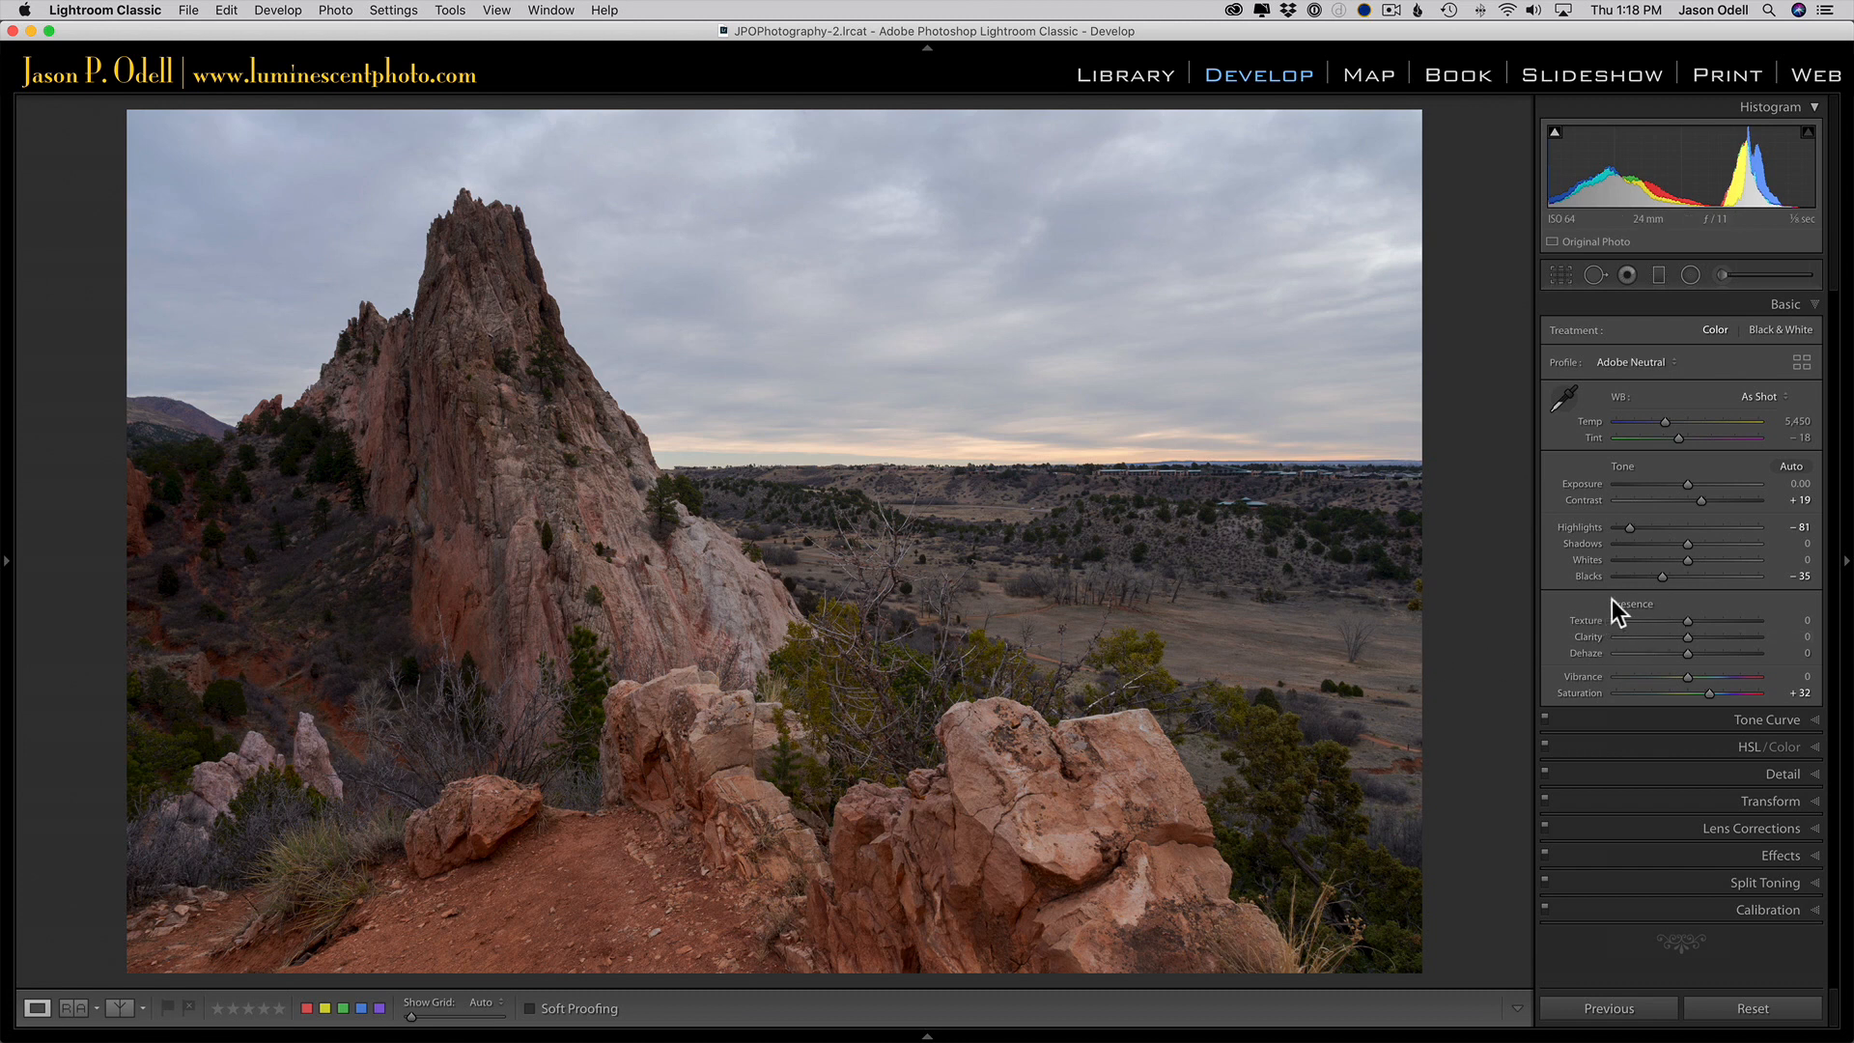
mouse_move(1597, 517)
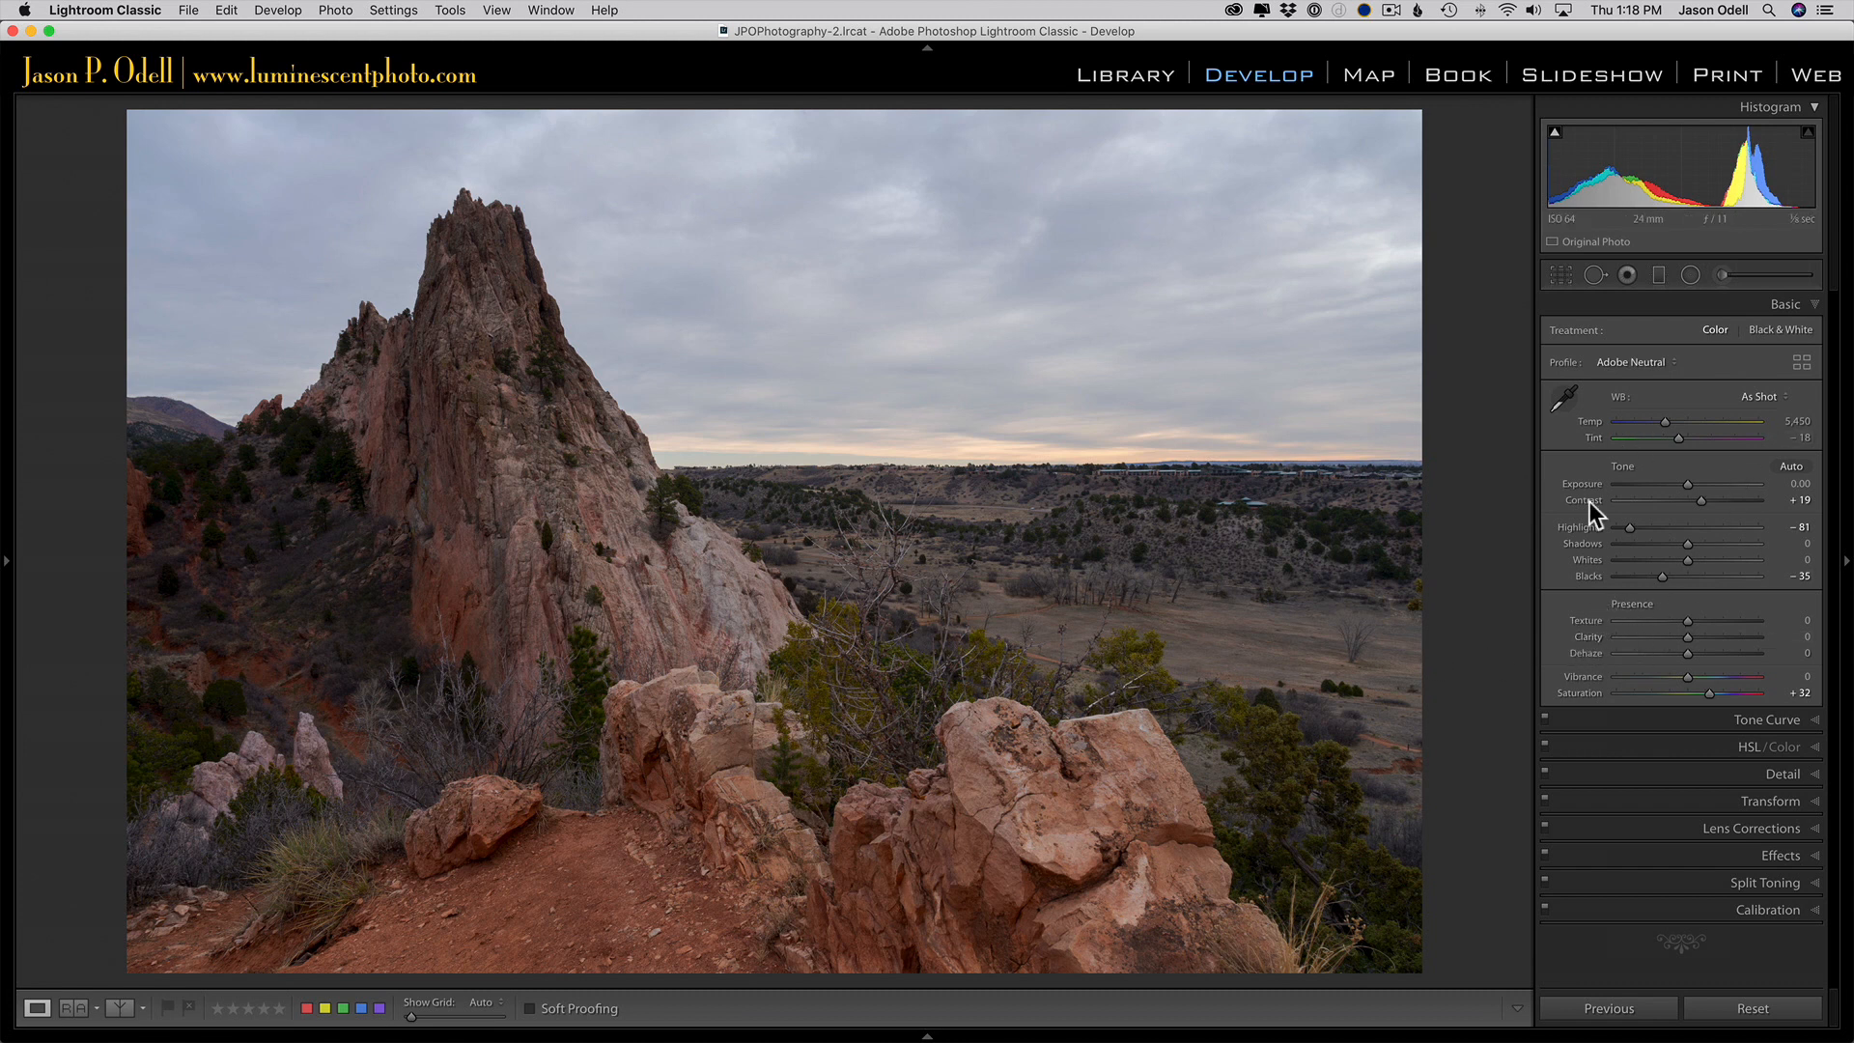
mouse_move(1708, 668)
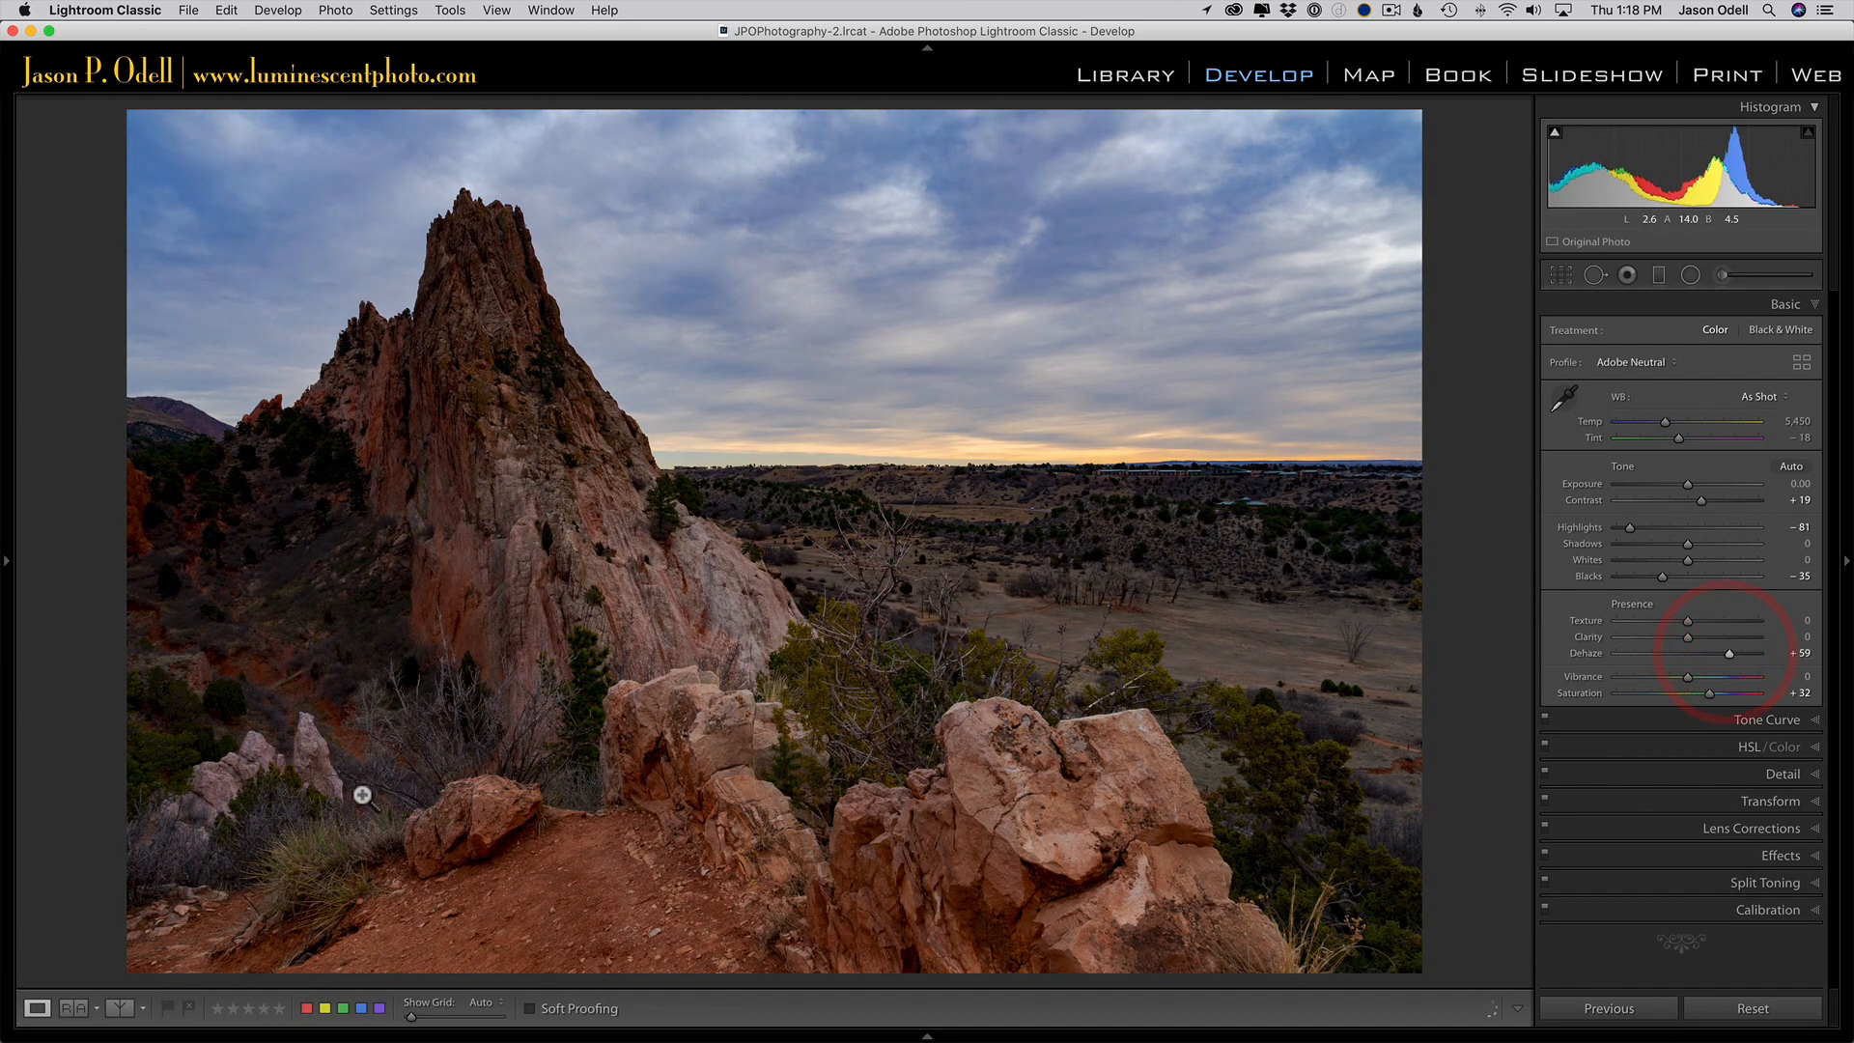
mouse_move(283, 607)
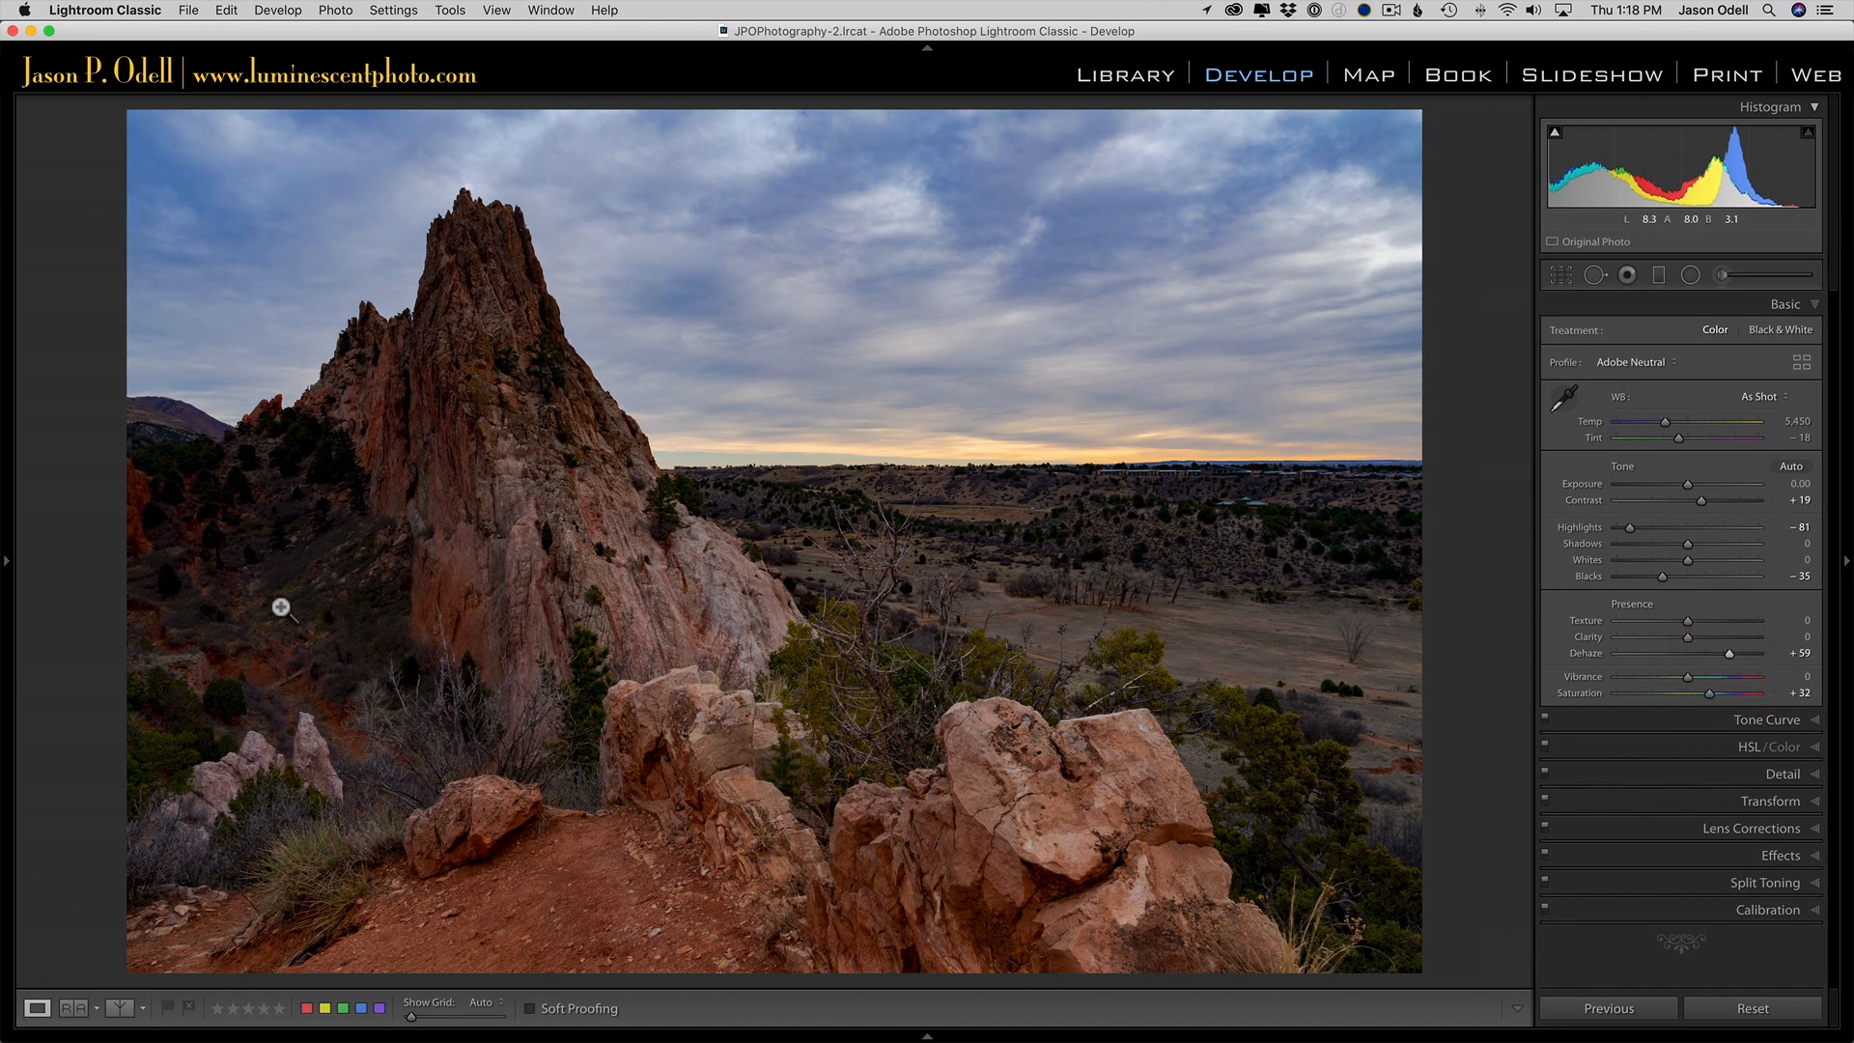
mouse_move(281, 423)
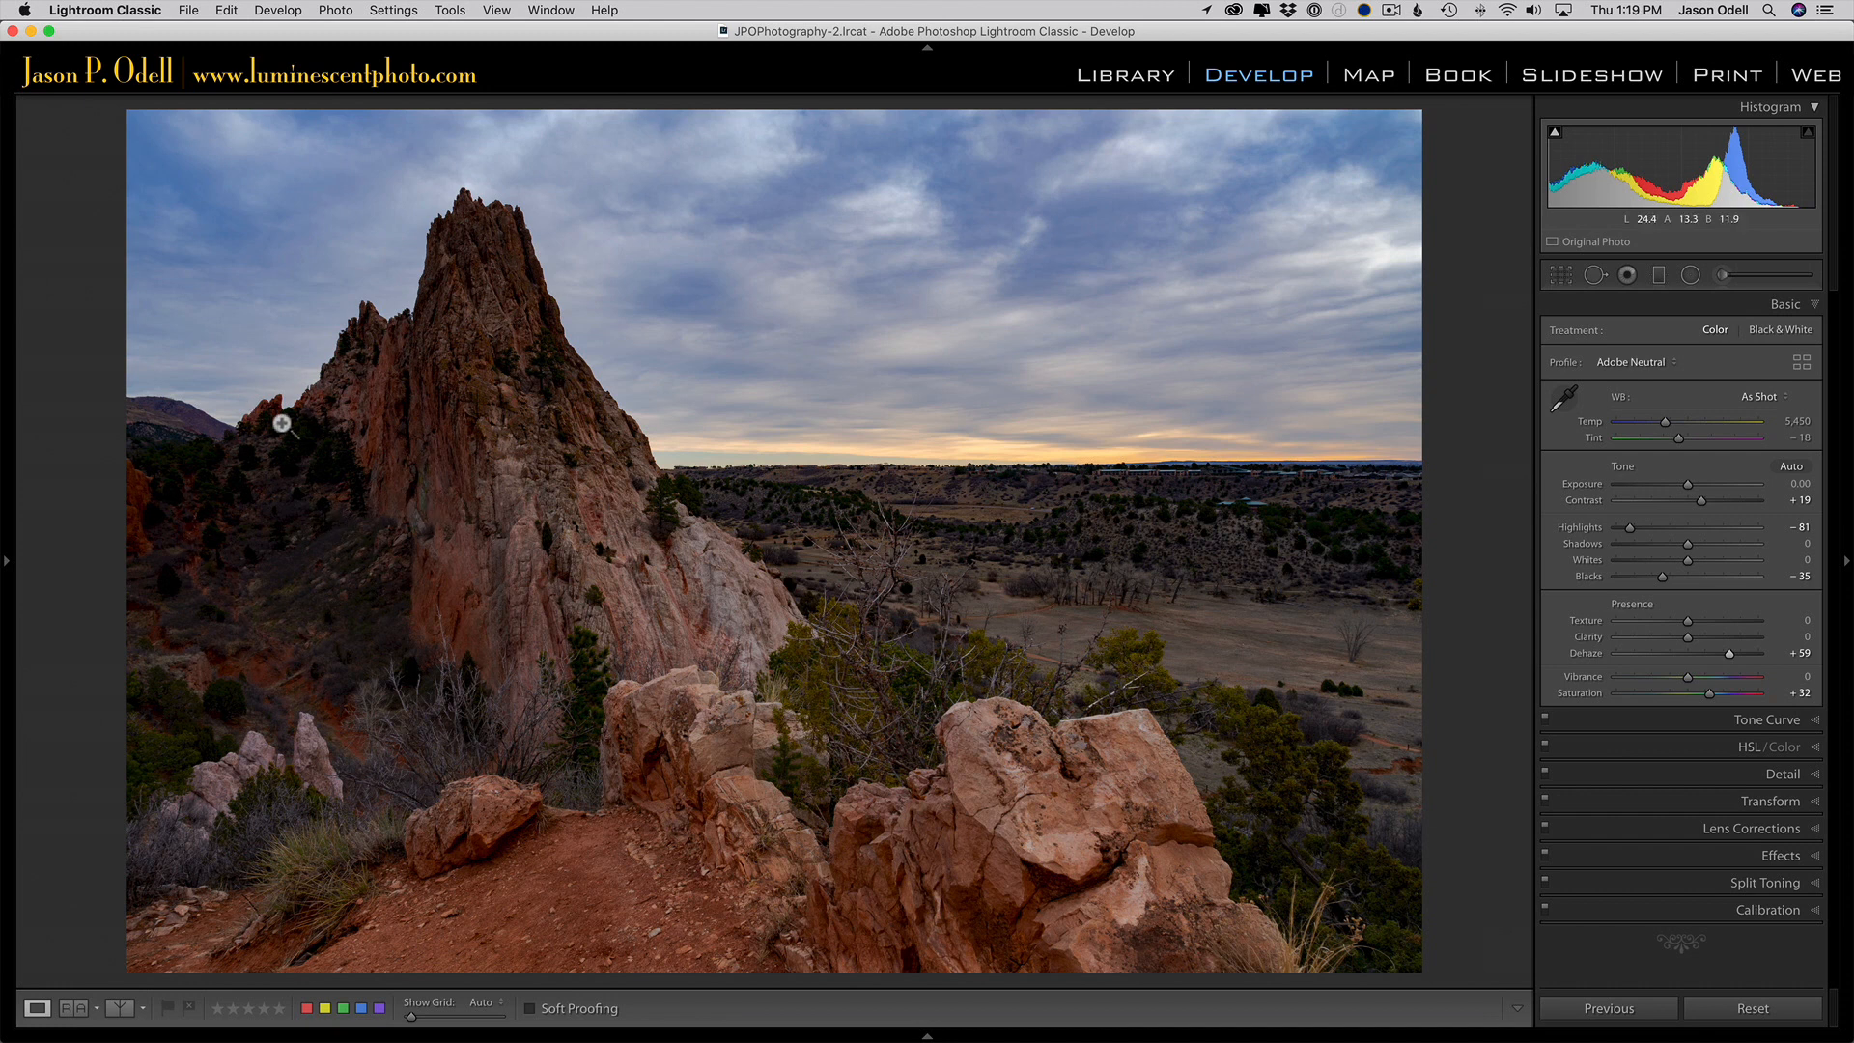
mouse_move(494, 540)
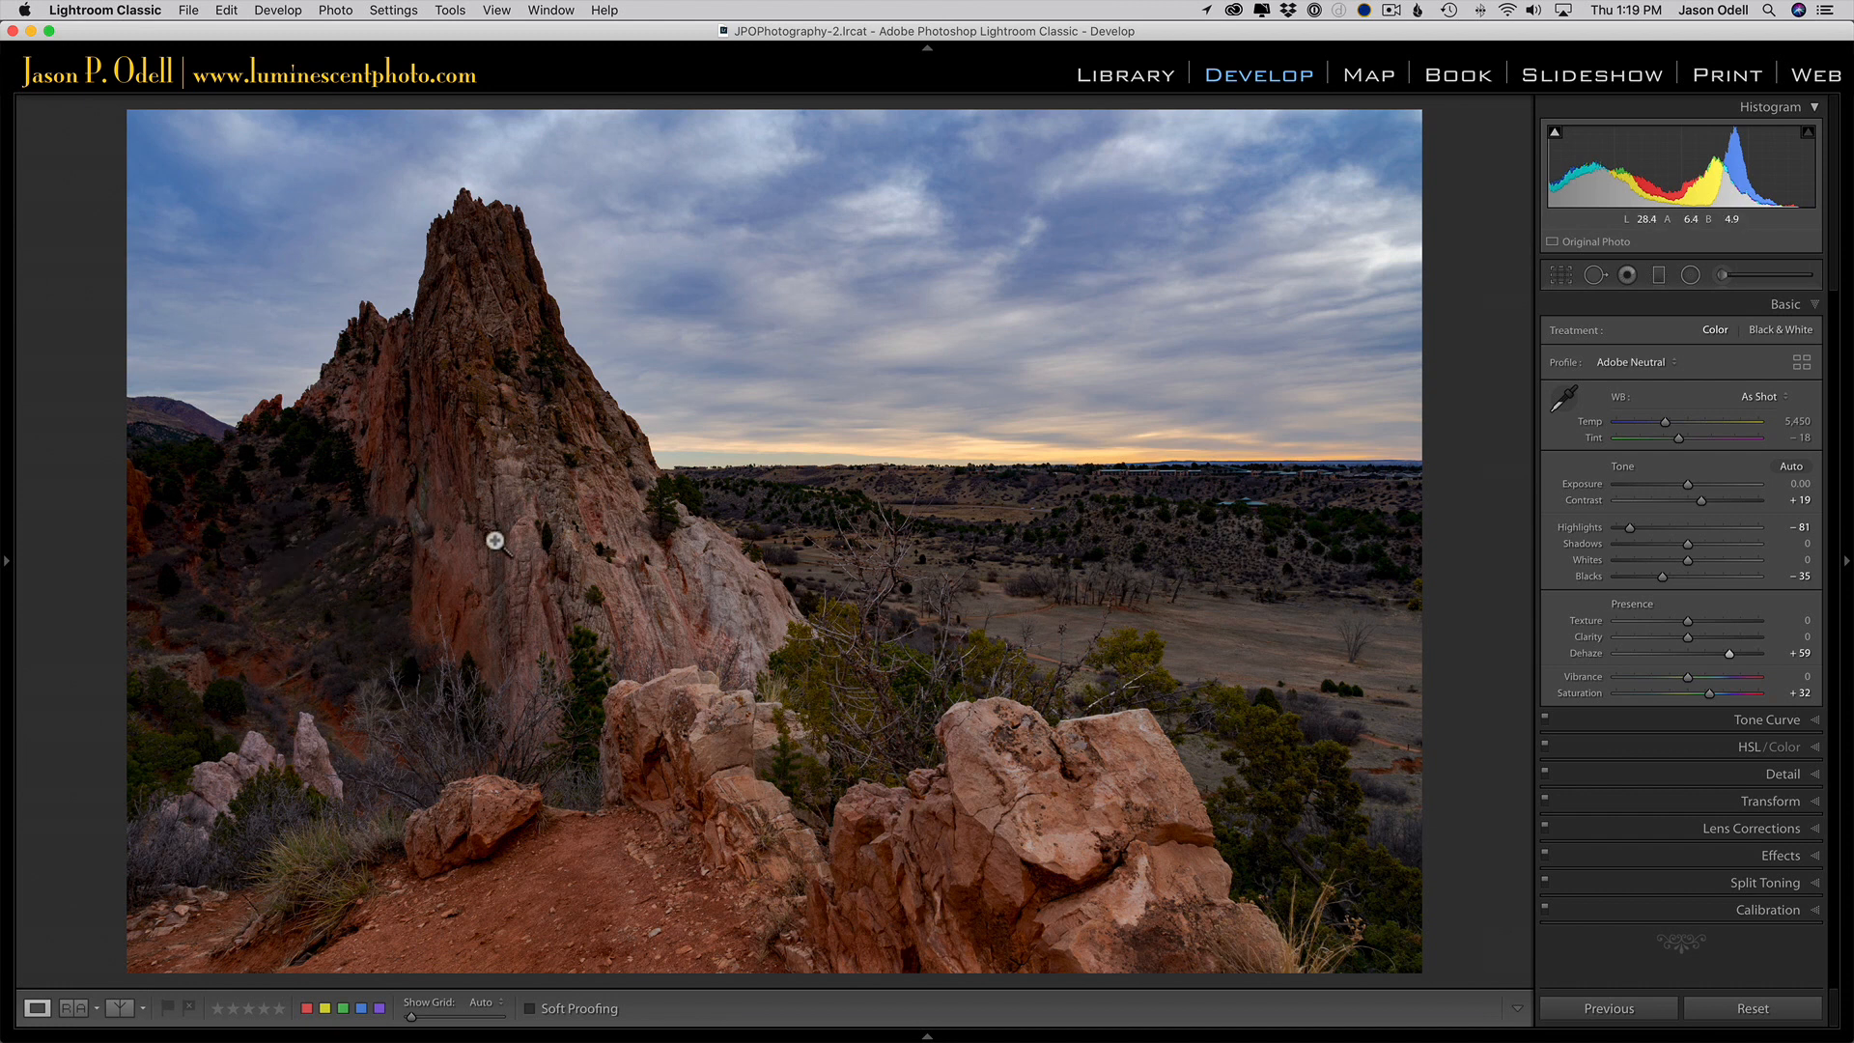
mouse_move(1149, 625)
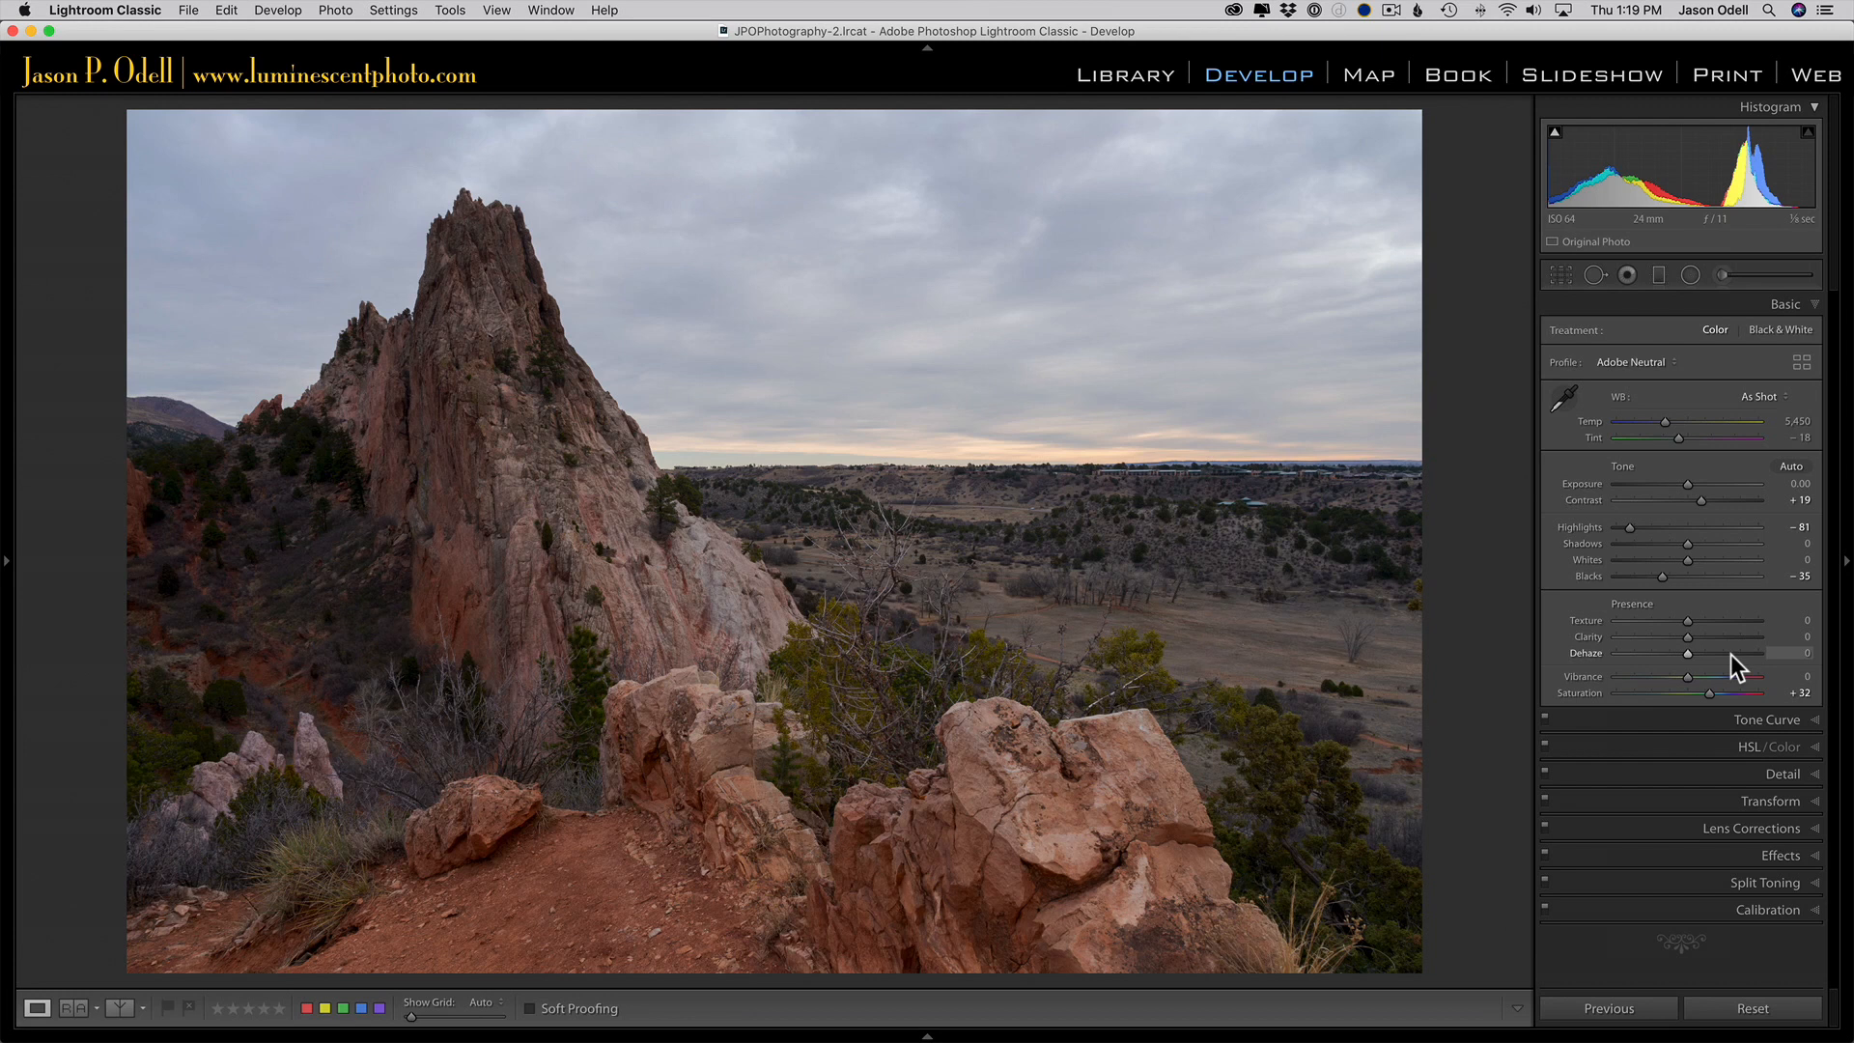
mouse_move(1538, 348)
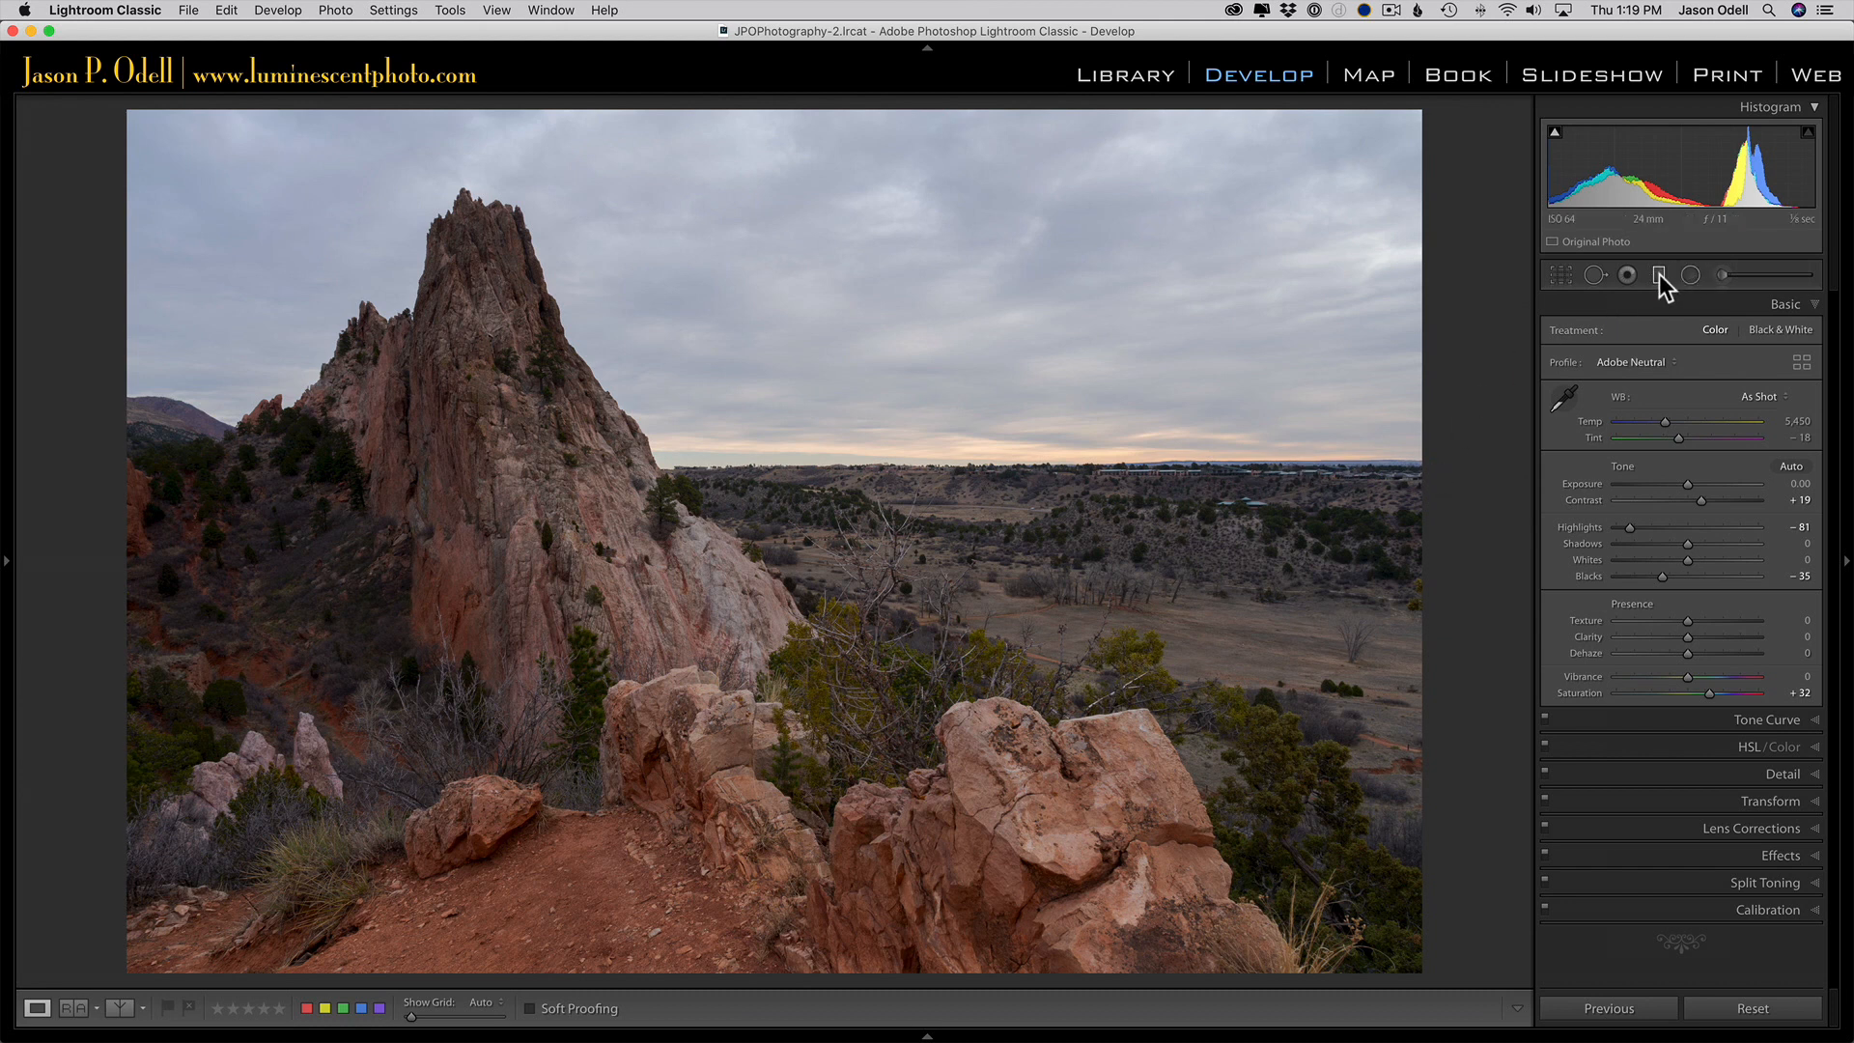
- Start a graduated filter for darkening the sky
click(1660, 274)
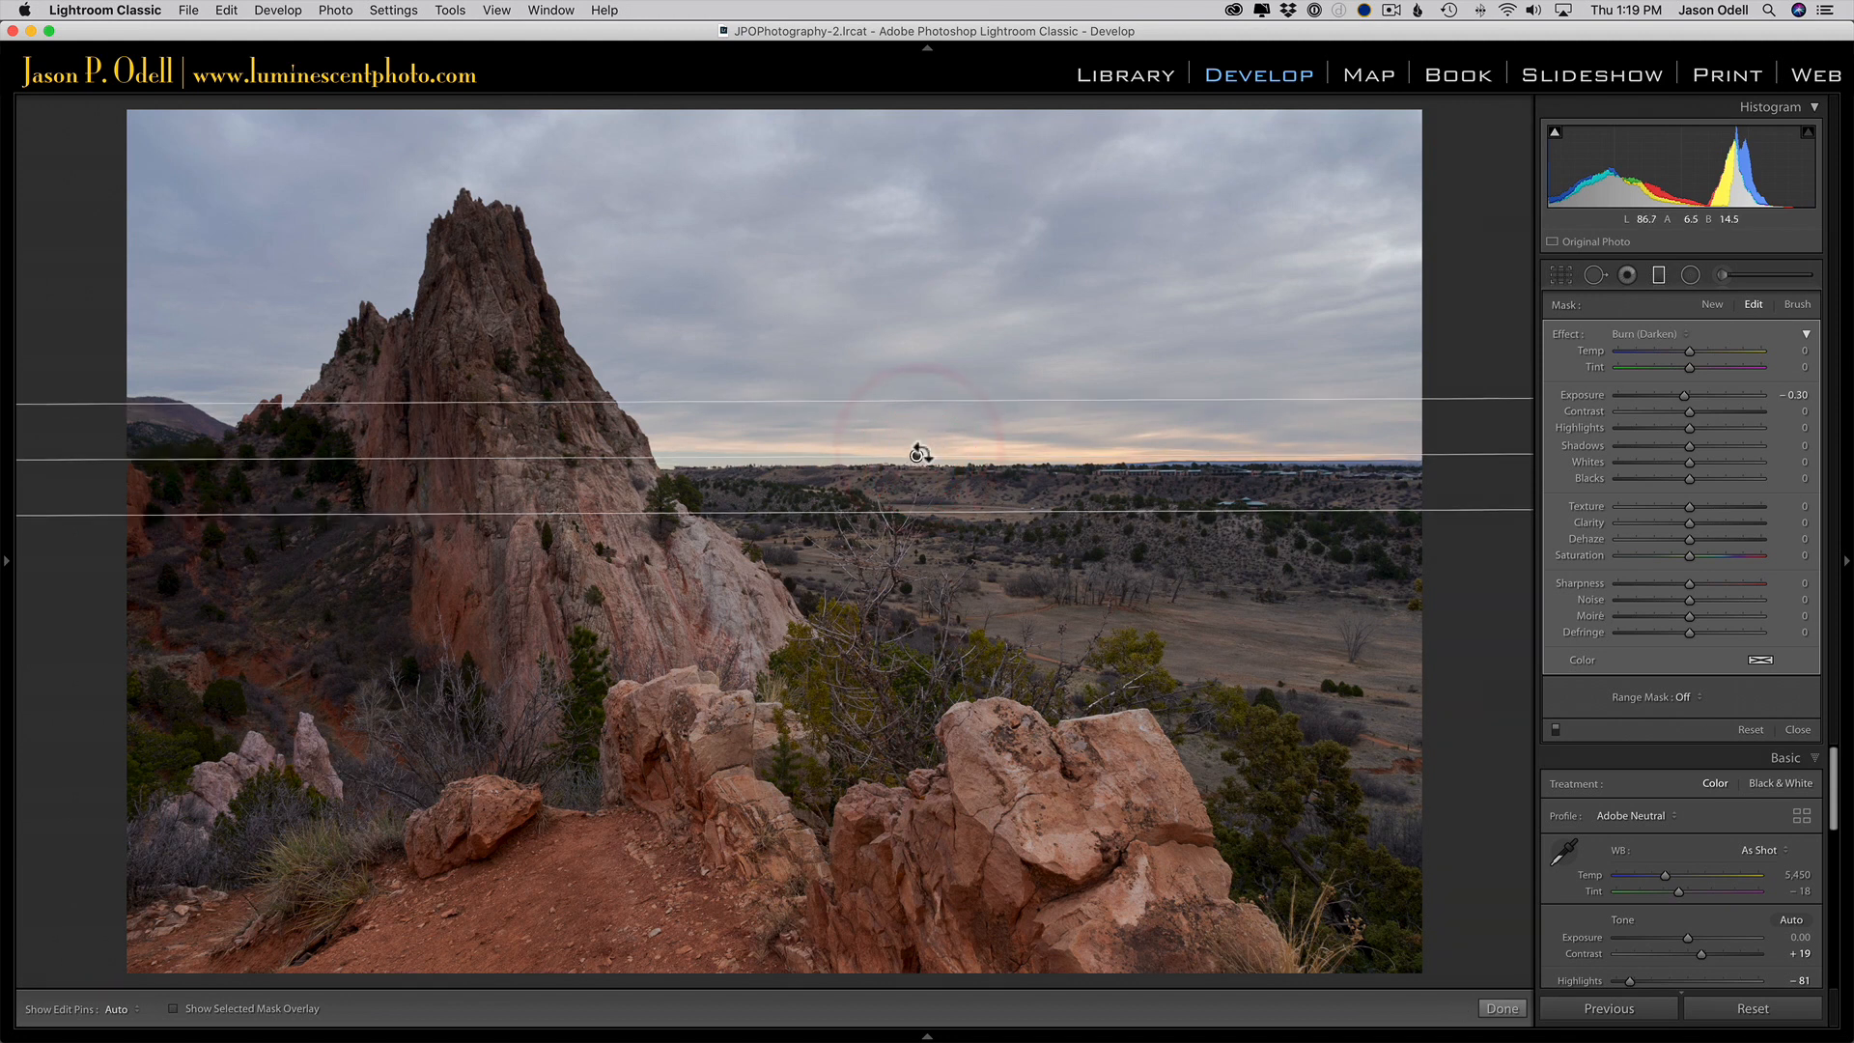
mouse_move(925, 454)
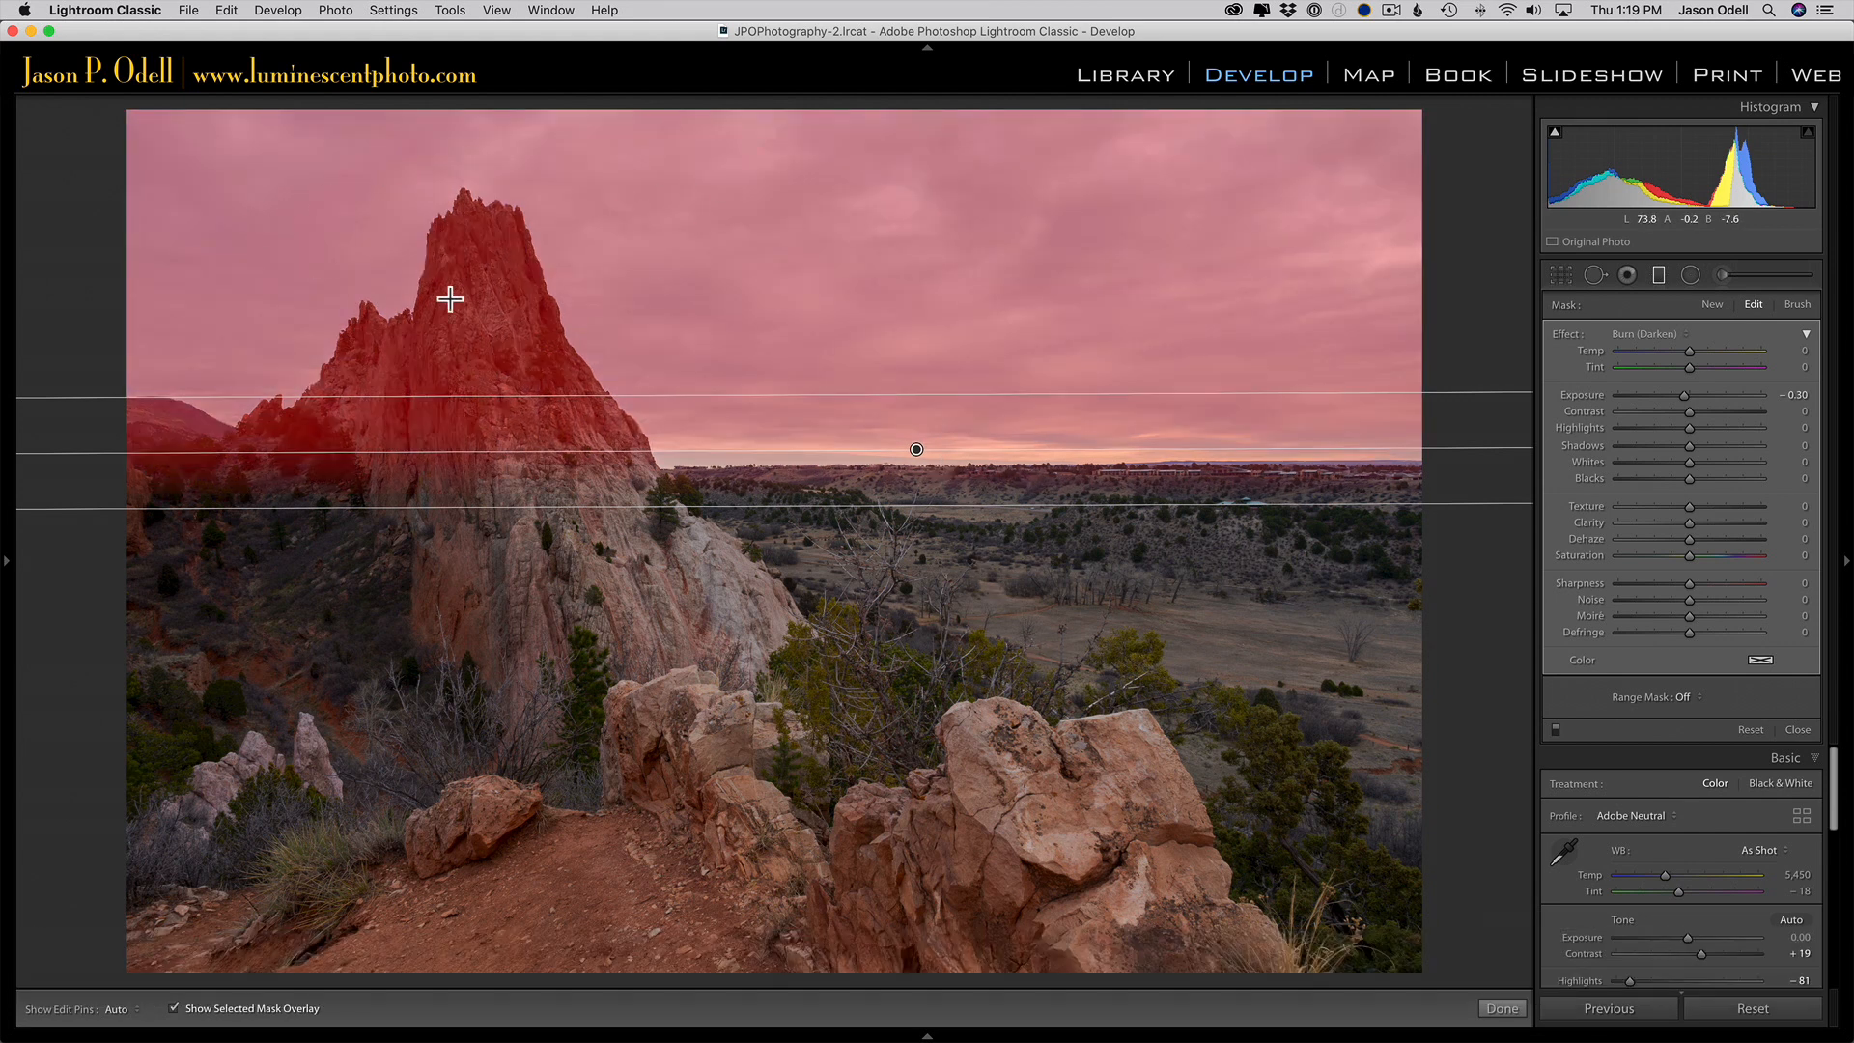
mouse_move(910, 390)
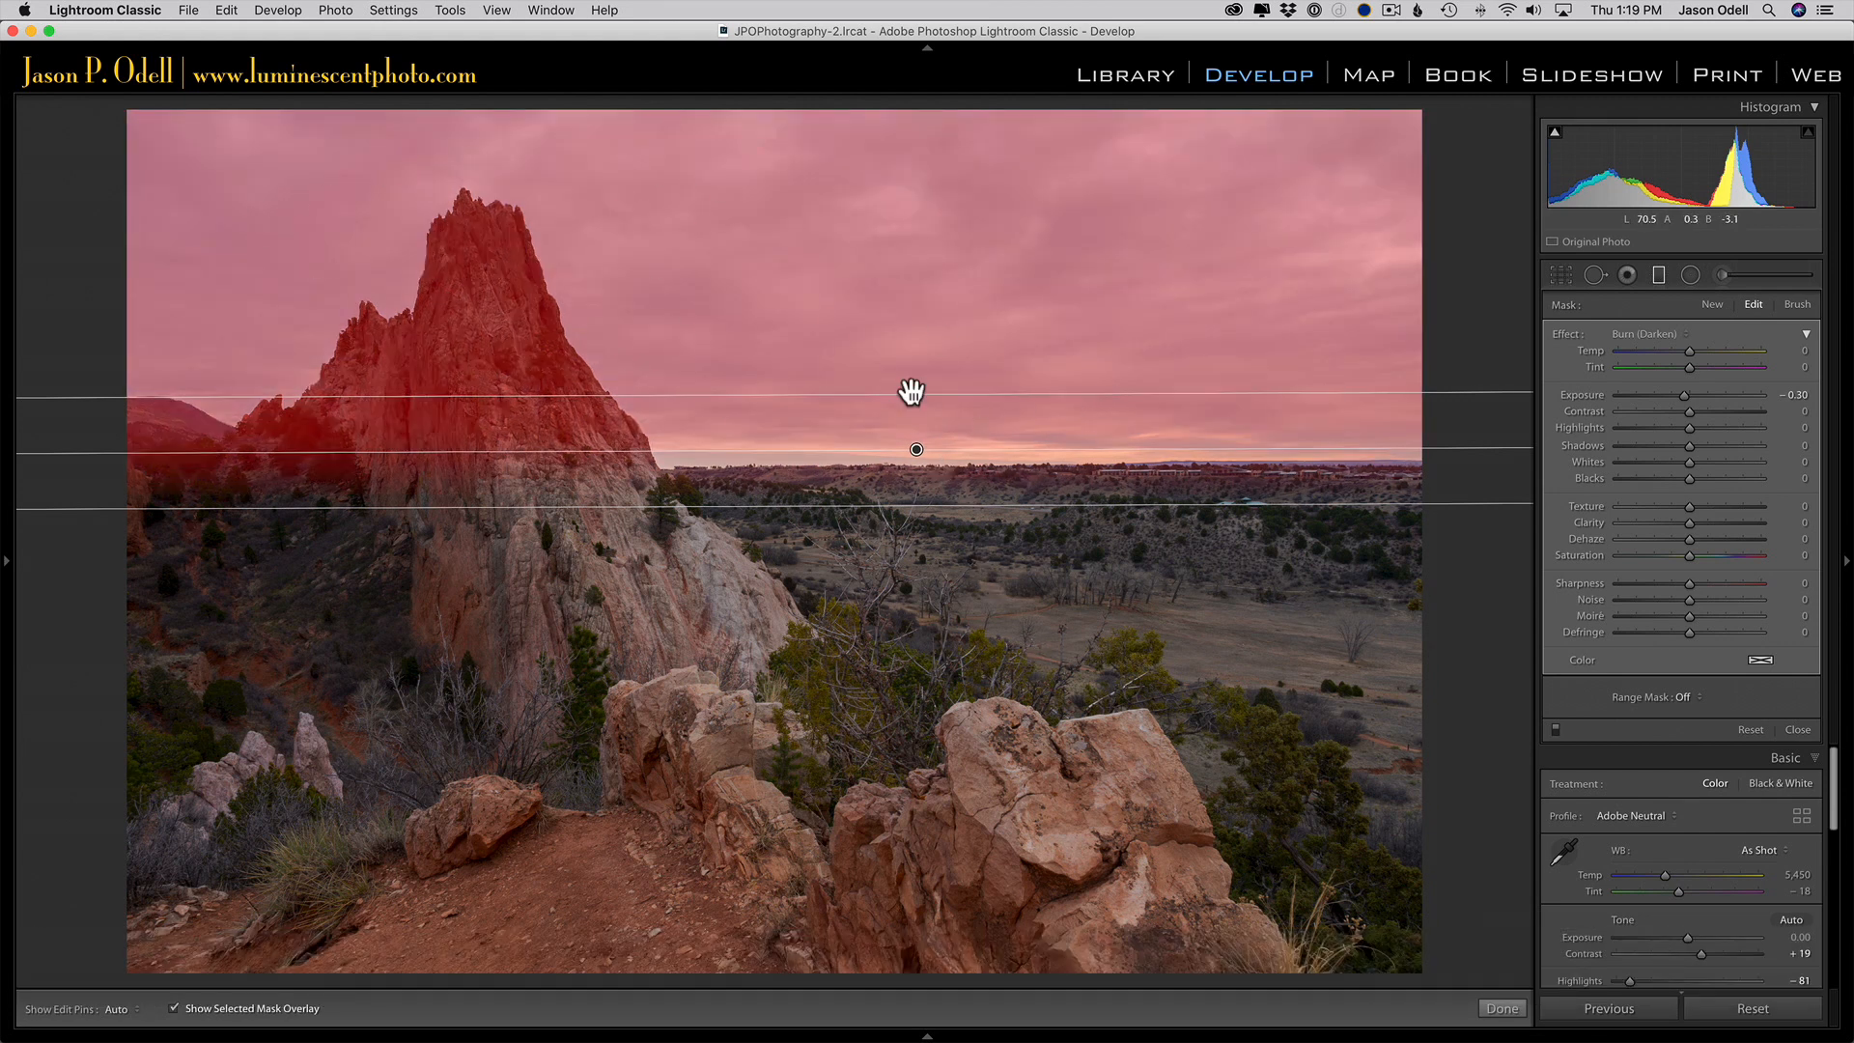
mouse_move(199, 393)
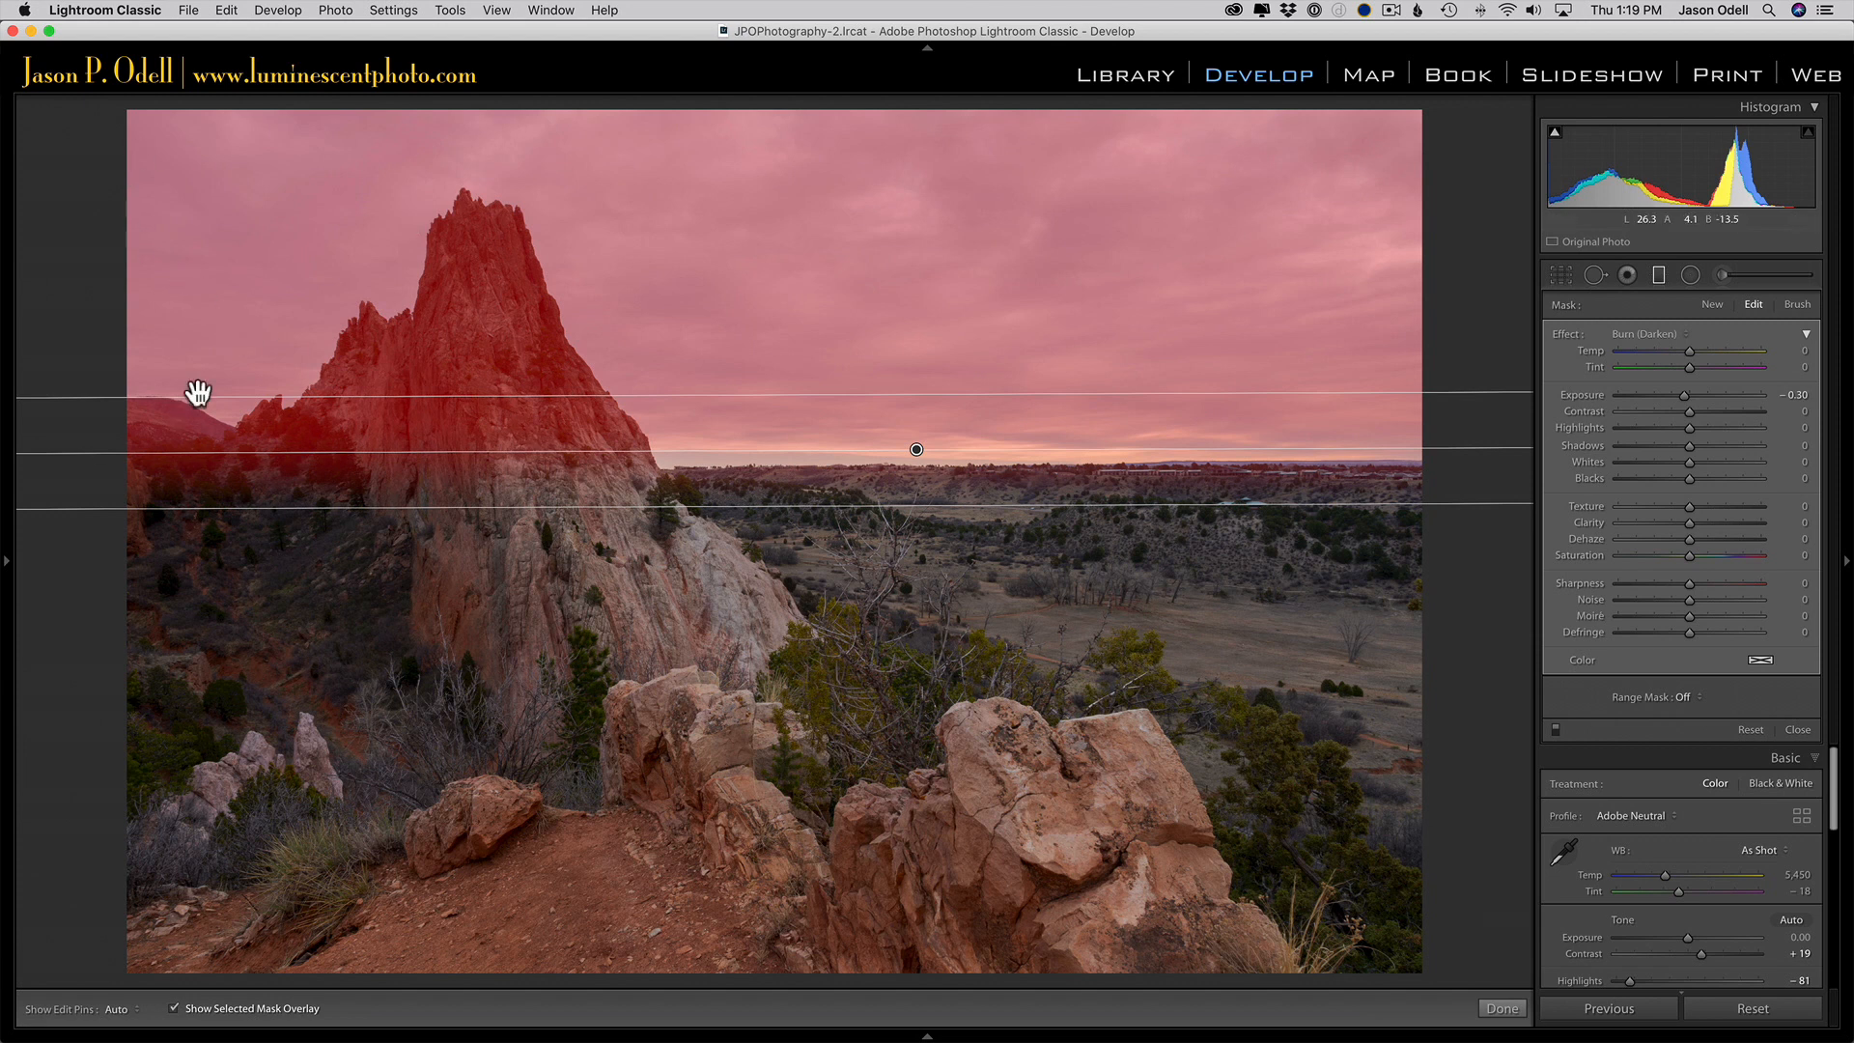
mouse_move(979, 490)
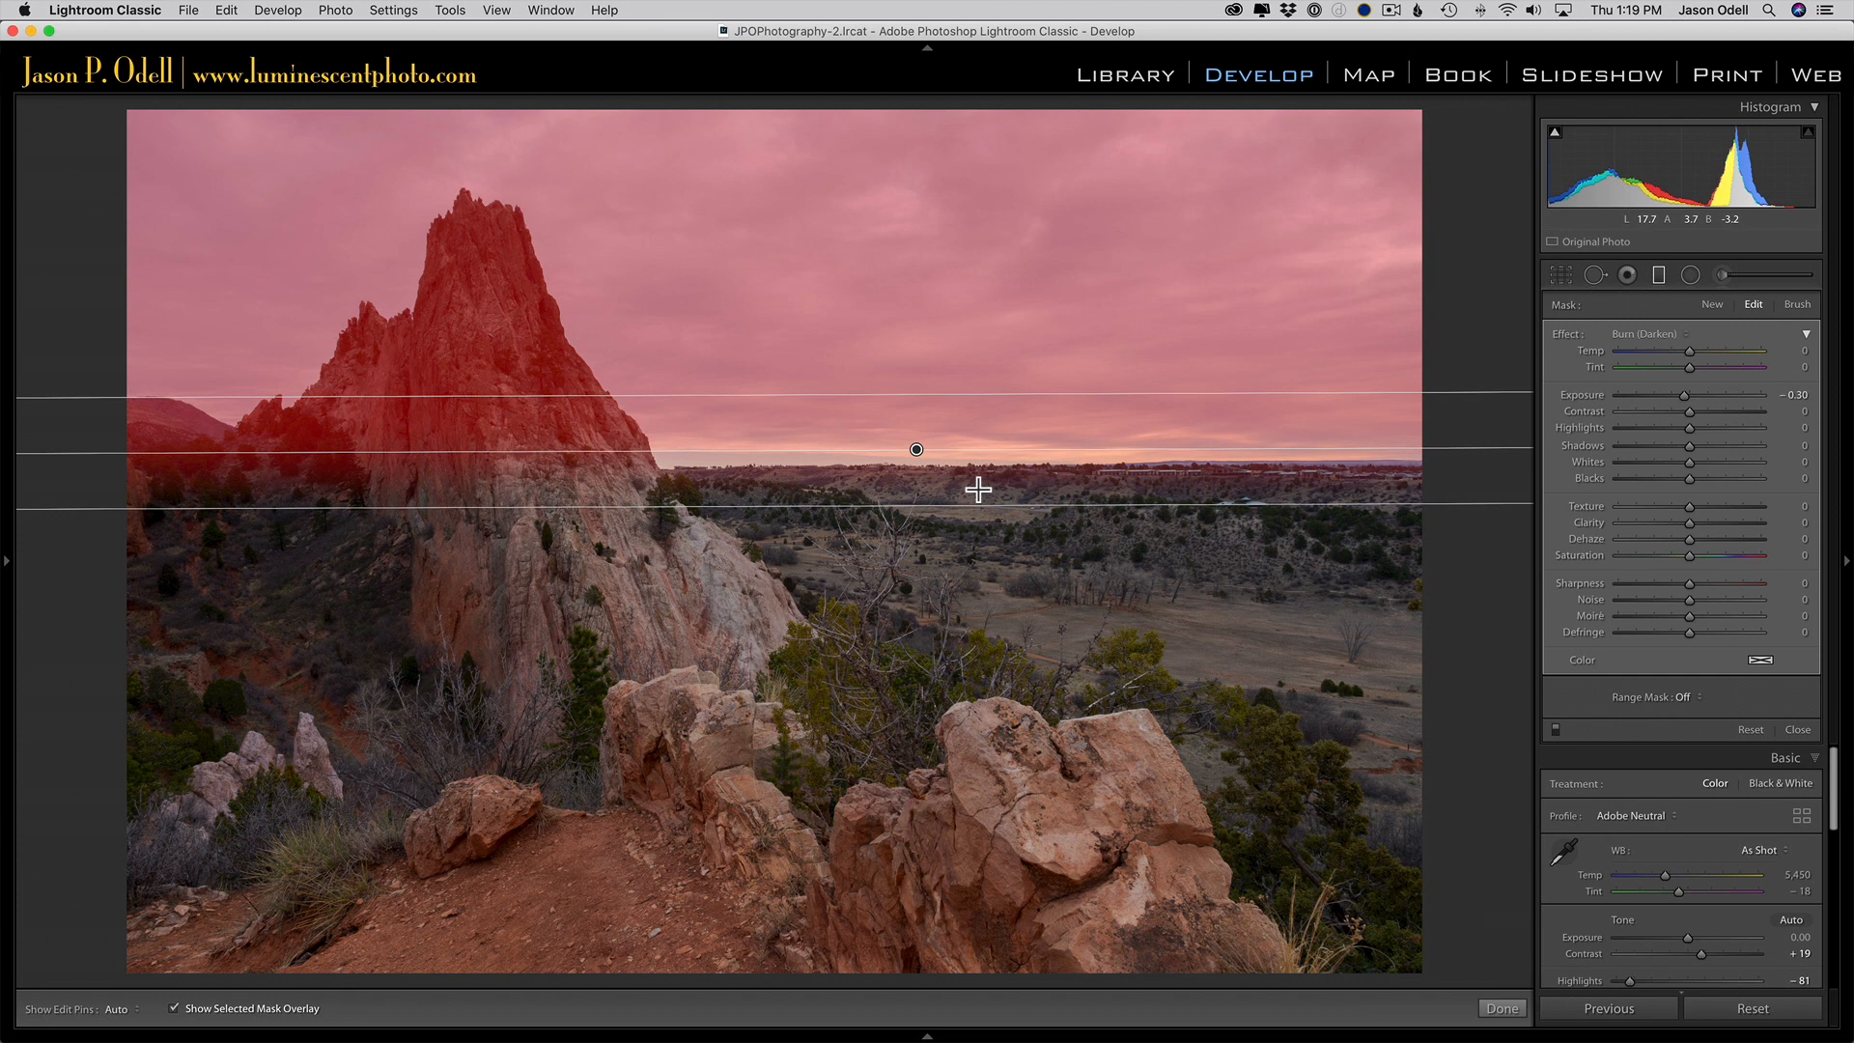
mouse_move(1726, 294)
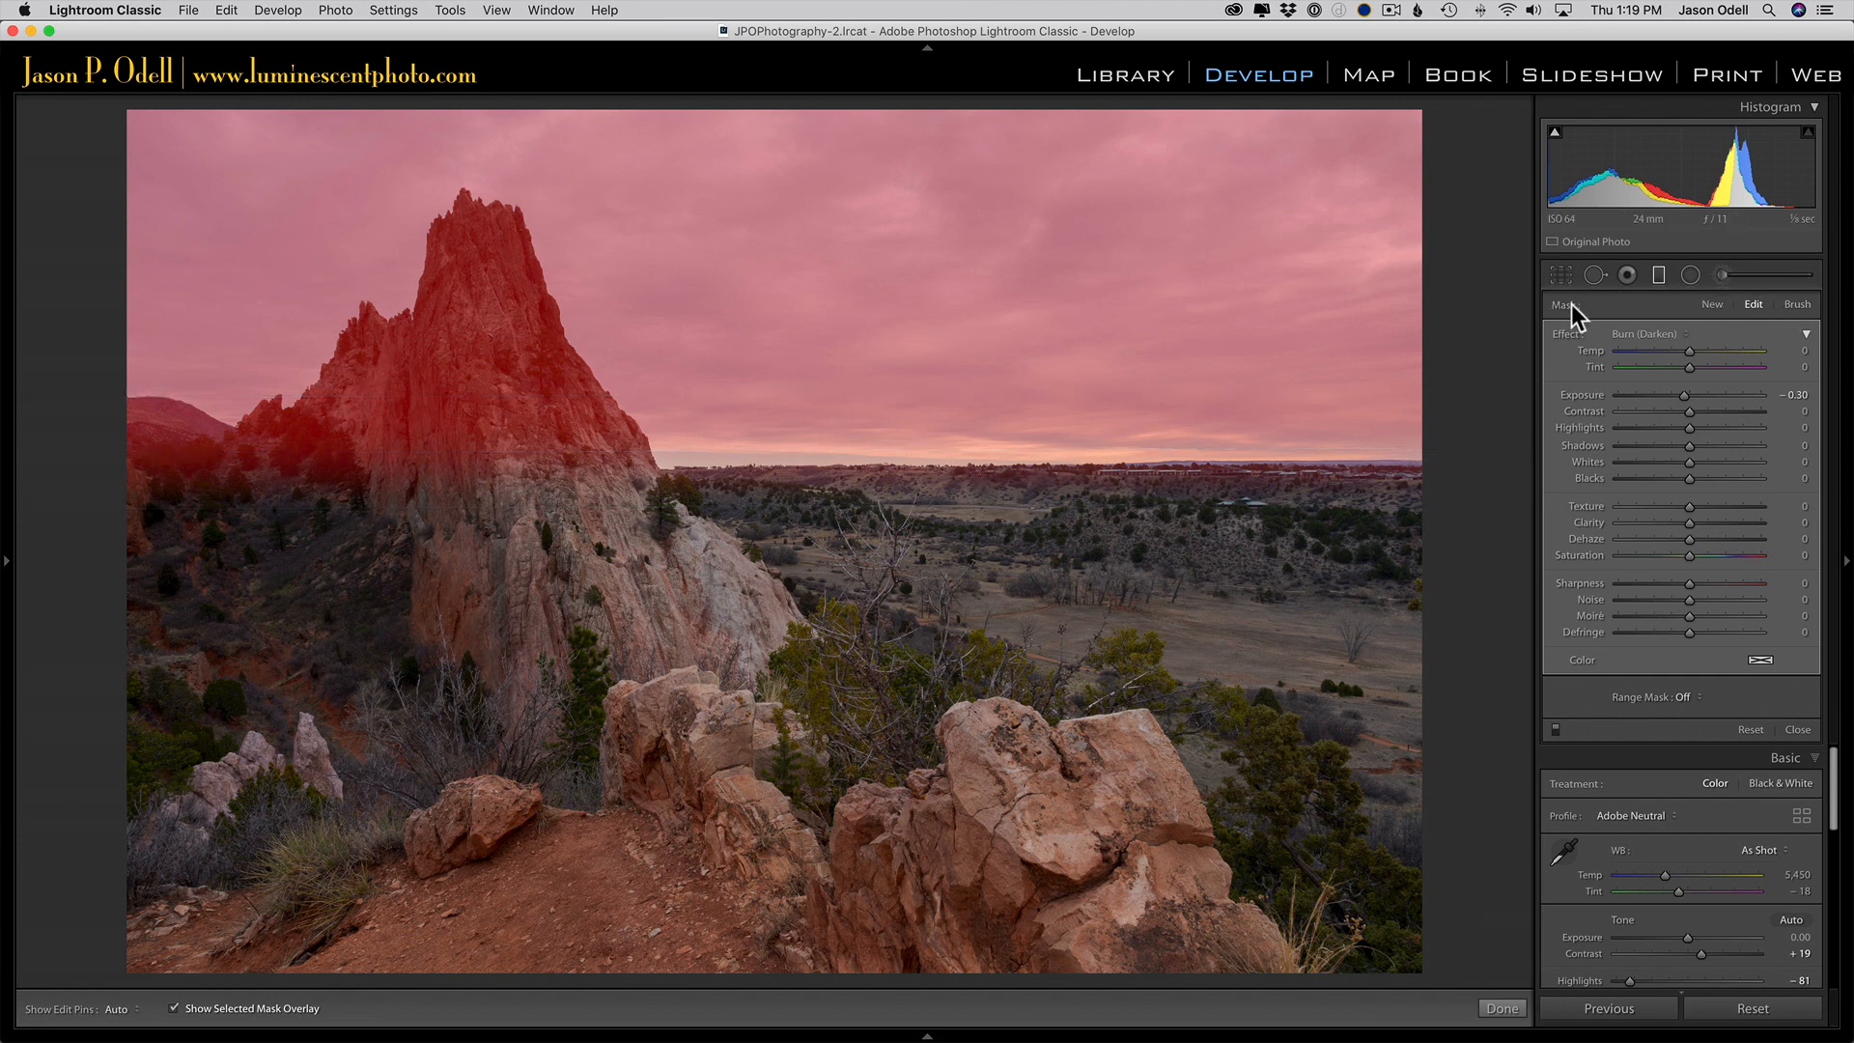
mouse_move(1642, 324)
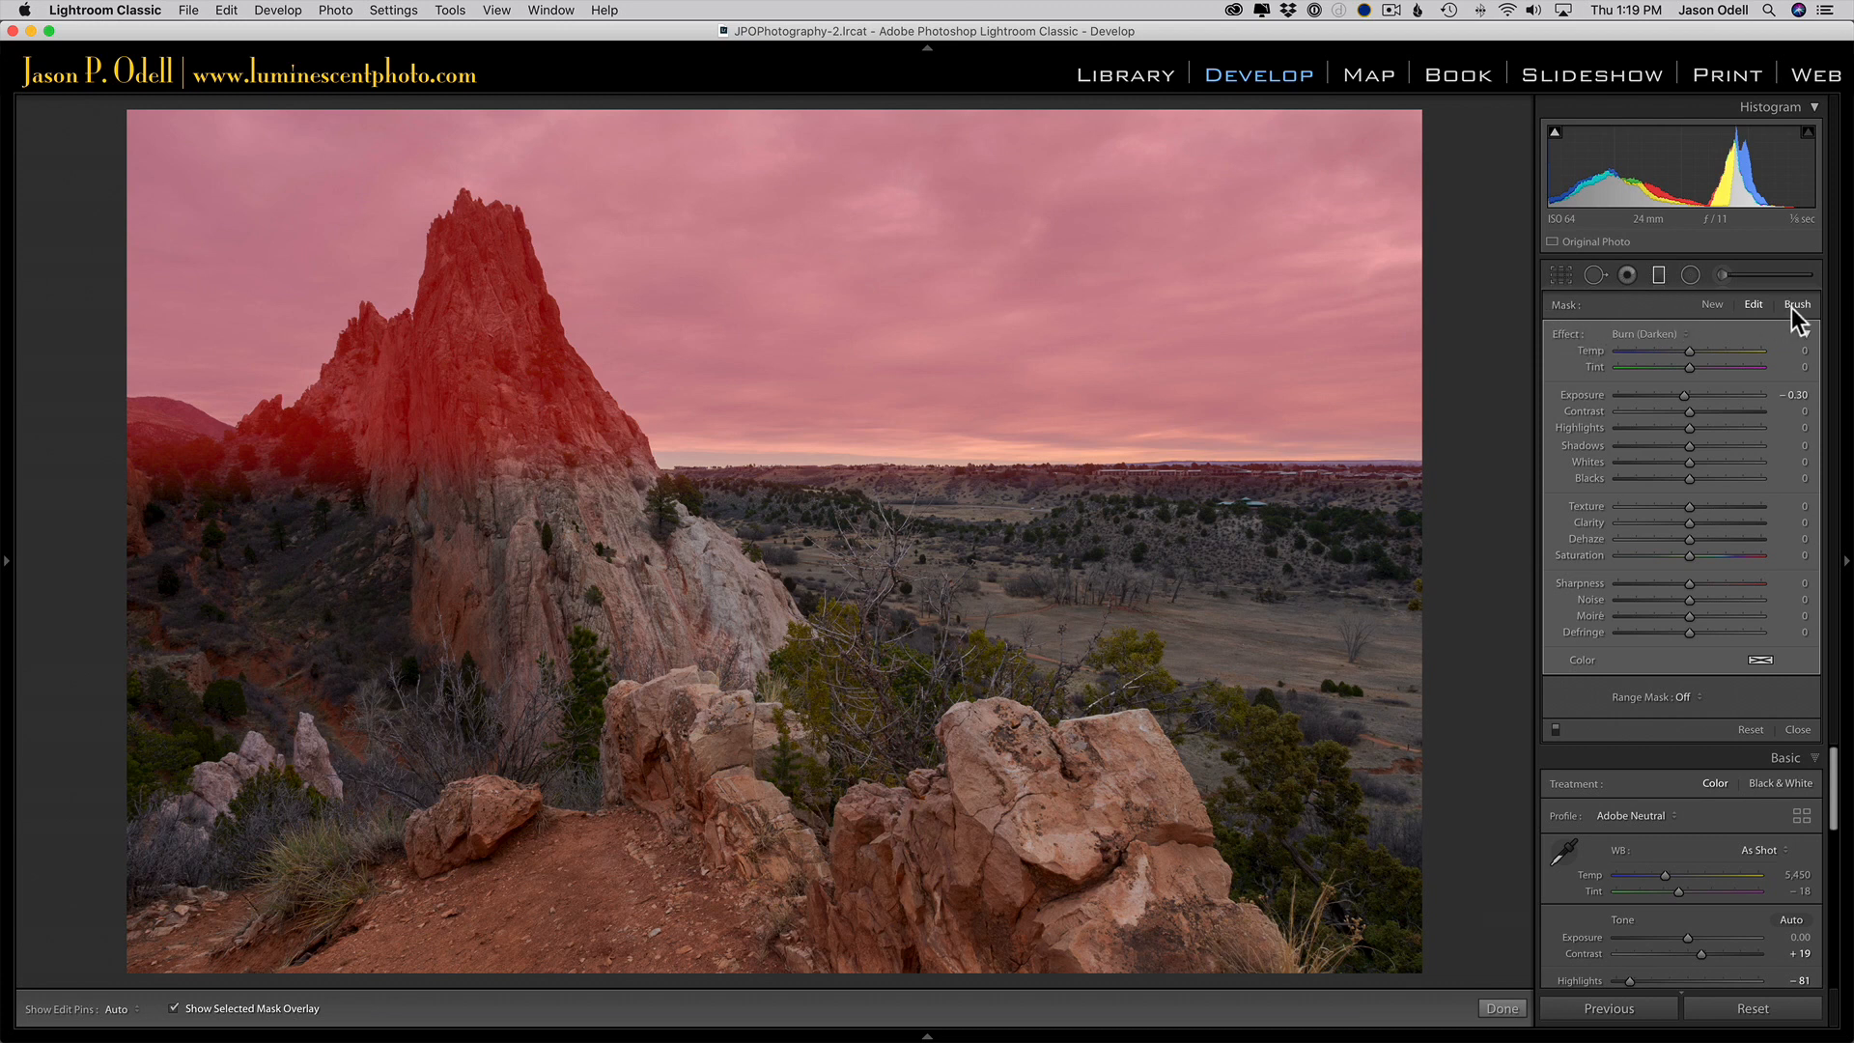
- Set the mask brush to Erase with Feather 35, Flow 100 and Auto Mask on
click(1796, 304)
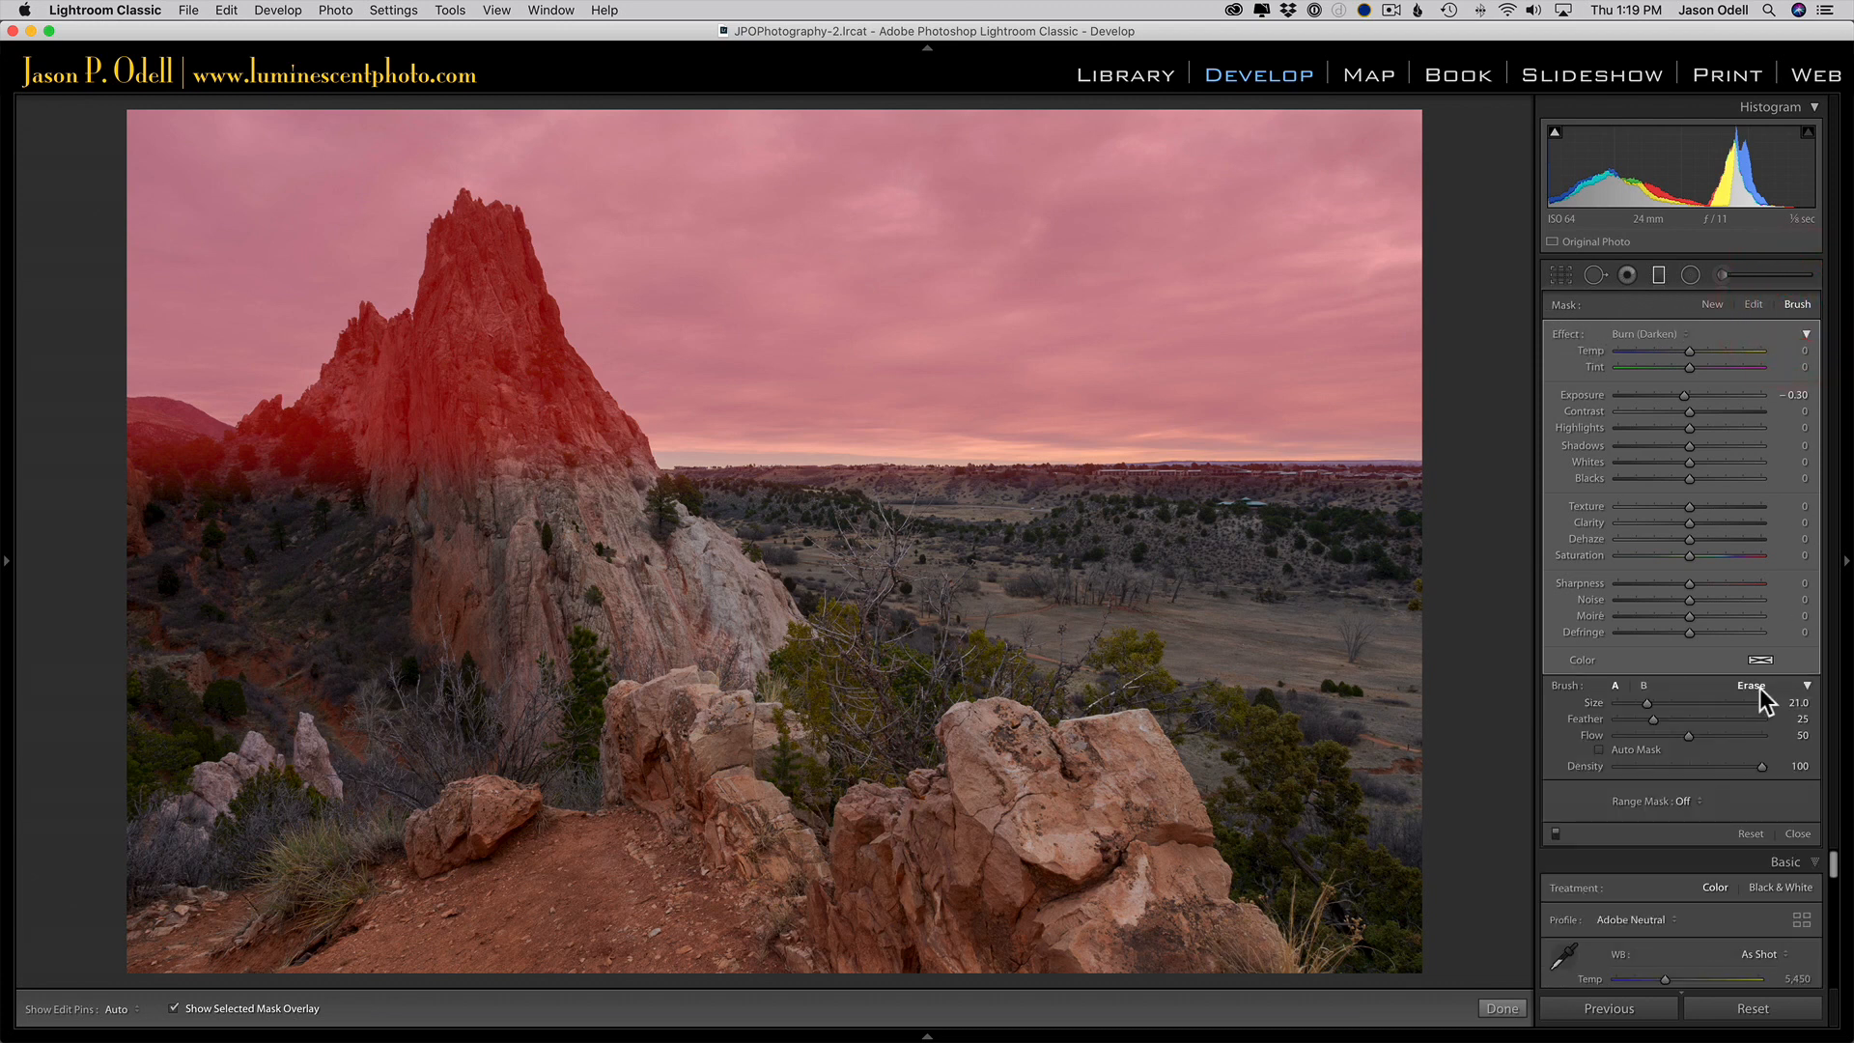
click(1599, 749)
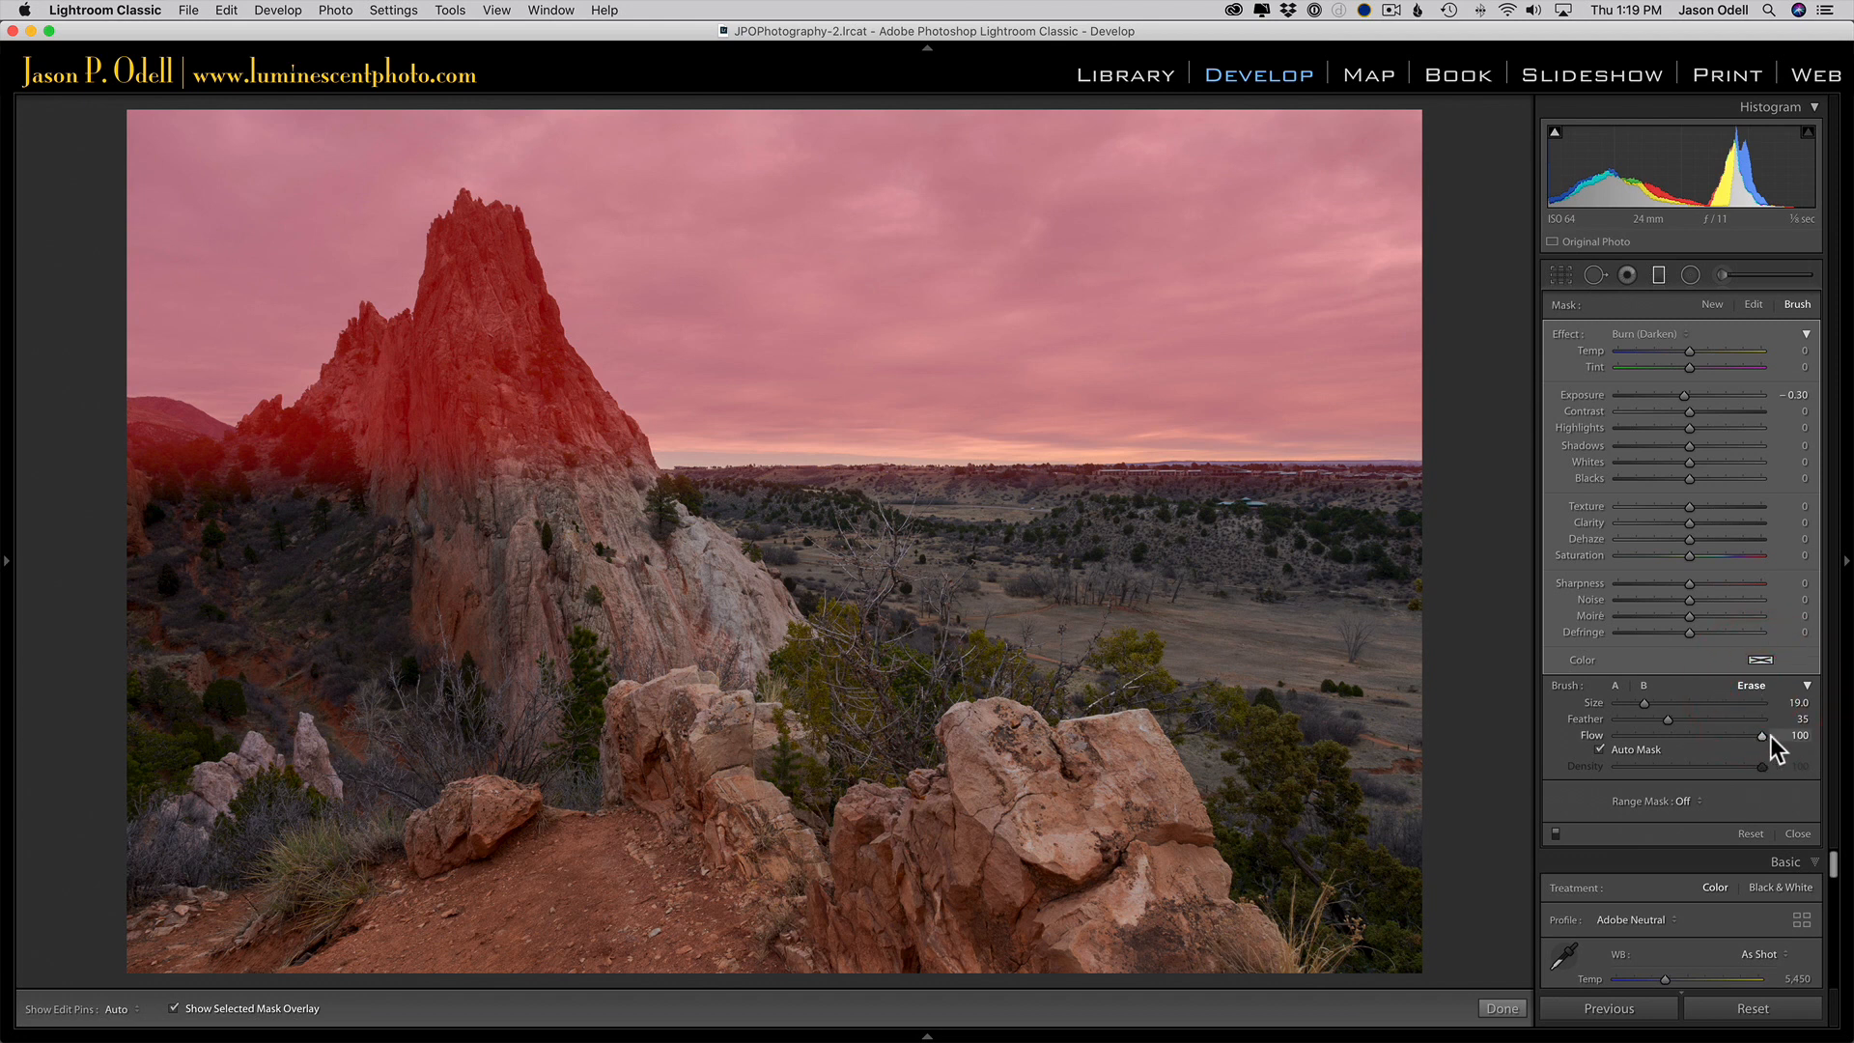
mouse_move(1616, 763)
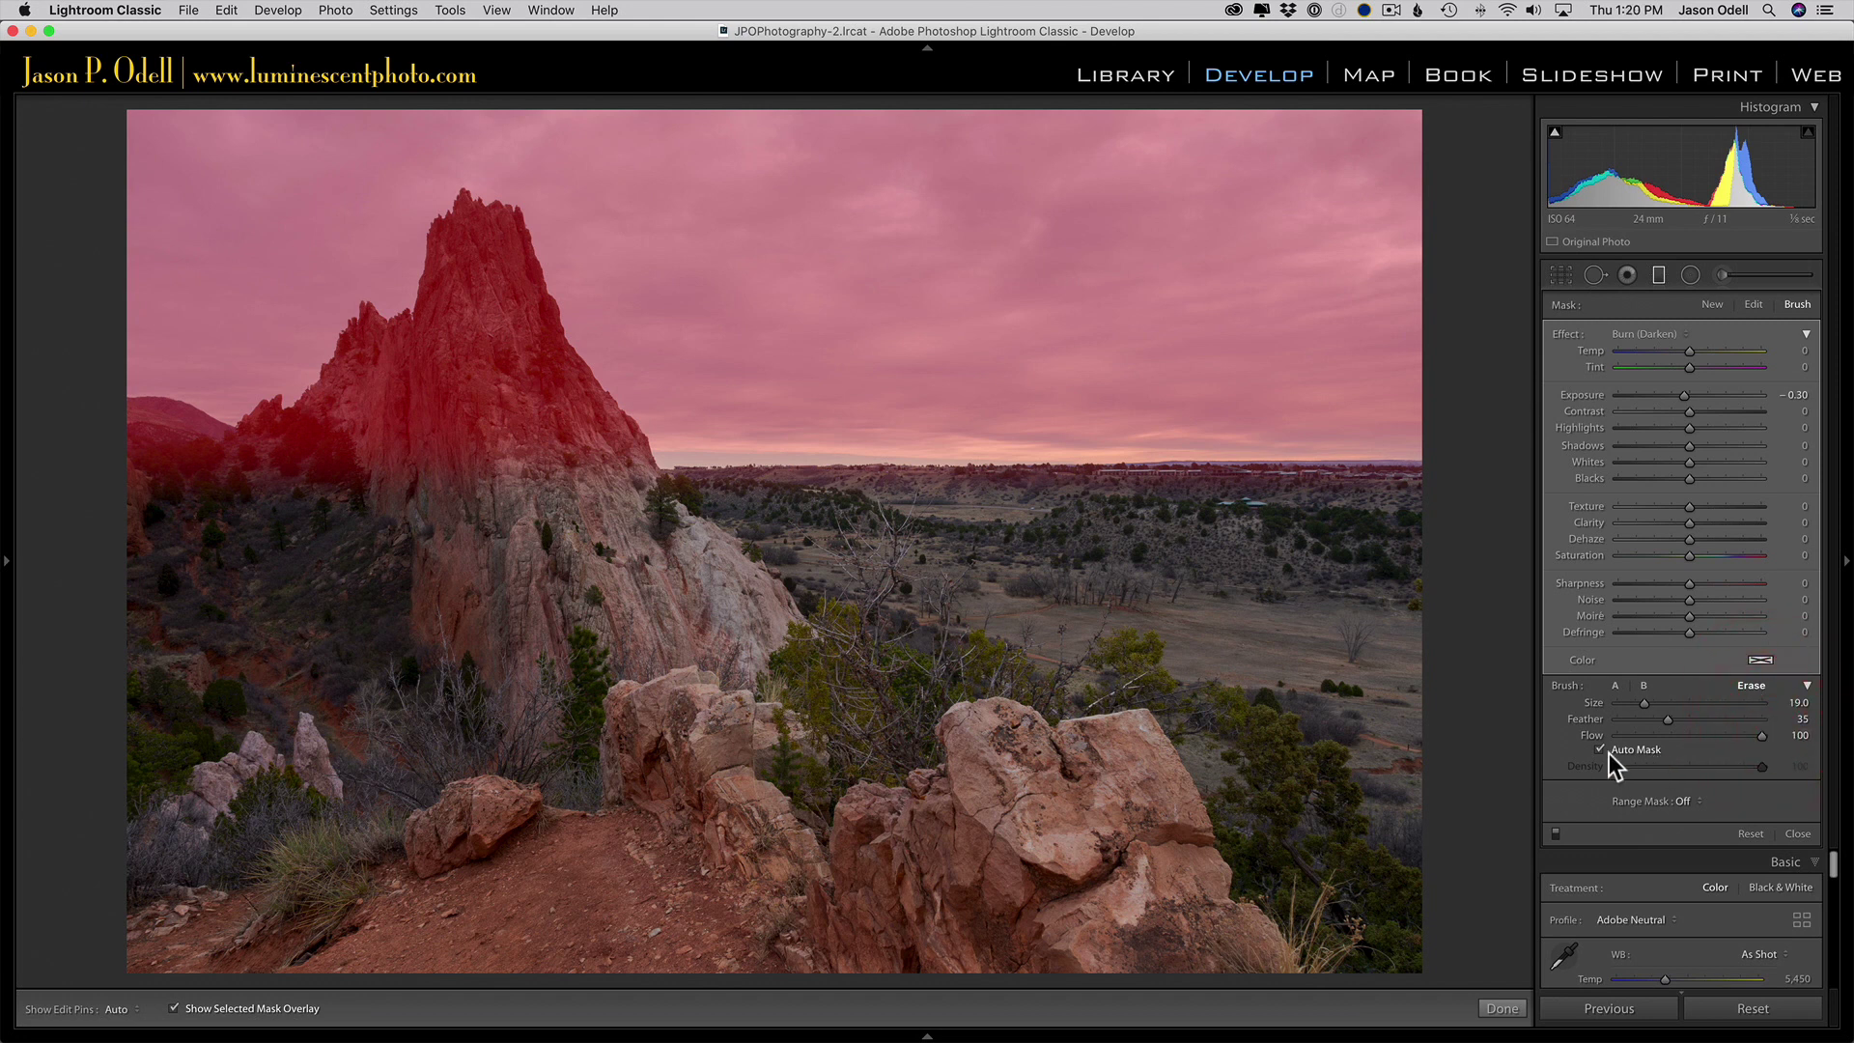
mouse_move(1608, 763)
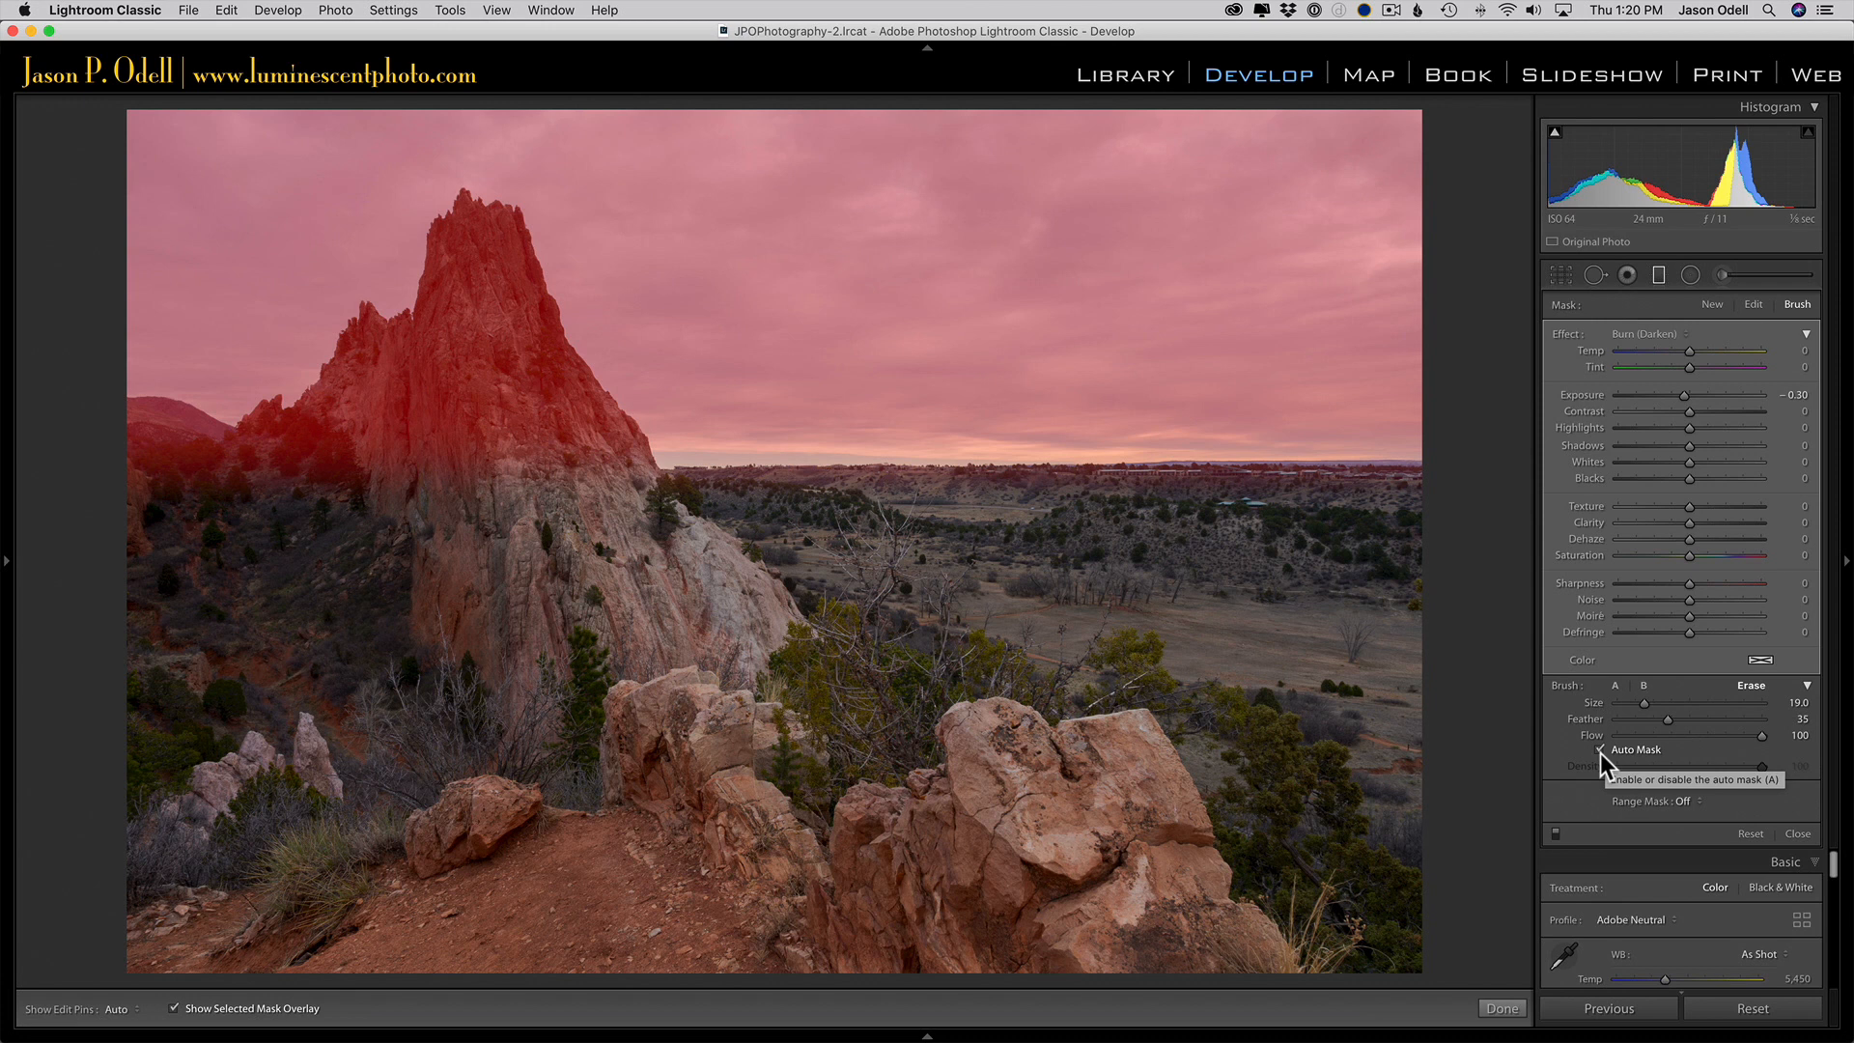
click(1601, 750)
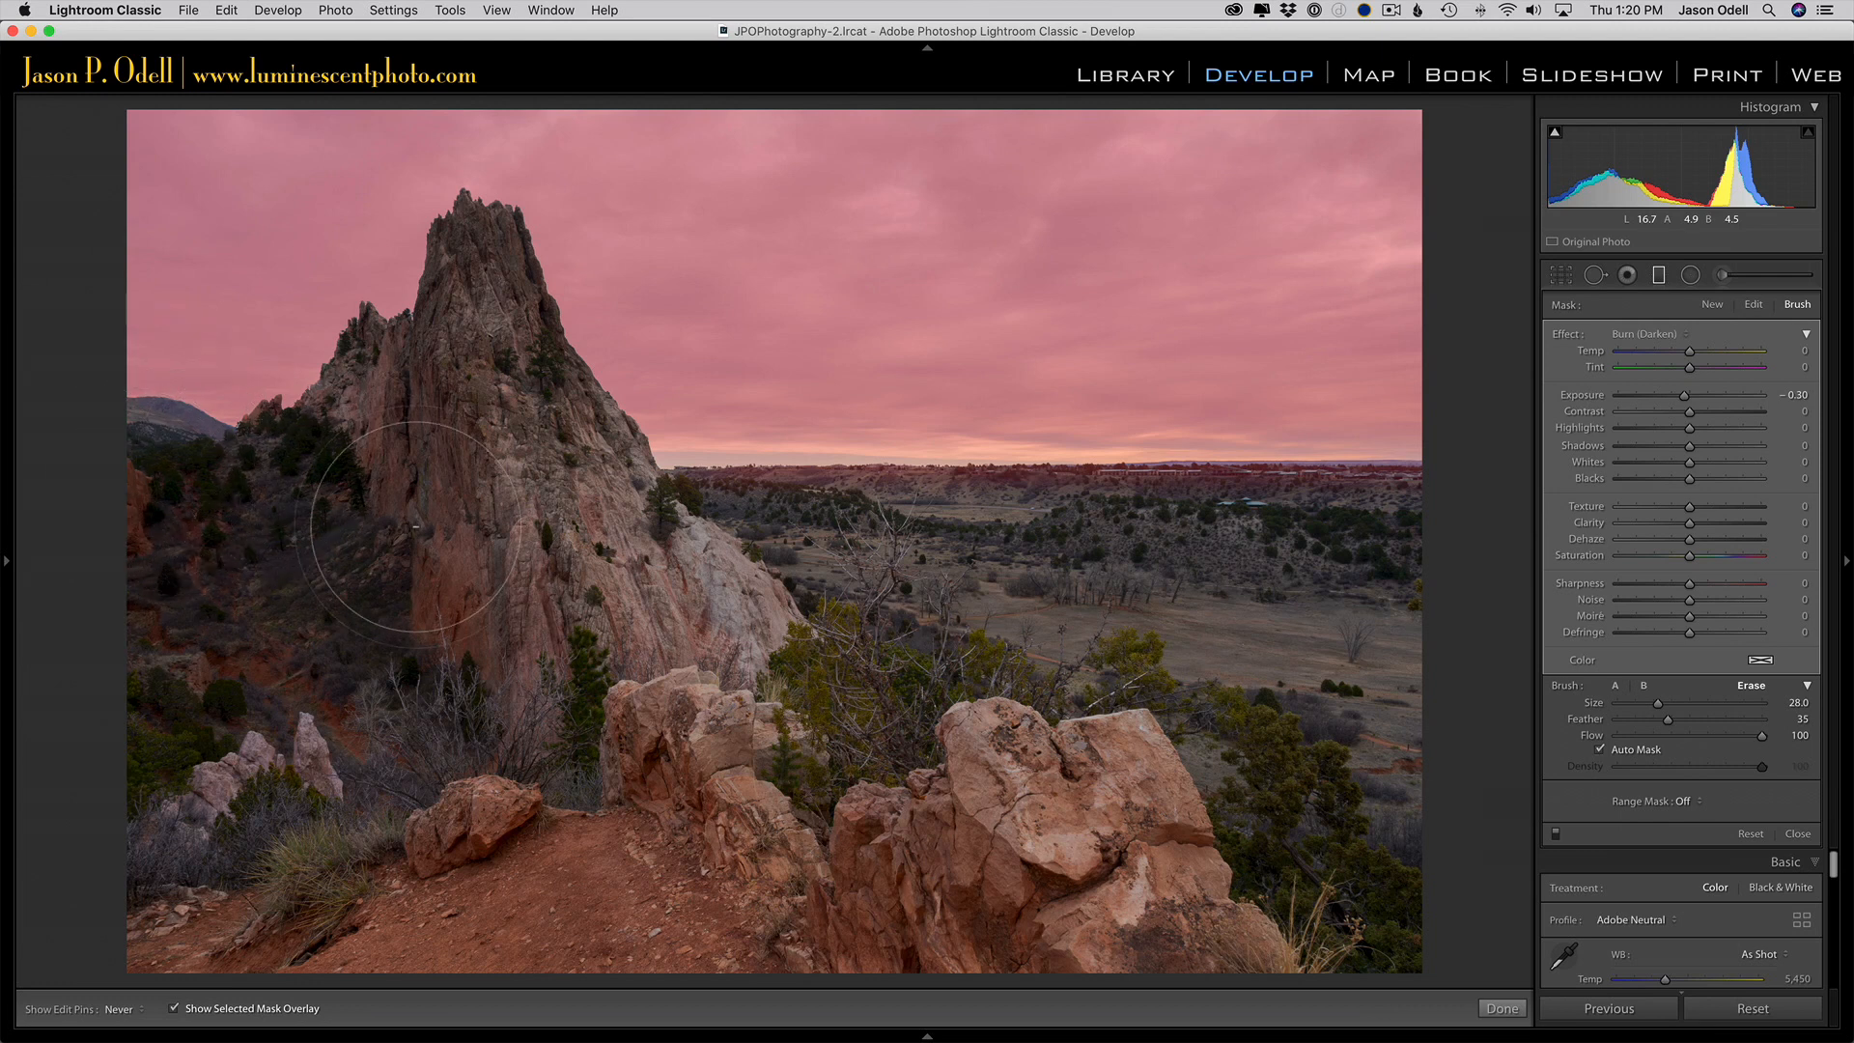
mouse_move(1023, 520)
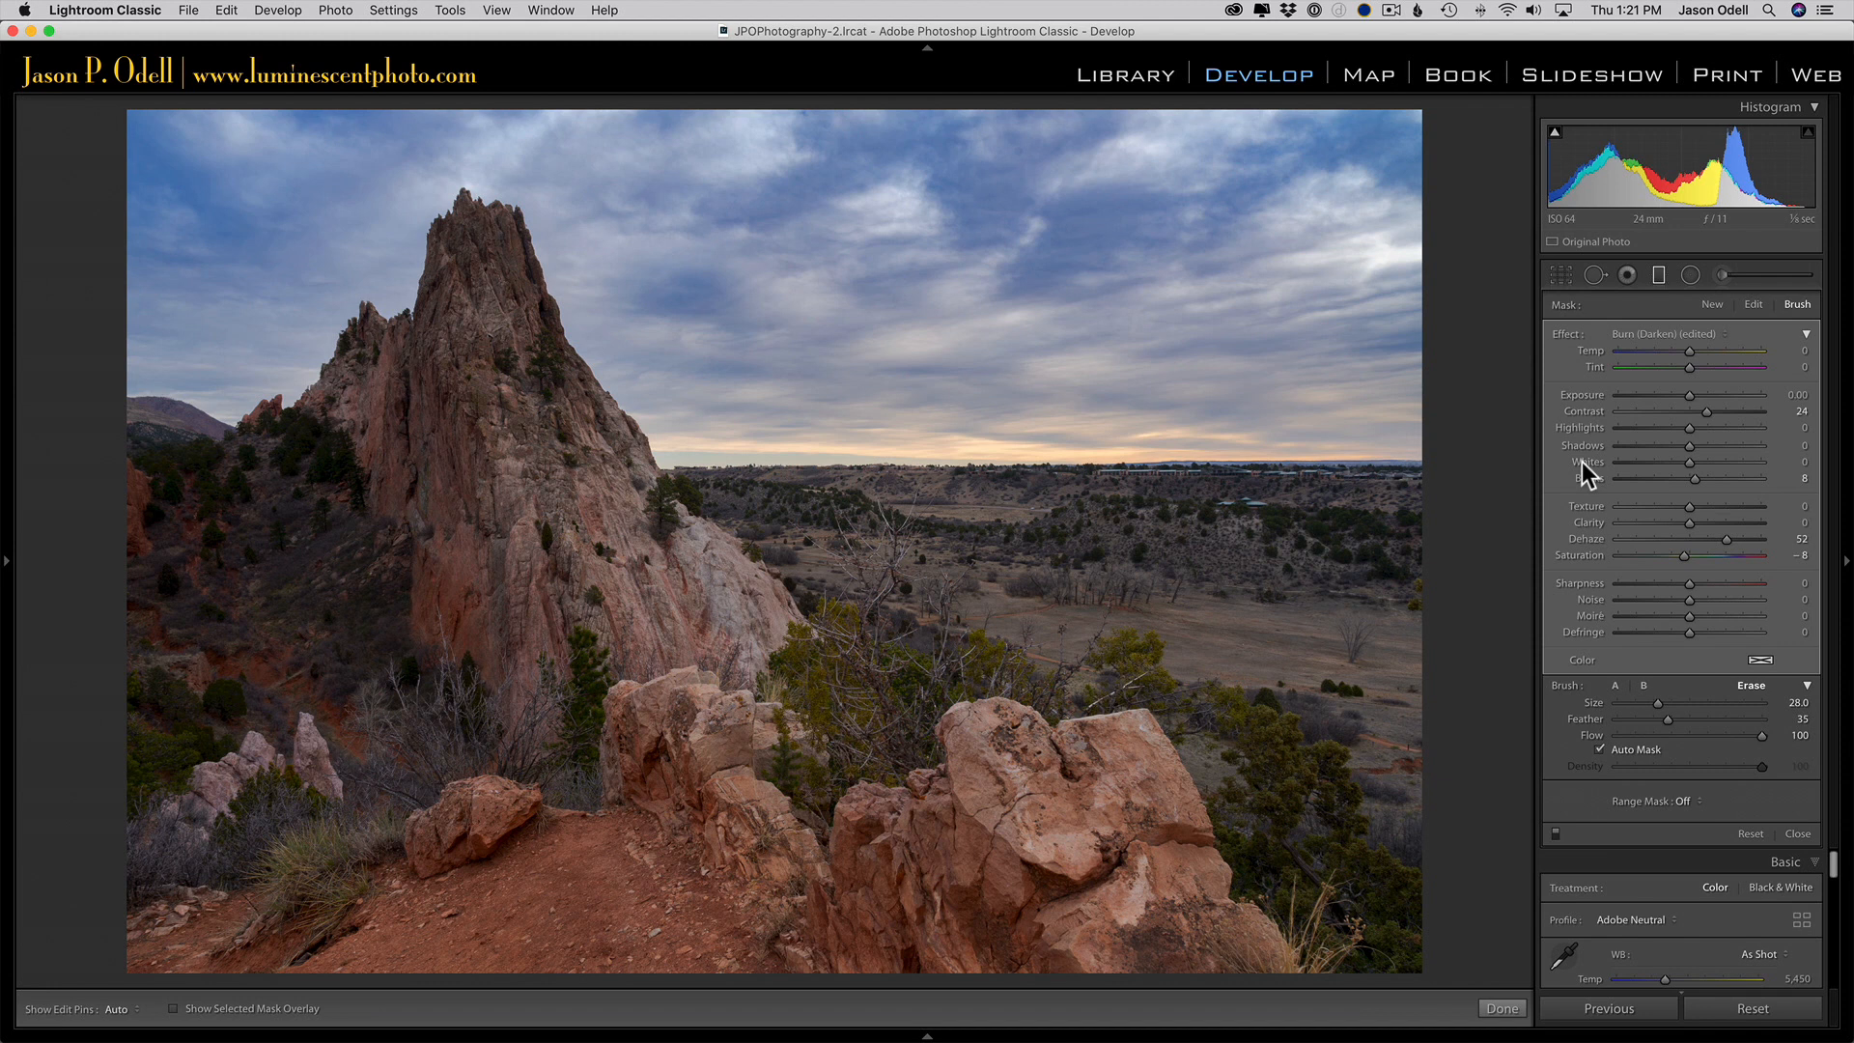
mouse_move(1703, 492)
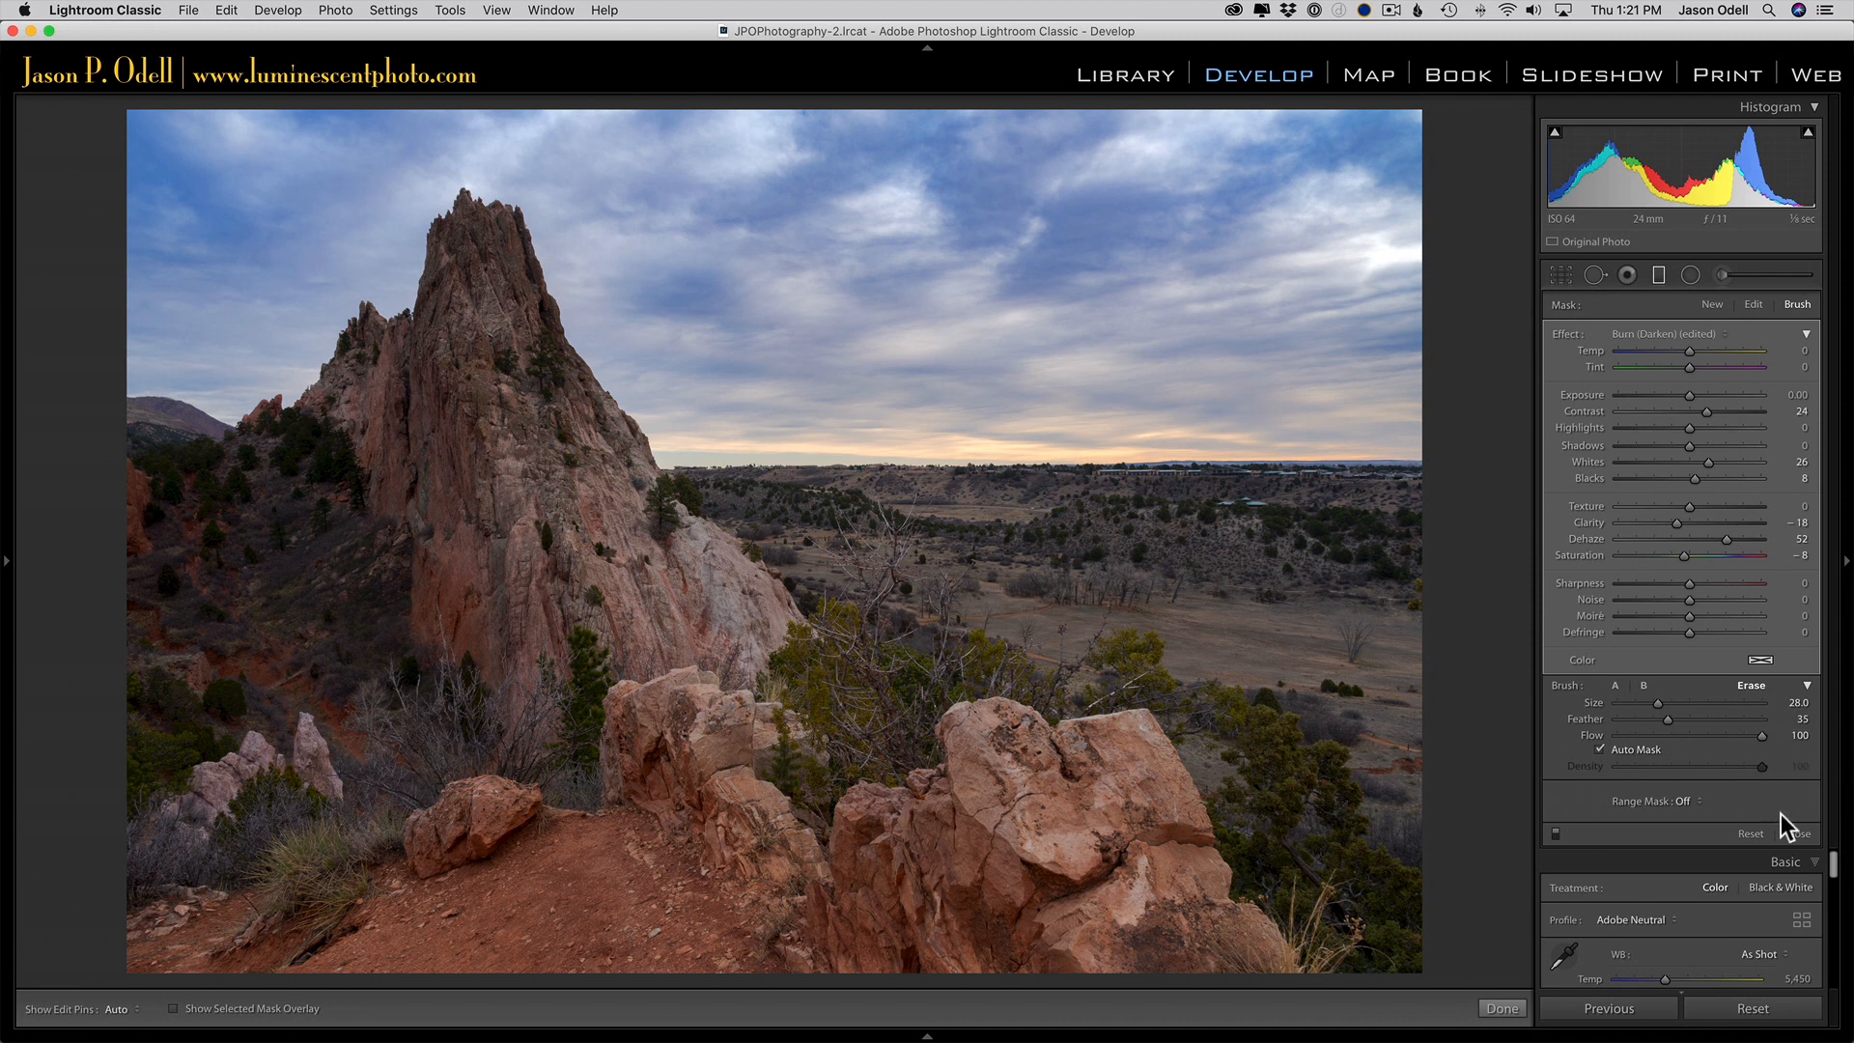
mouse_move(1795, 840)
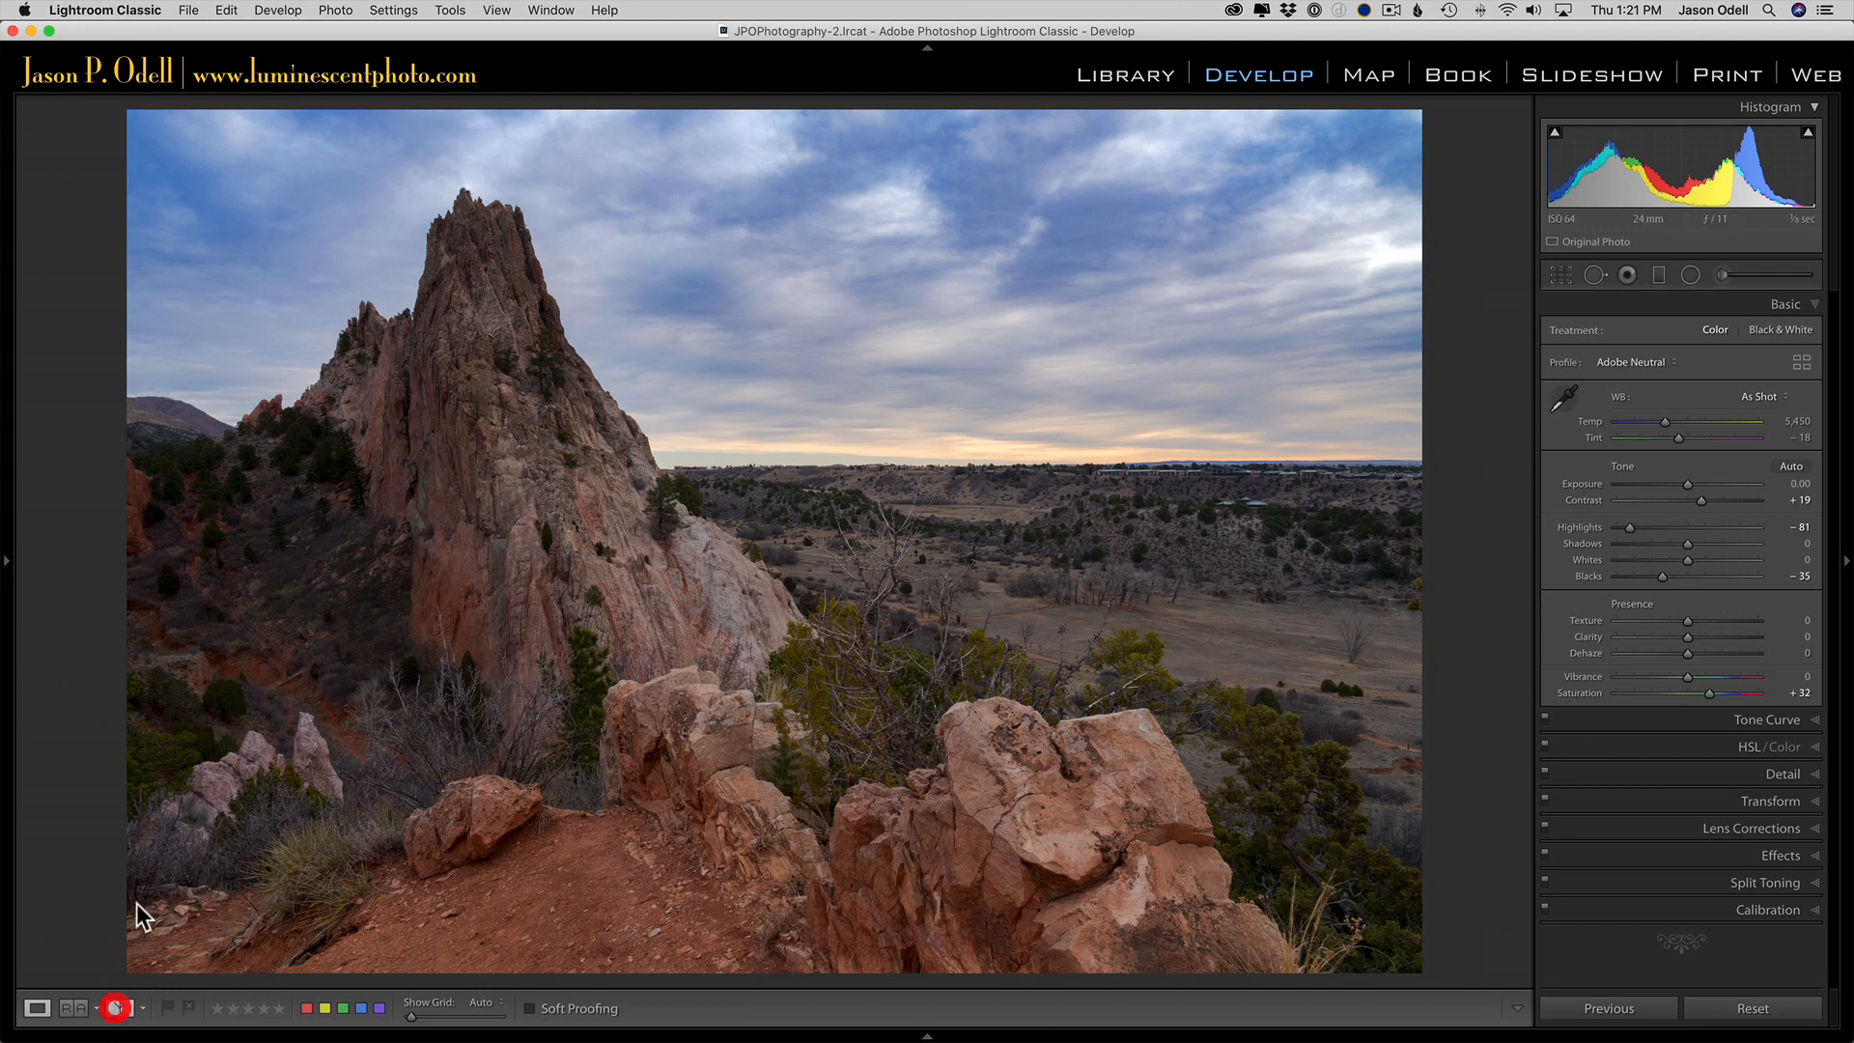
- Show the Before & After left/right split comparison
click(118, 1008)
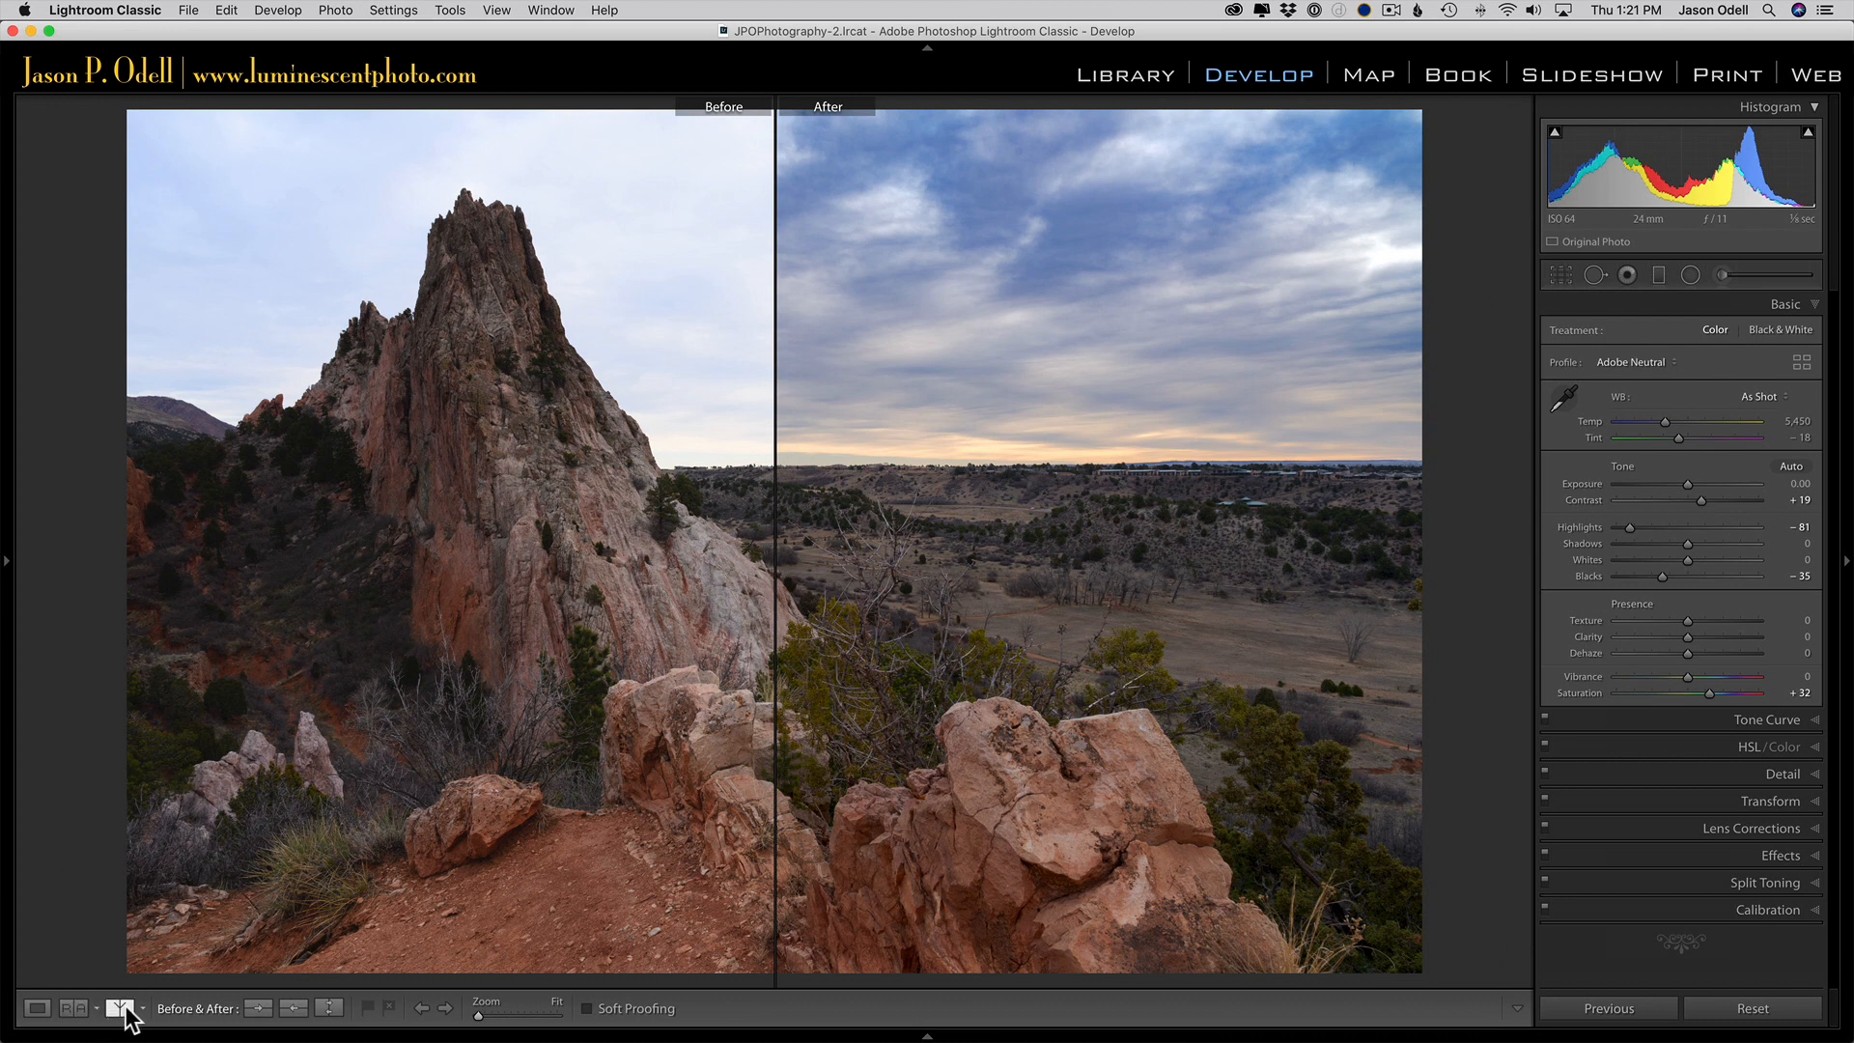
- Switch Before & After to the Top/Bottom stacked layout
click(122, 1008)
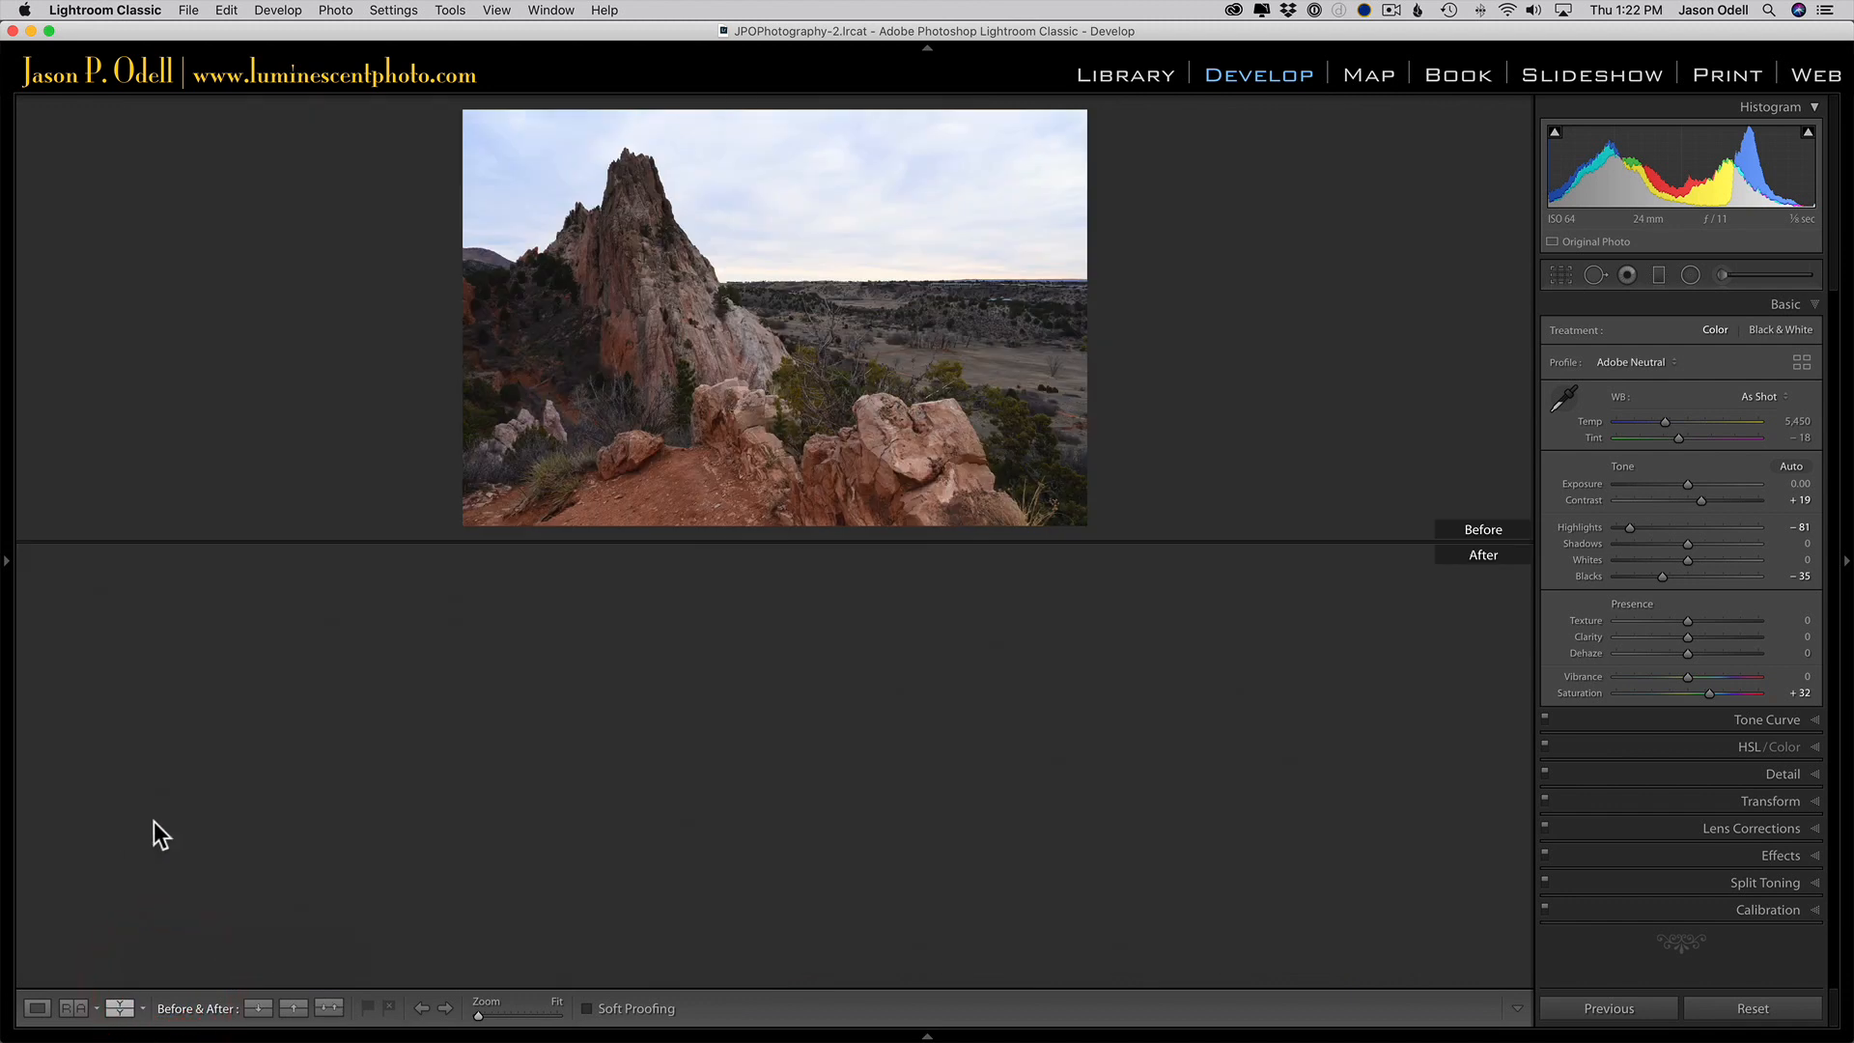
click(295, 1007)
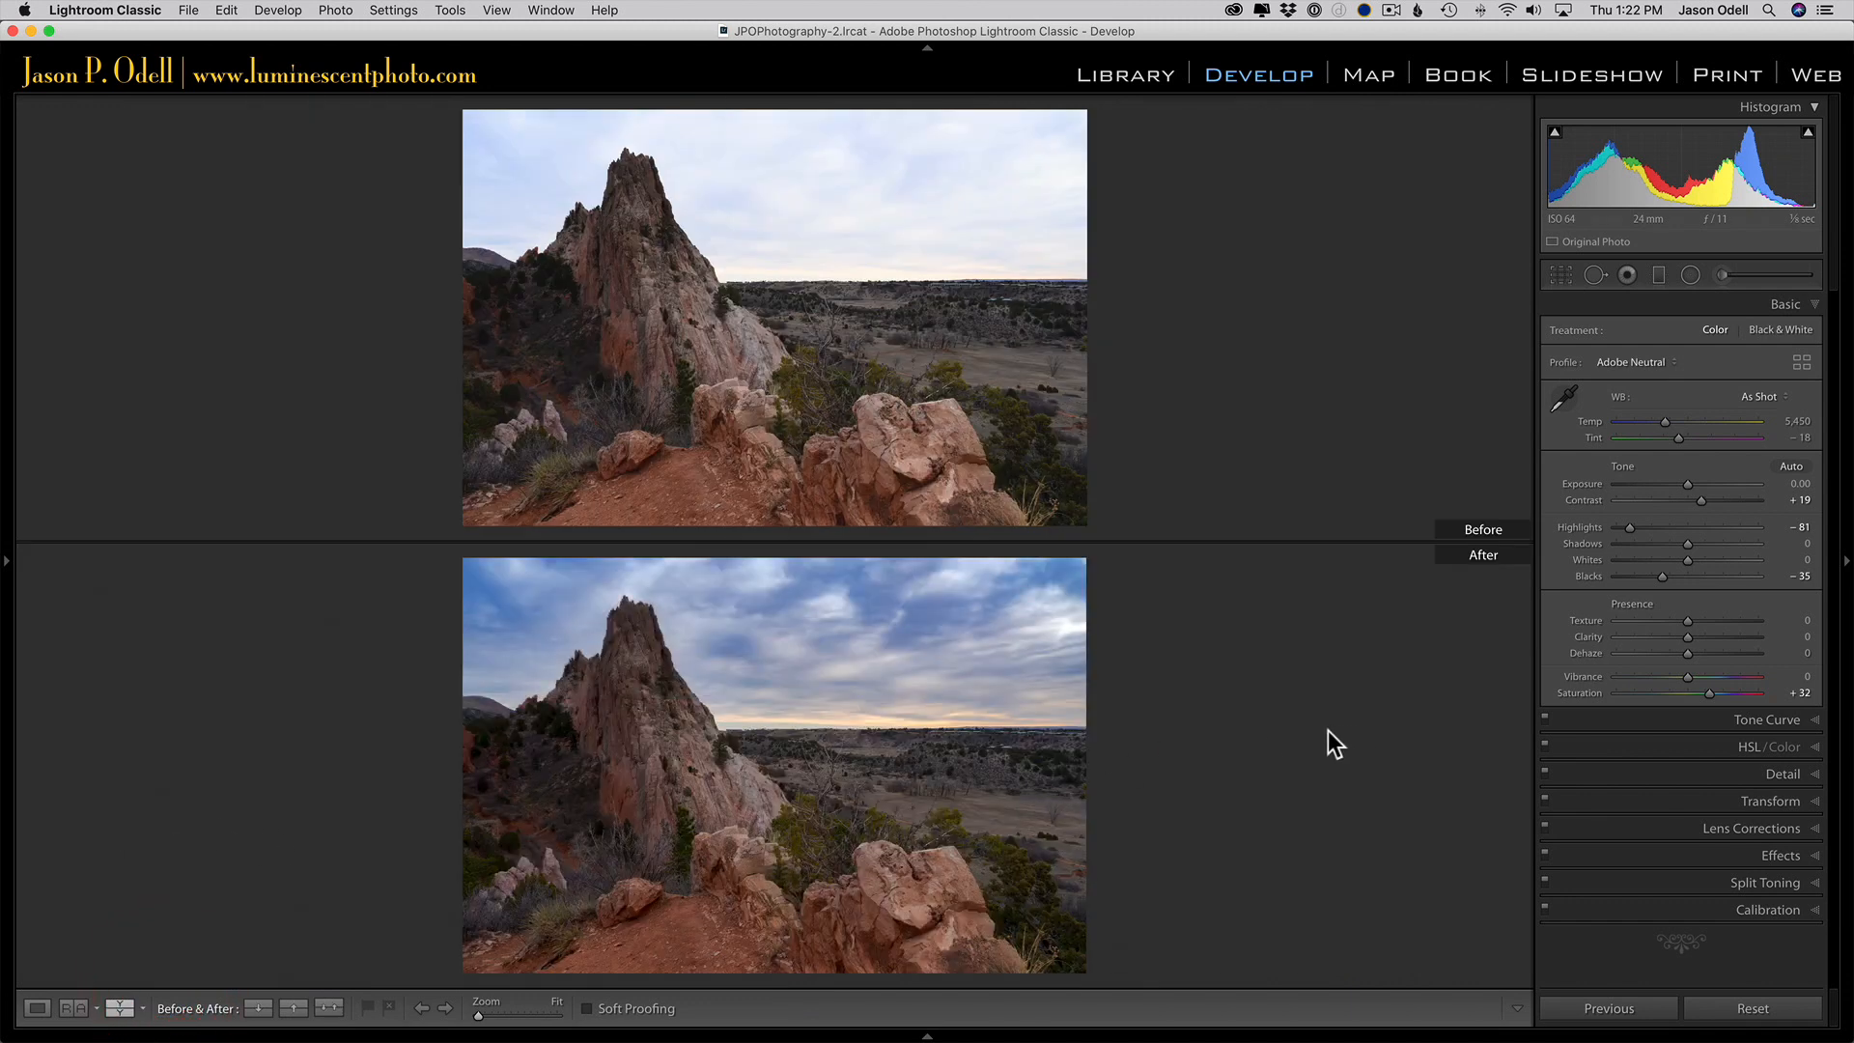
mouse_move(1844, 574)
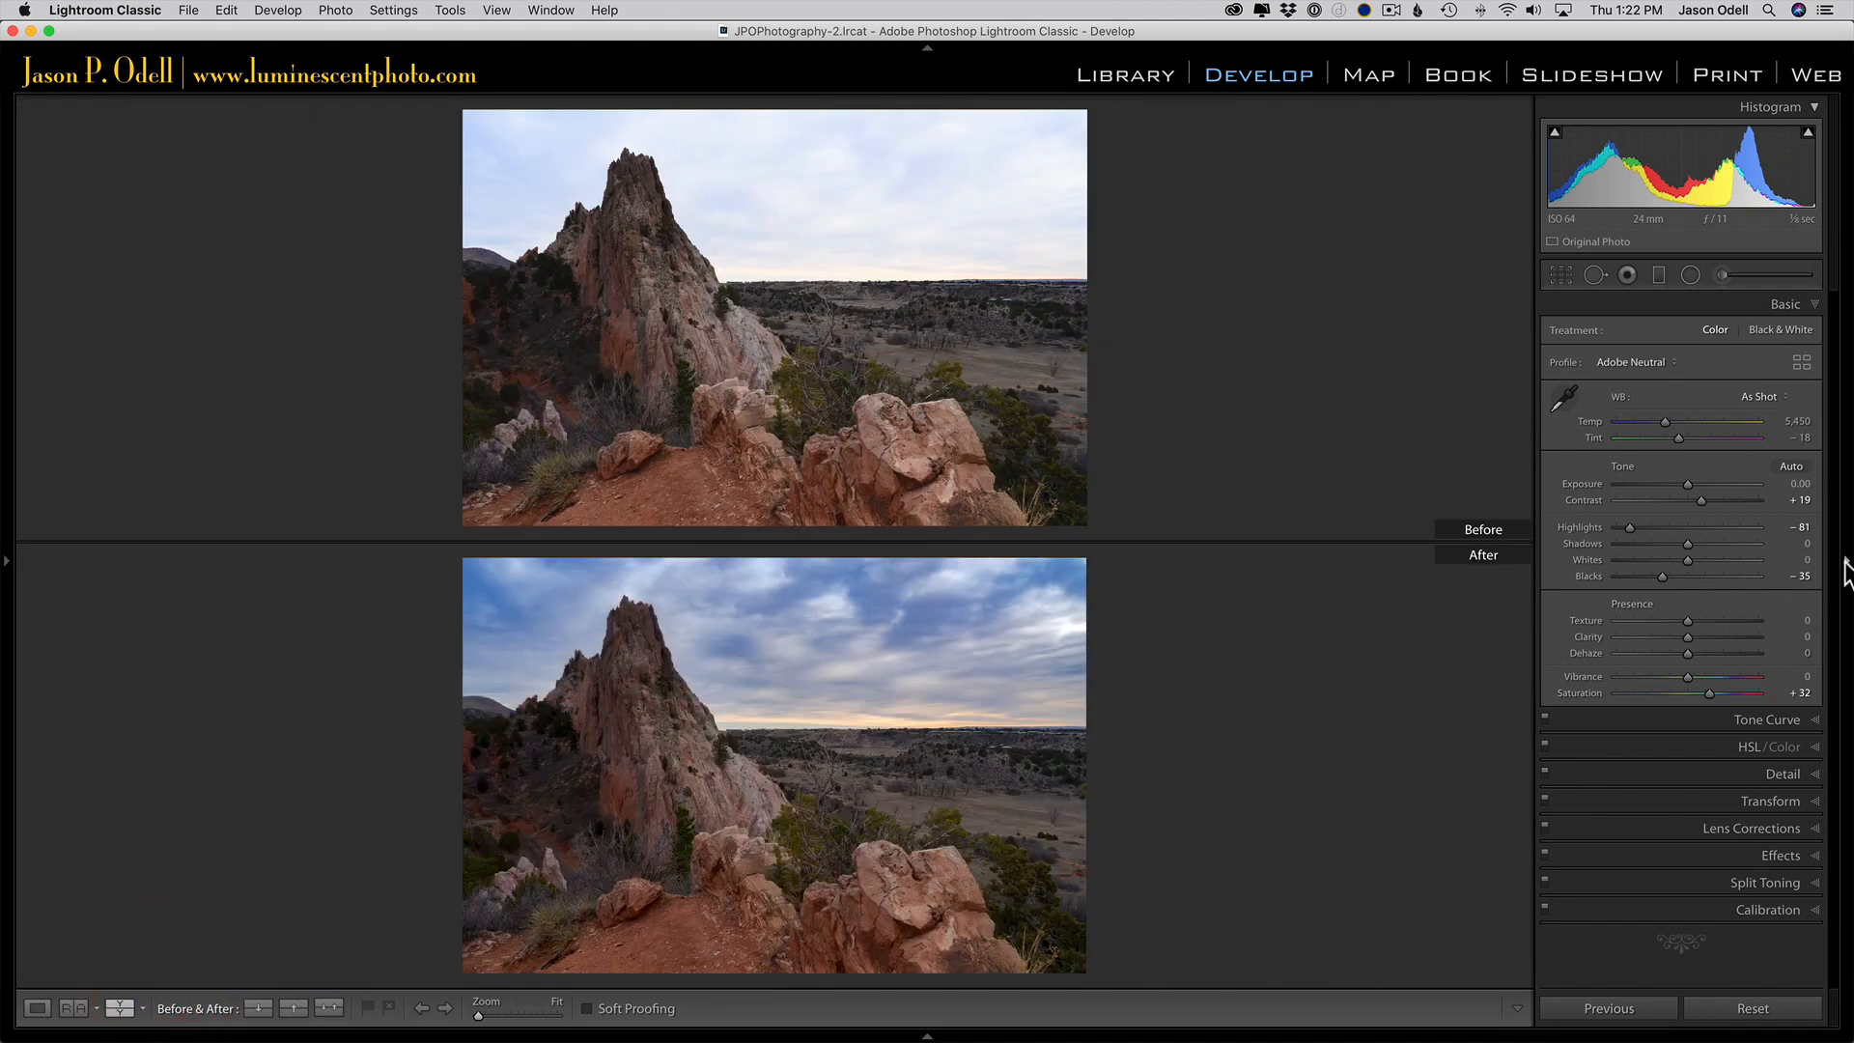